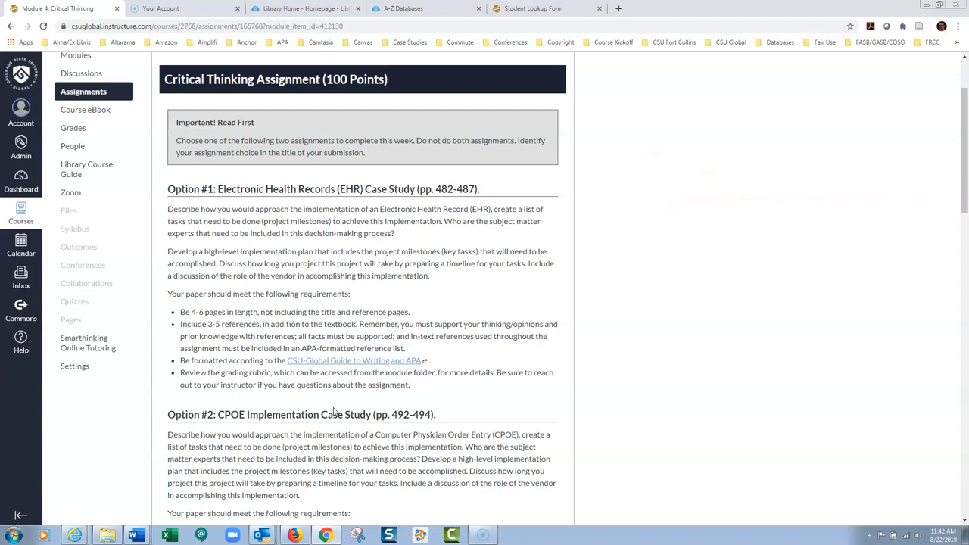
pyautogui.moveTo(533, 290)
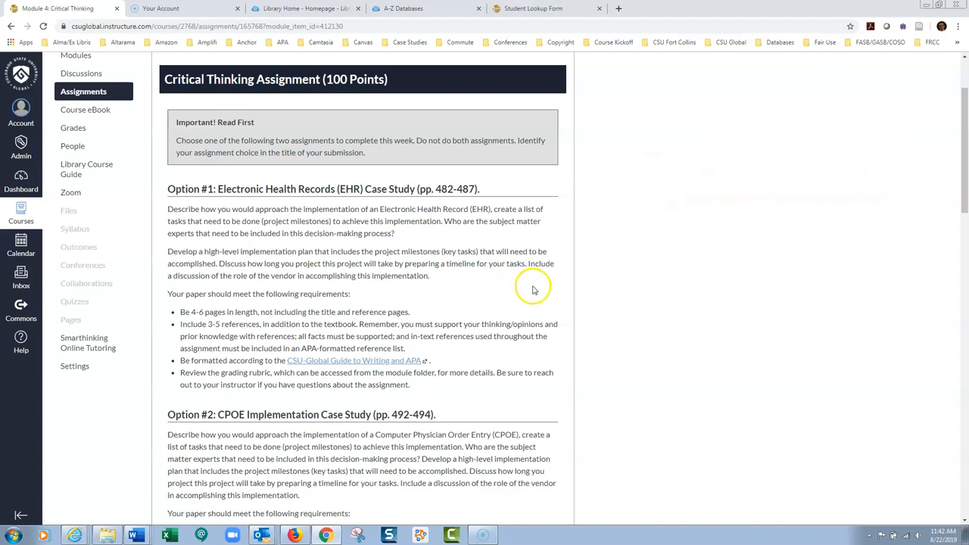
pyautogui.moveTo(692, 253)
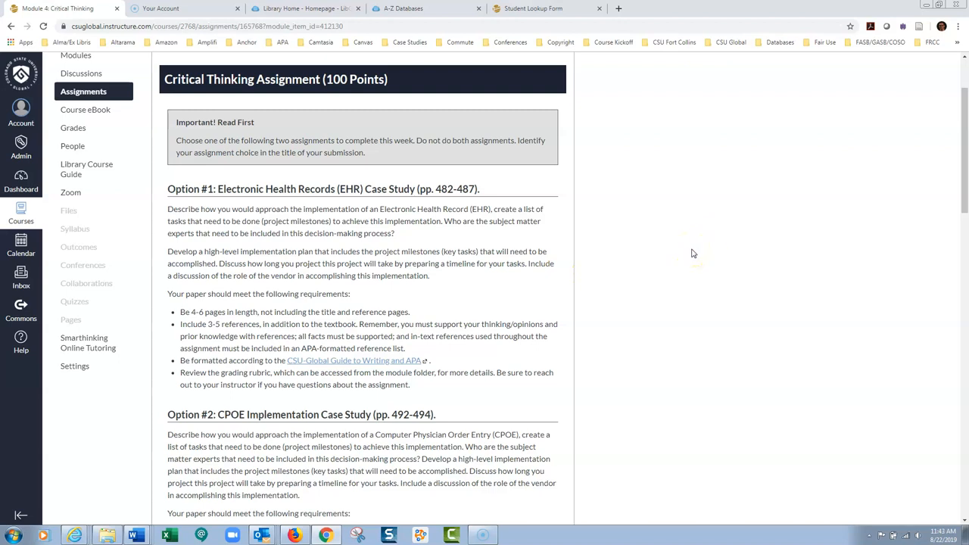
# Step: Switch to the Library Home browser tab showing the CSU Global Library homepage
pyautogui.scroll(3)
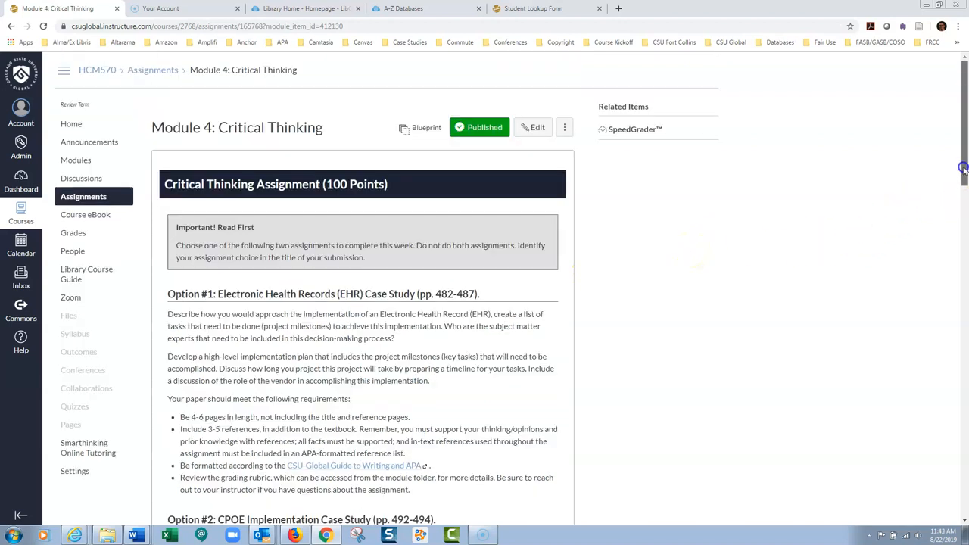
pyautogui.moveTo(118, 88)
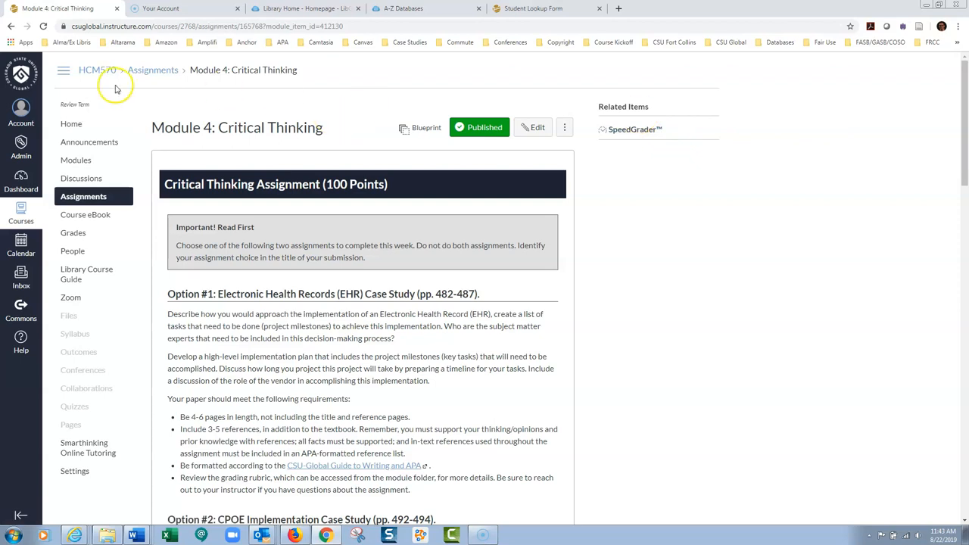
pyautogui.moveTo(248, 100)
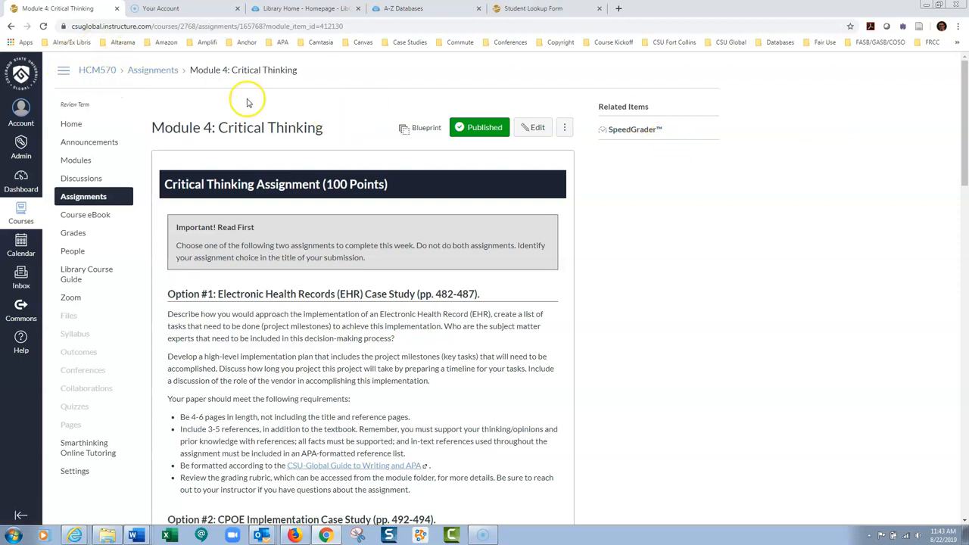
pyautogui.moveTo(319, 108)
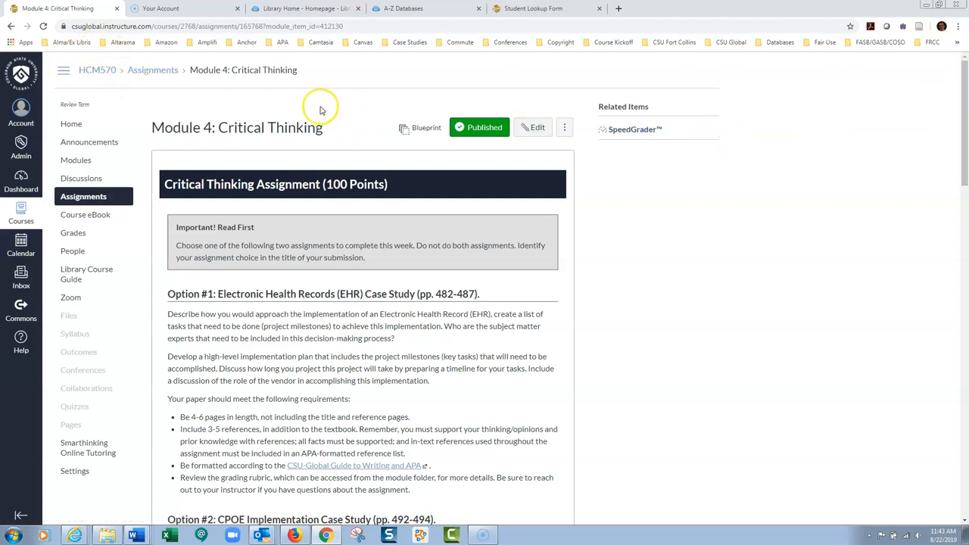
pyautogui.moveTo(954, 86)
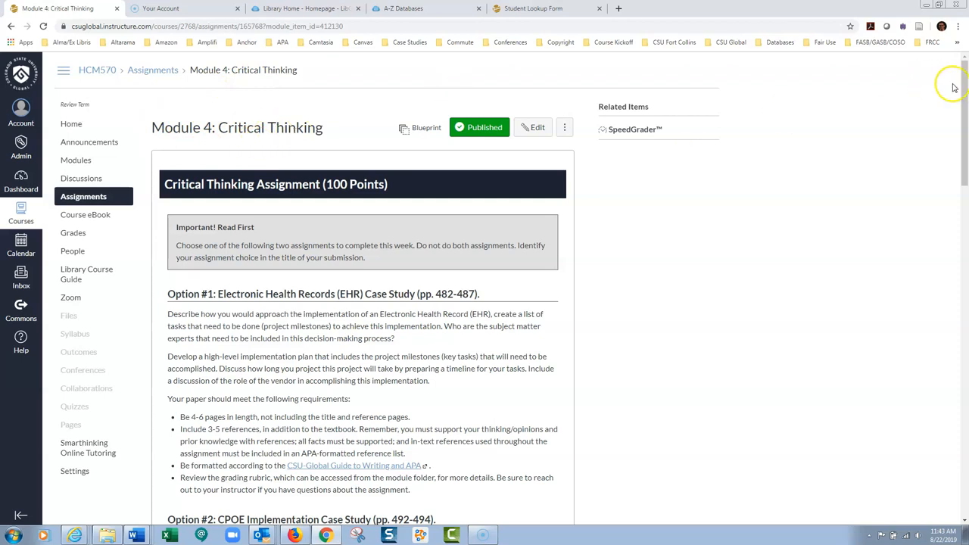
pyautogui.scroll(-3)
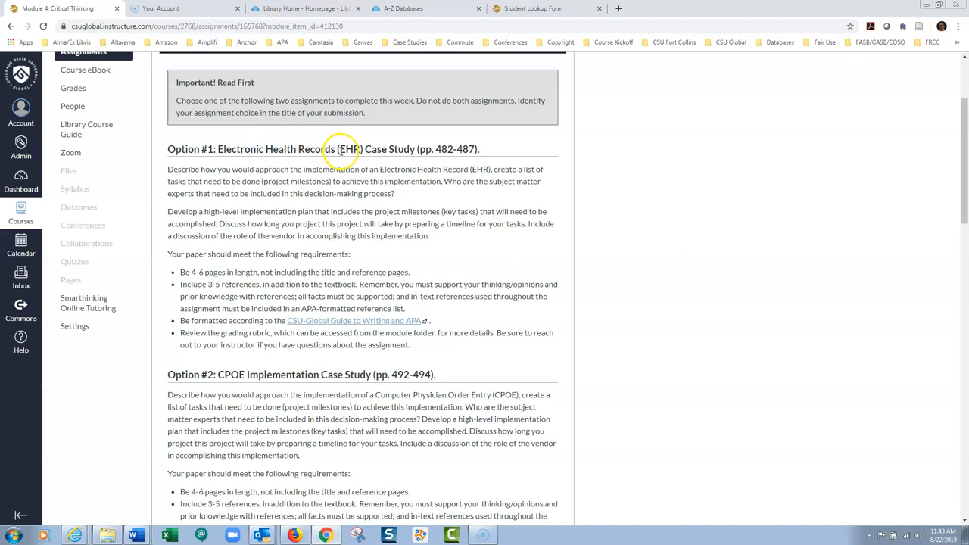
pyautogui.moveTo(243, 170)
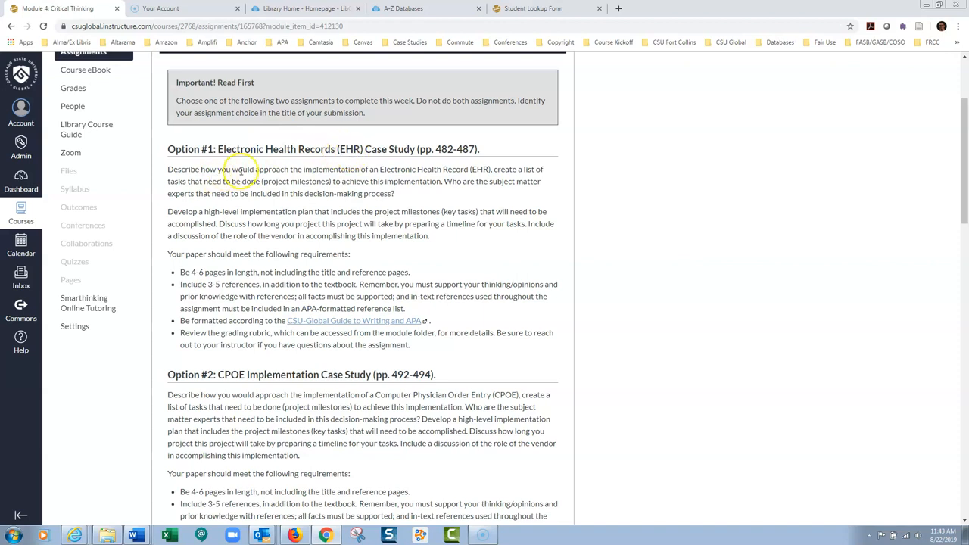
pyautogui.moveTo(388, 170)
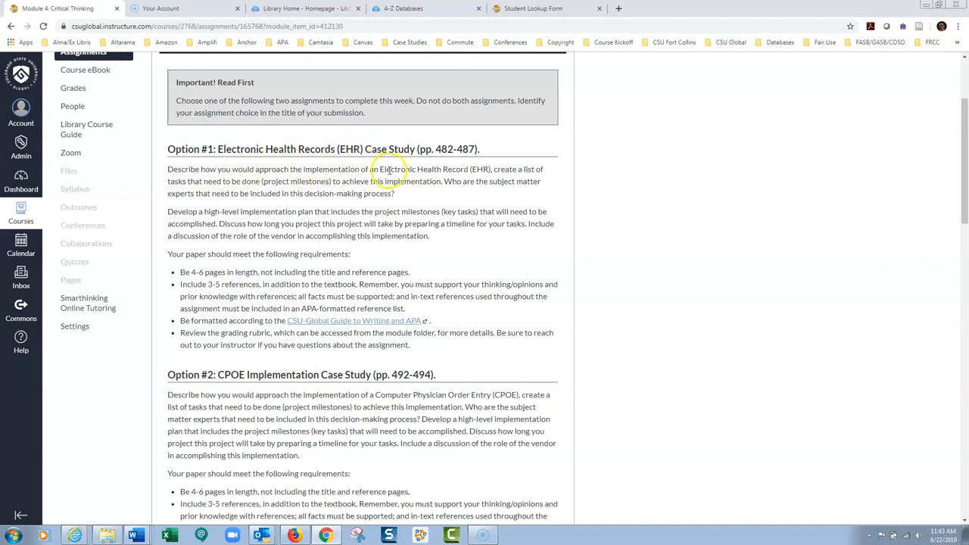
pyautogui.moveTo(506, 169)
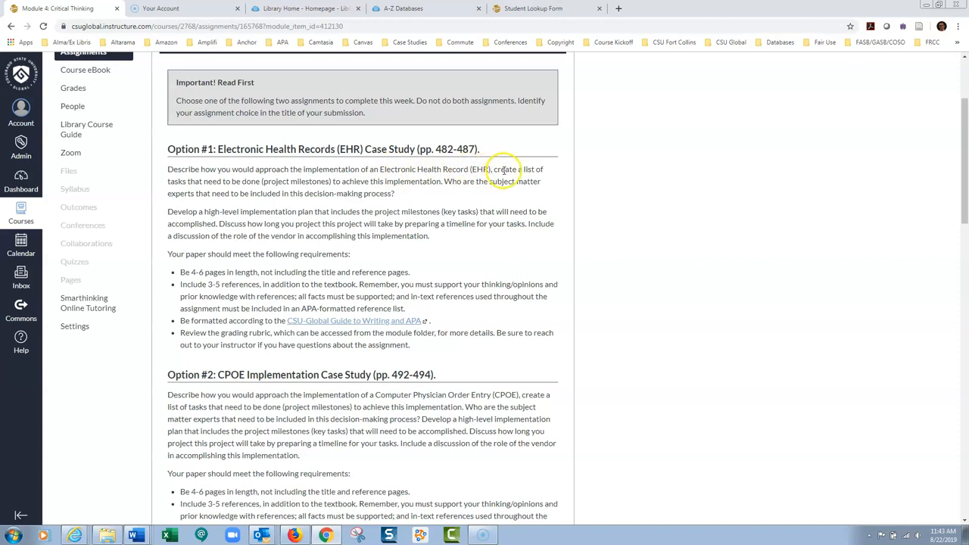
pyautogui.moveTo(287, 185)
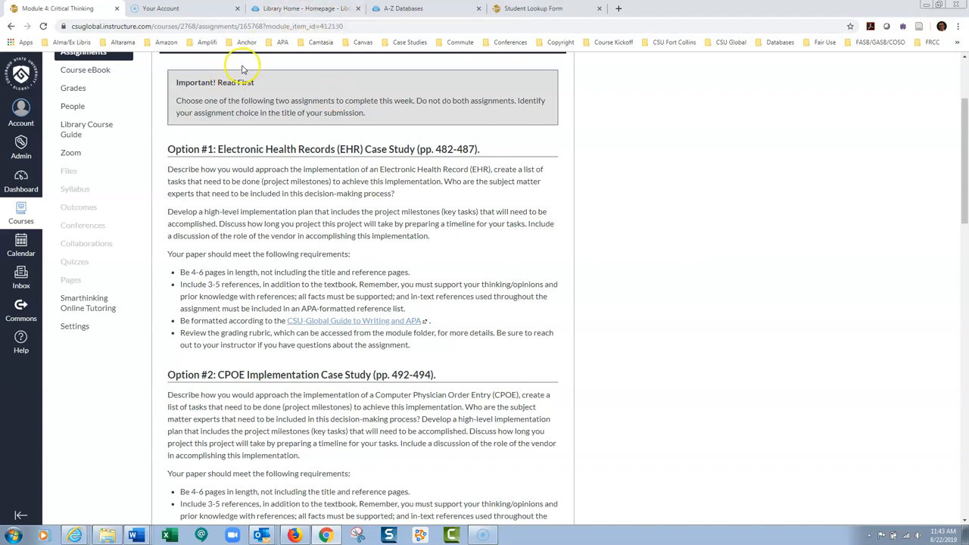
pyautogui.moveTo(295, 9)
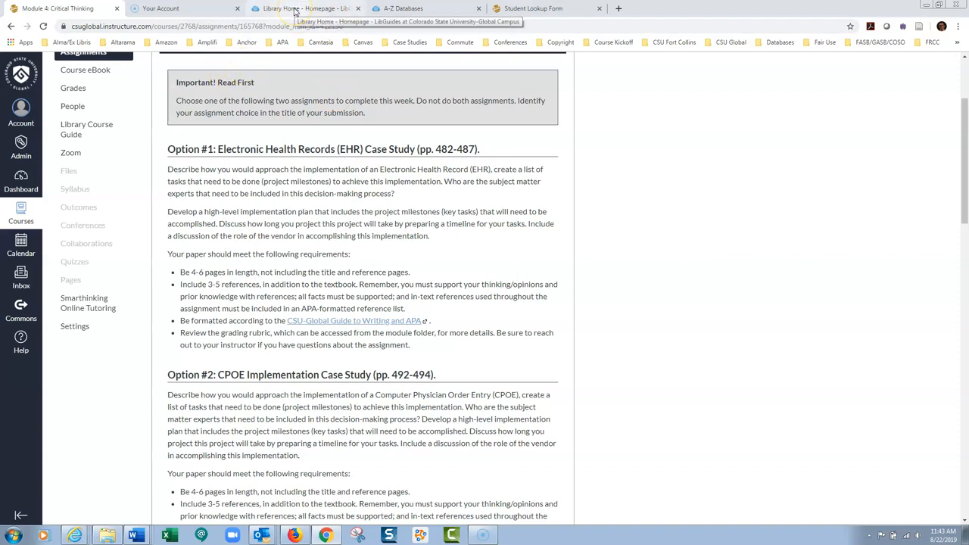
pyautogui.click(303, 9)
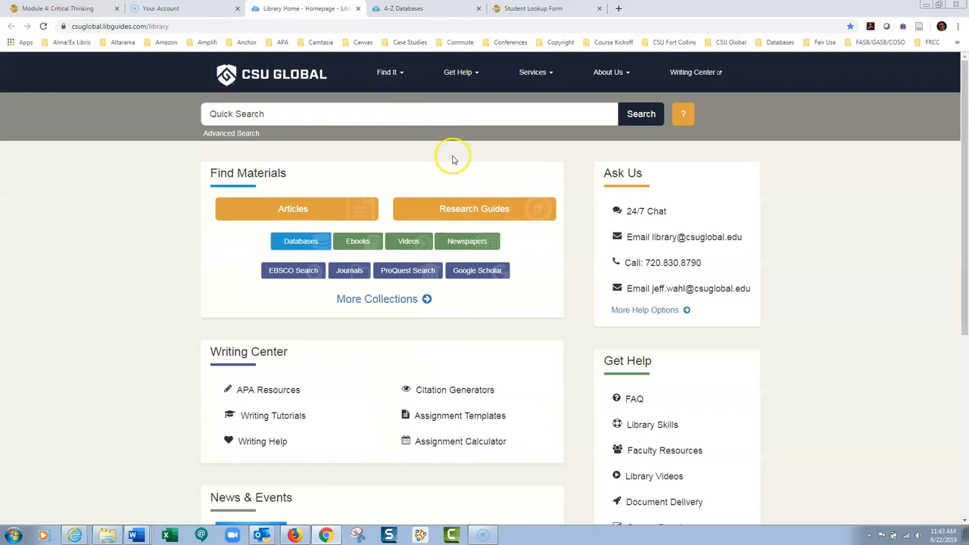
pyautogui.moveTo(452, 159)
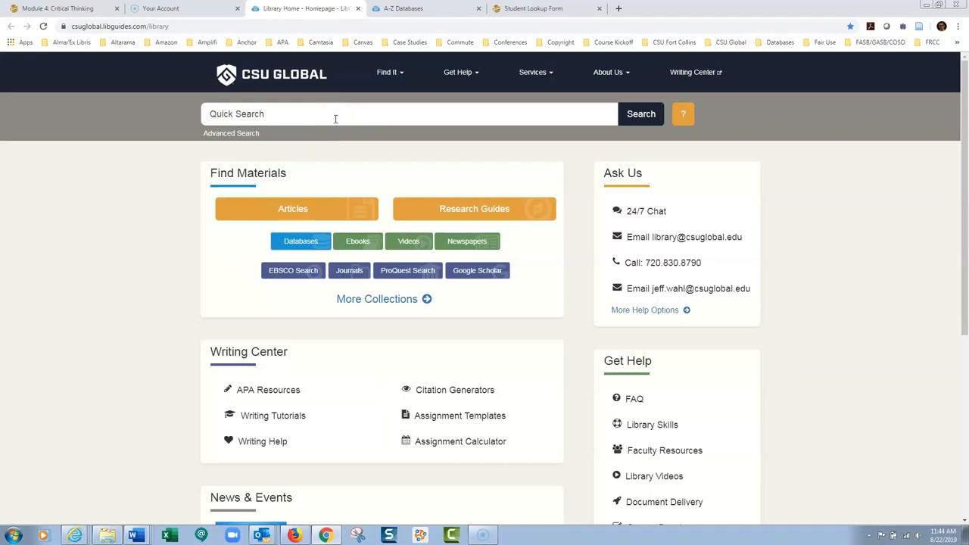
pyautogui.moveTo(338, 114)
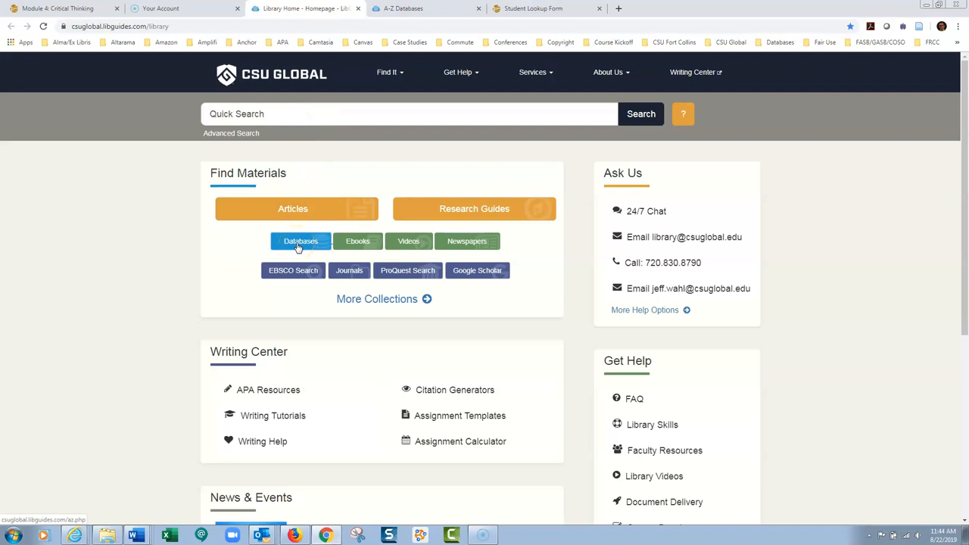
# Step: Bring up the A-Z Databases list of 84 databases and scroll through it
pyautogui.click(300, 241)
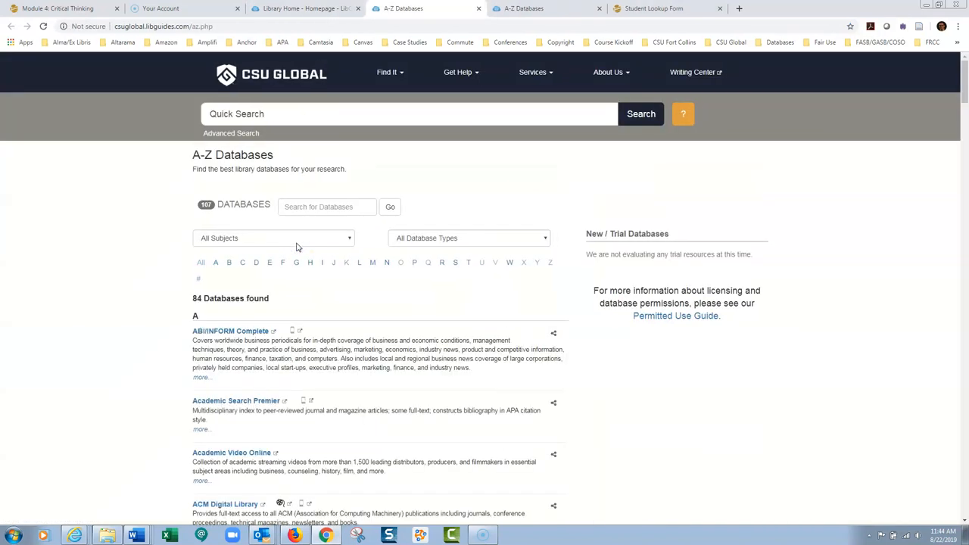
pyautogui.scroll(-3)
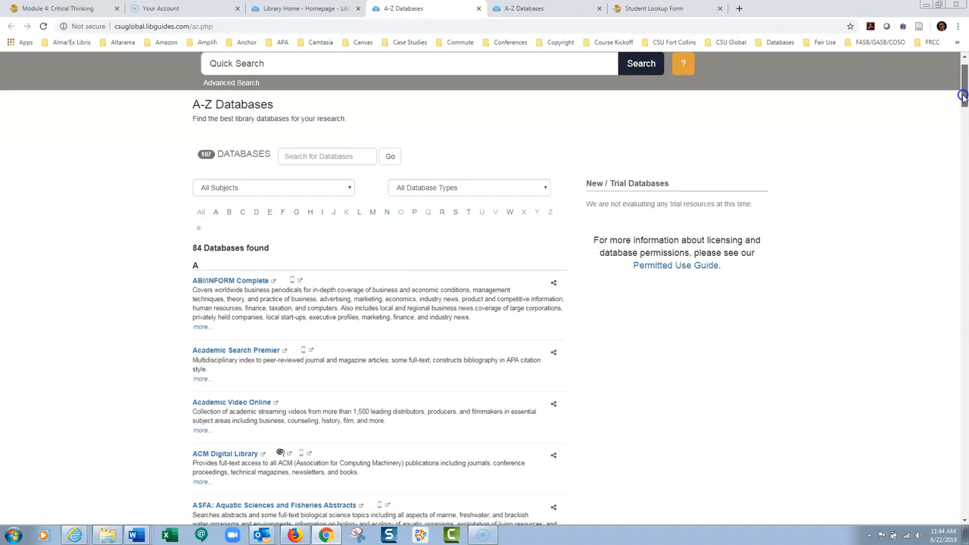
pyautogui.scroll(-3)
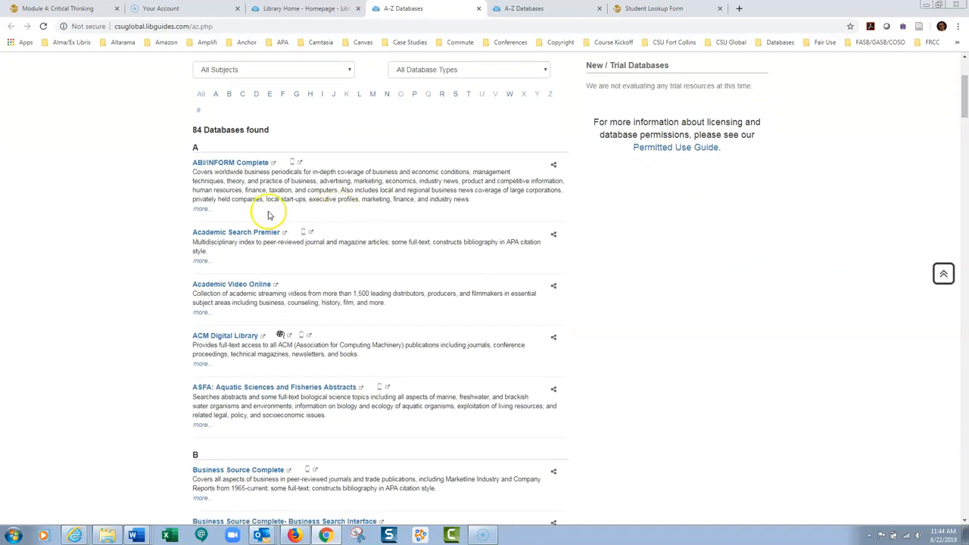
pyautogui.moveTo(237, 232)
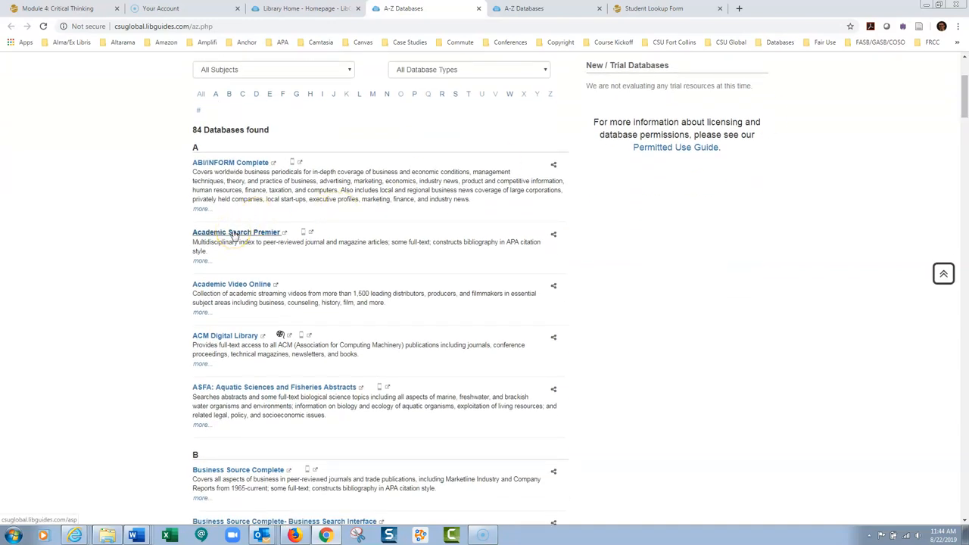
# Step: Enter Academic Search Premier's Advanced Search and bring up the Choose Databases chooser
pyautogui.click(236, 232)
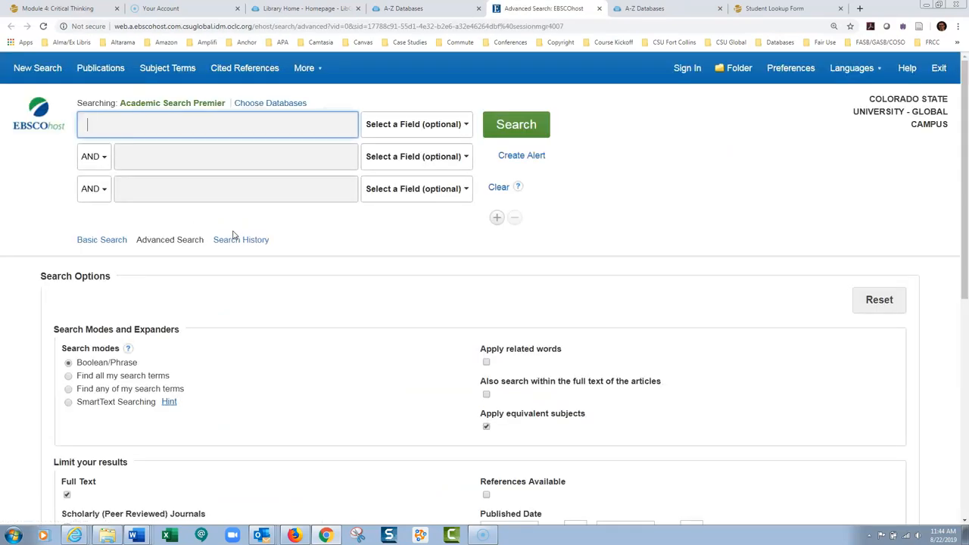
pyautogui.moveTo(186, 108)
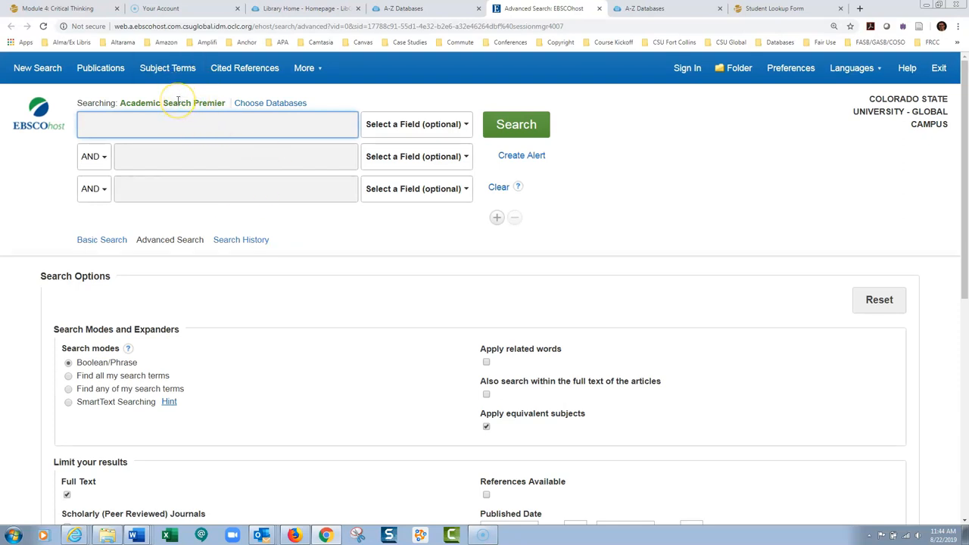
pyautogui.moveTo(270, 103)
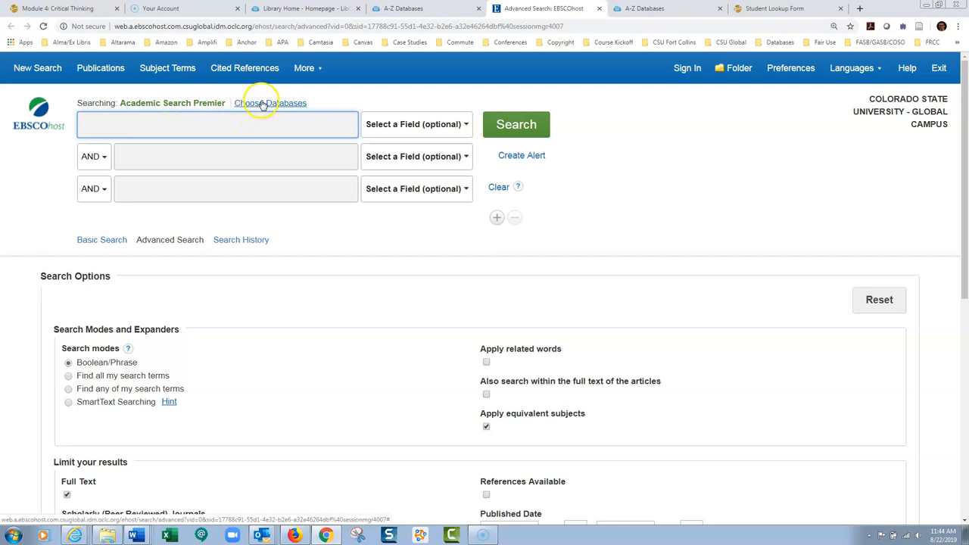
pyautogui.click(270, 103)
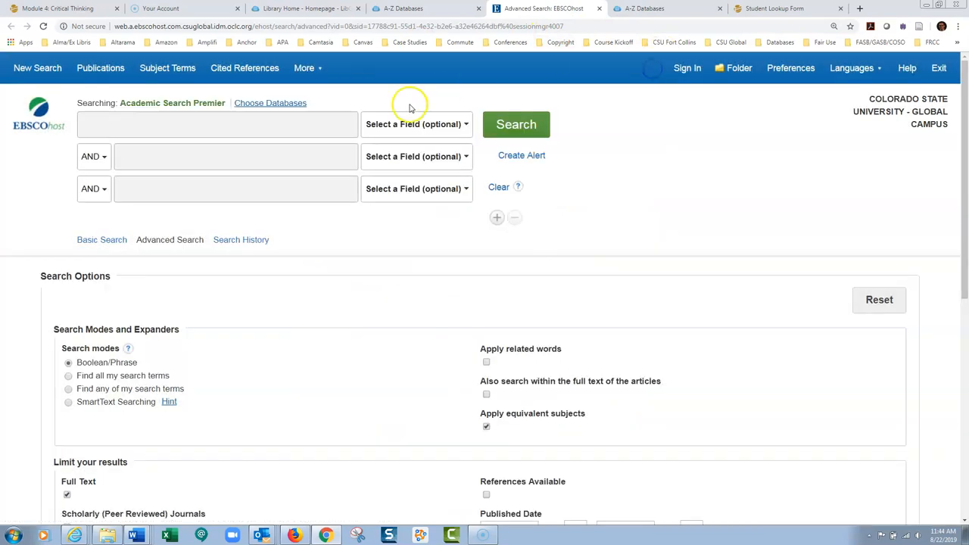
pyautogui.click(269, 103)
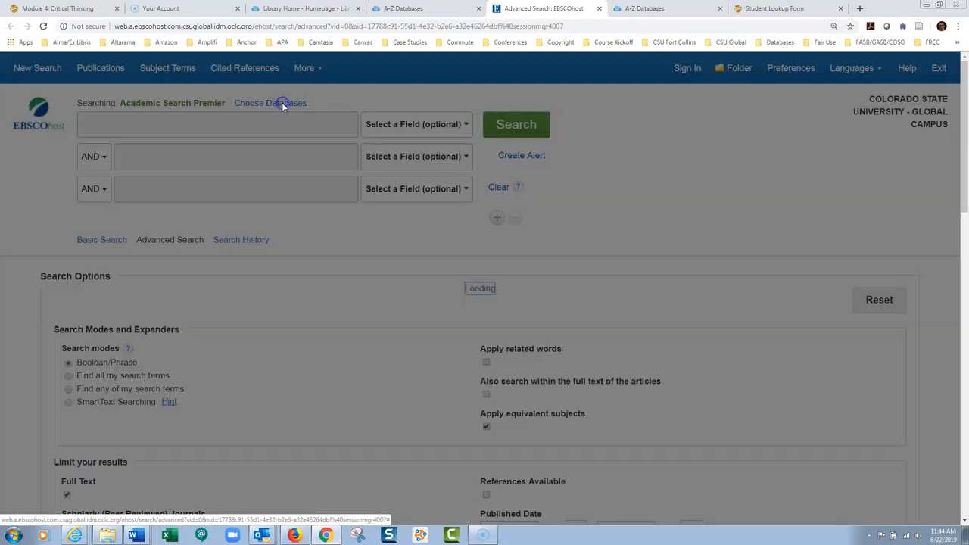
# Step: Tick Business Source Complete and Health Policy Reference Center alongside Academic Search Premier and confirm with OK
pyautogui.click(269, 103)
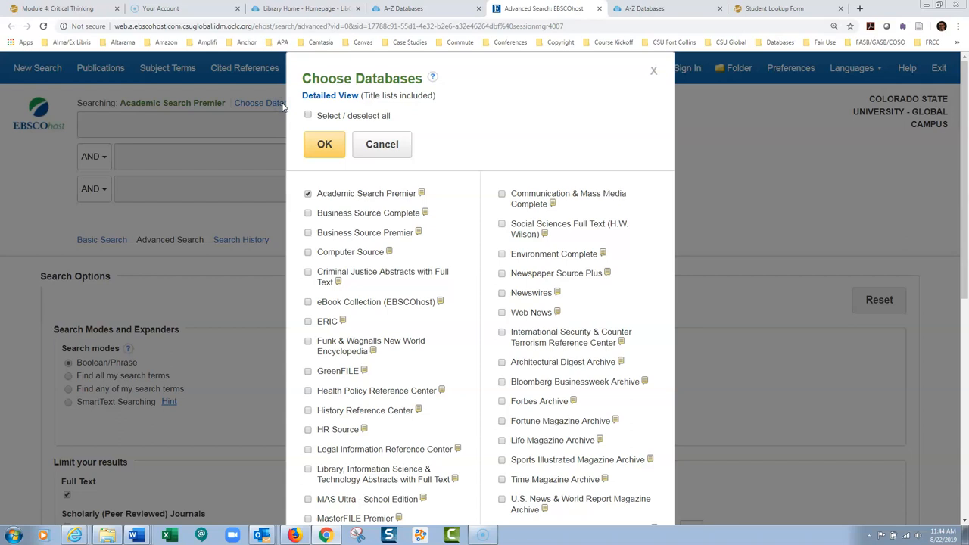
pyautogui.moveTo(315, 212)
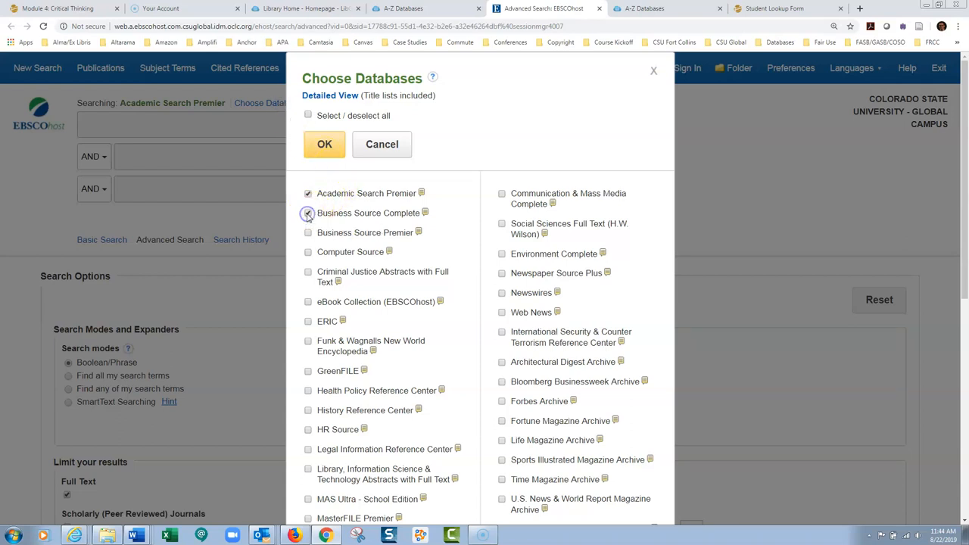
pyautogui.click(309, 212)
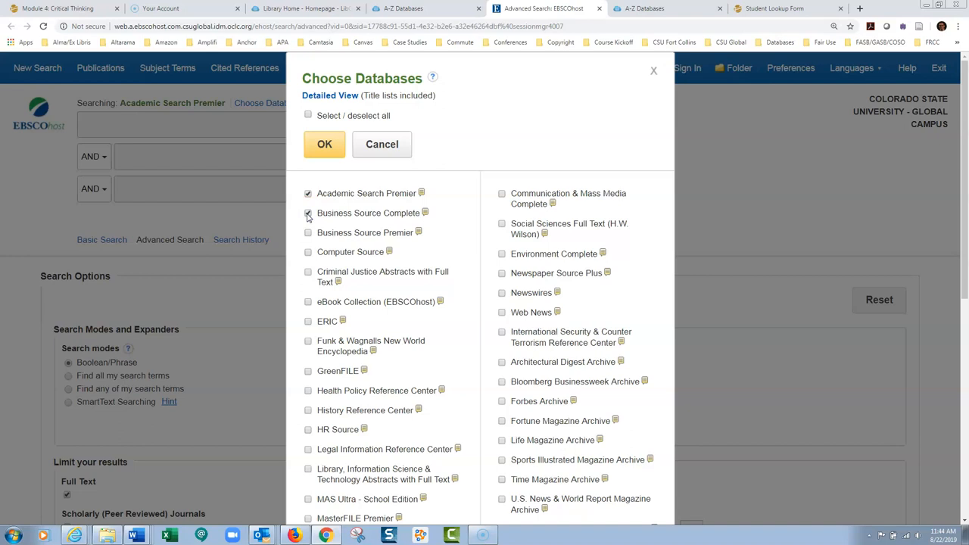
pyautogui.click(309, 212)
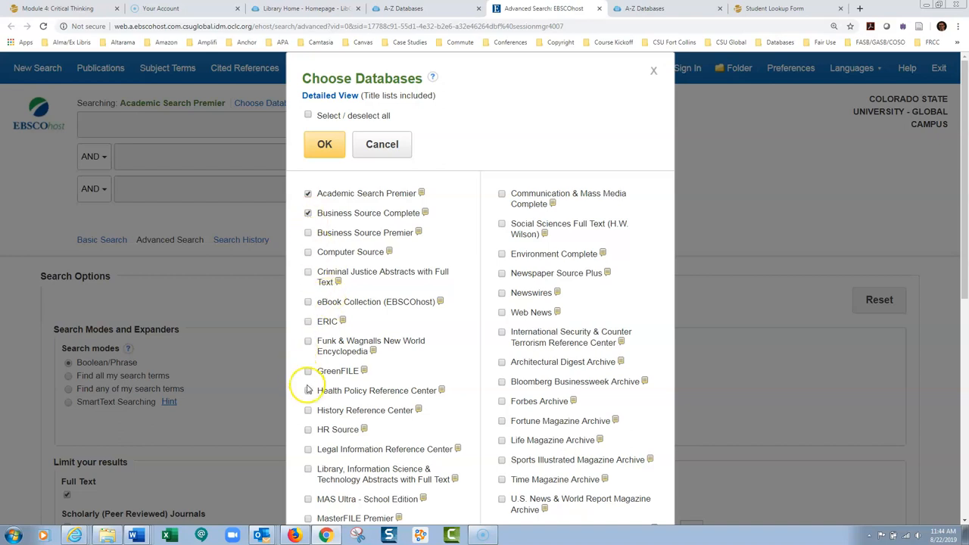
pyautogui.moveTo(309, 391)
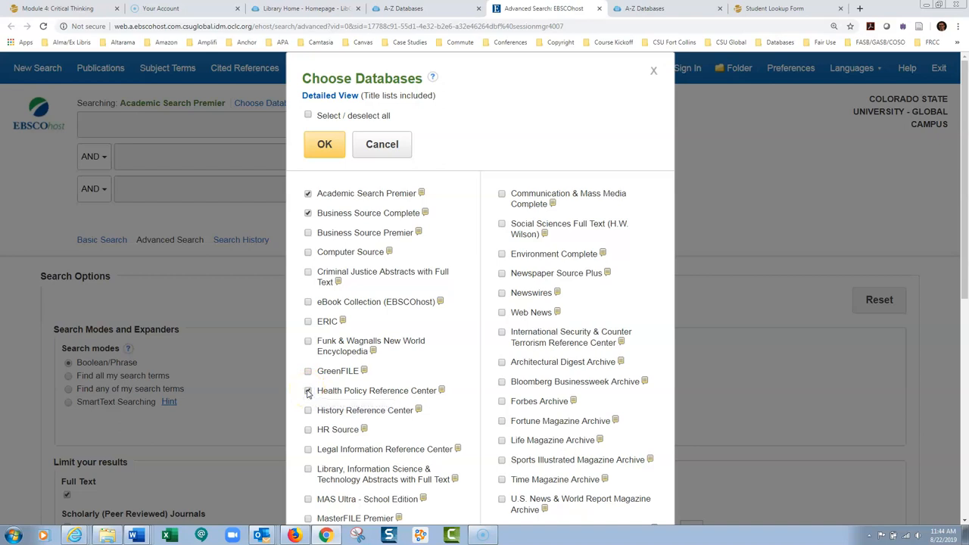
pyautogui.click(308, 391)
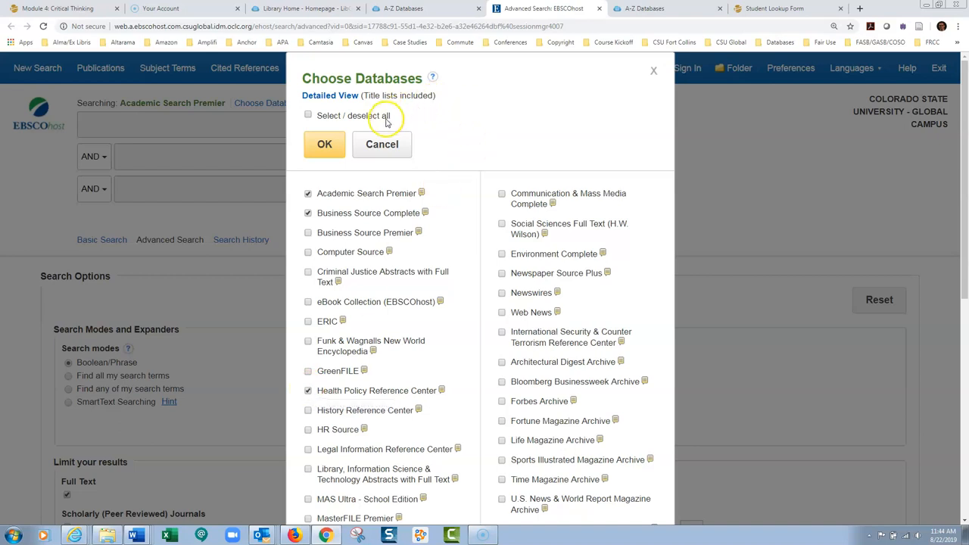
pyautogui.click(324, 143)
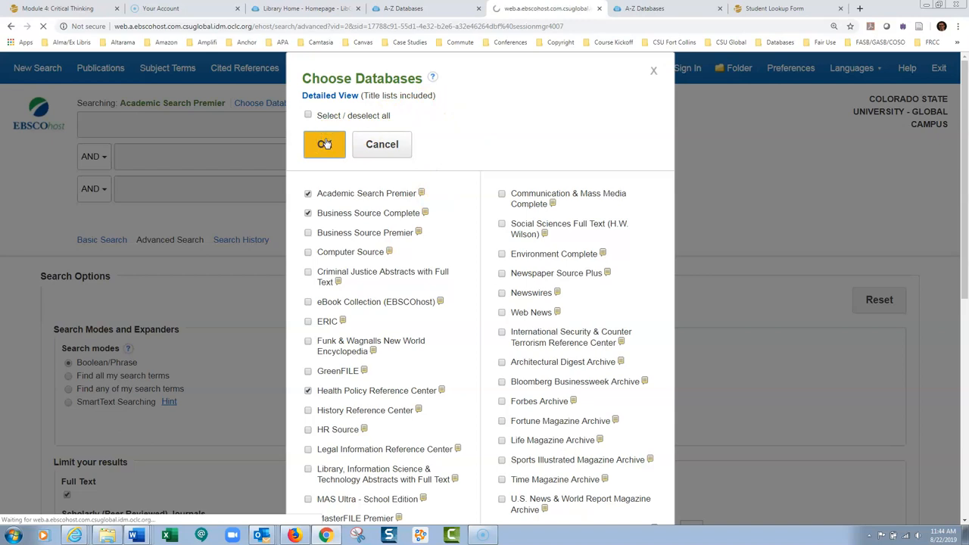
# Step: Enter the quoted phrase "electronic health record" in the first search box, correcting the word record
pyautogui.click(324, 144)
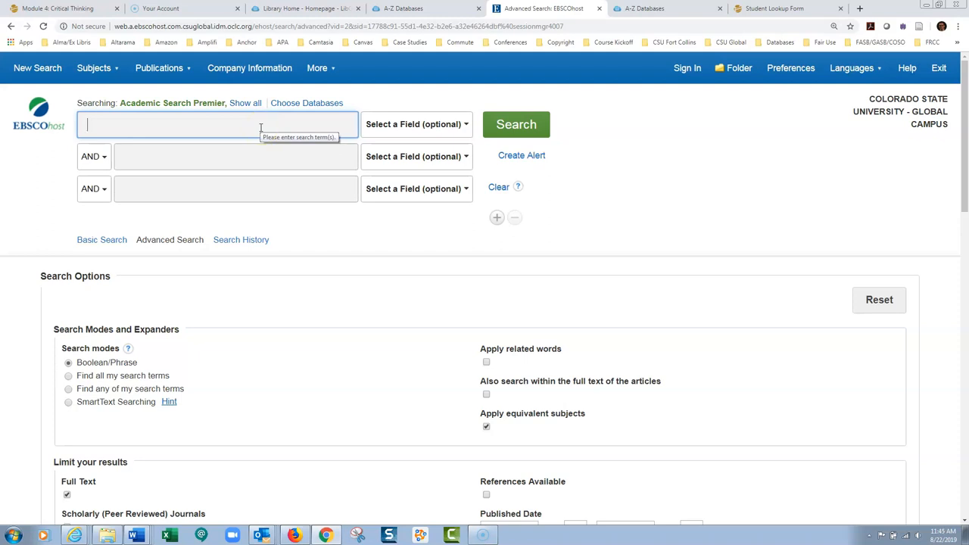
pyautogui.write('"elec')
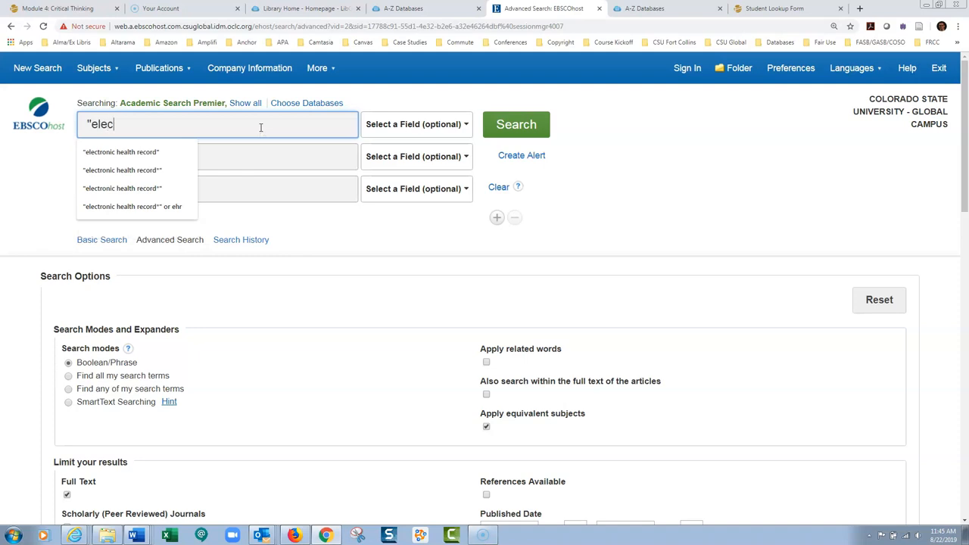
pyautogui.write('tron')
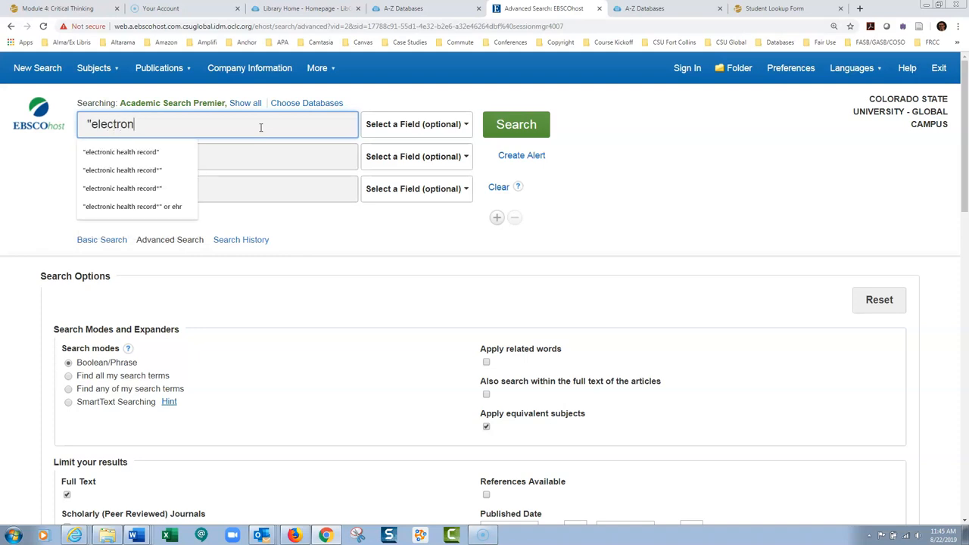
pyautogui.write('ic health')
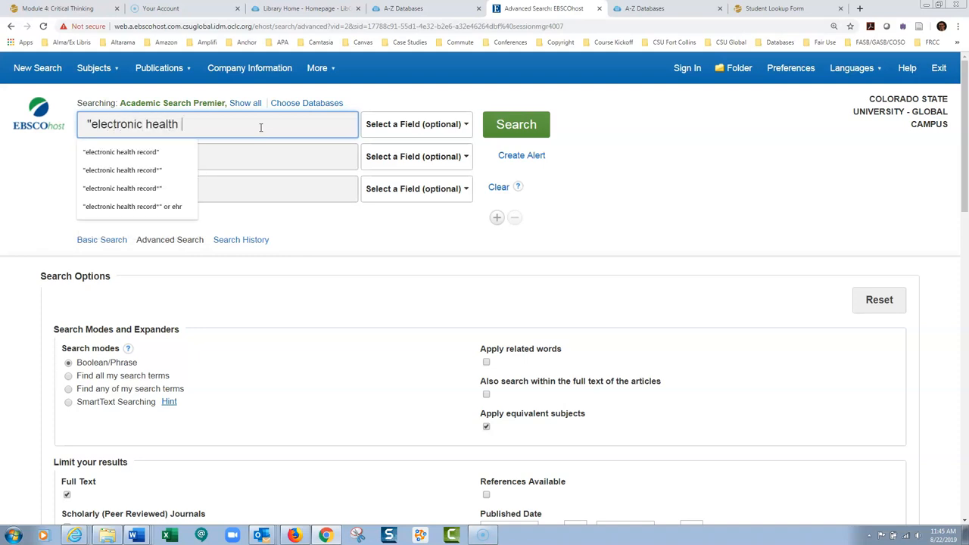
pyautogui.click(121, 151)
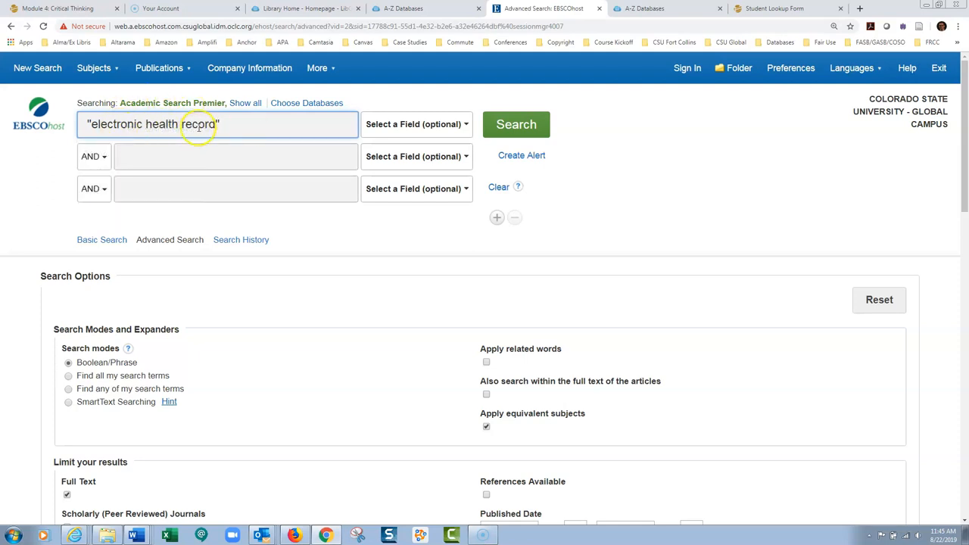
pyautogui.write('record')
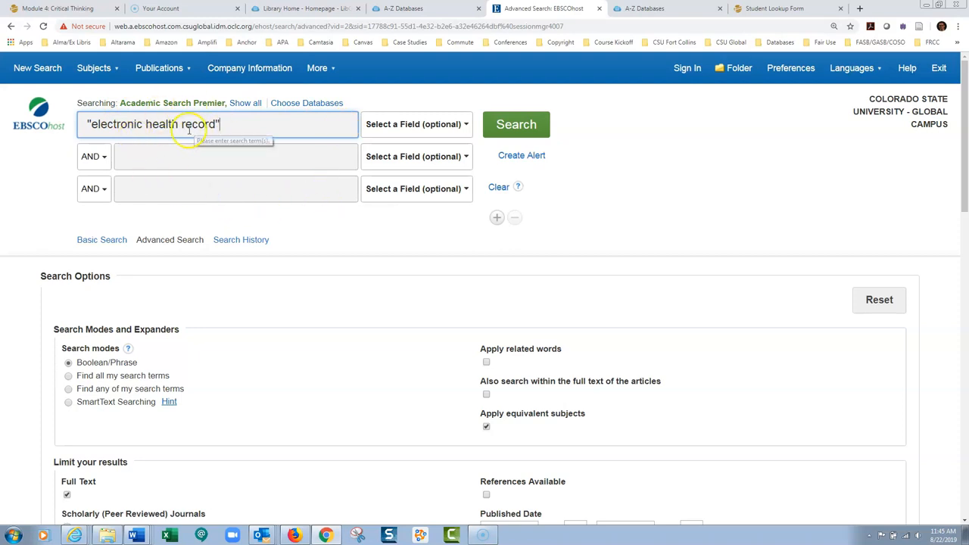
pyautogui.moveTo(154, 124)
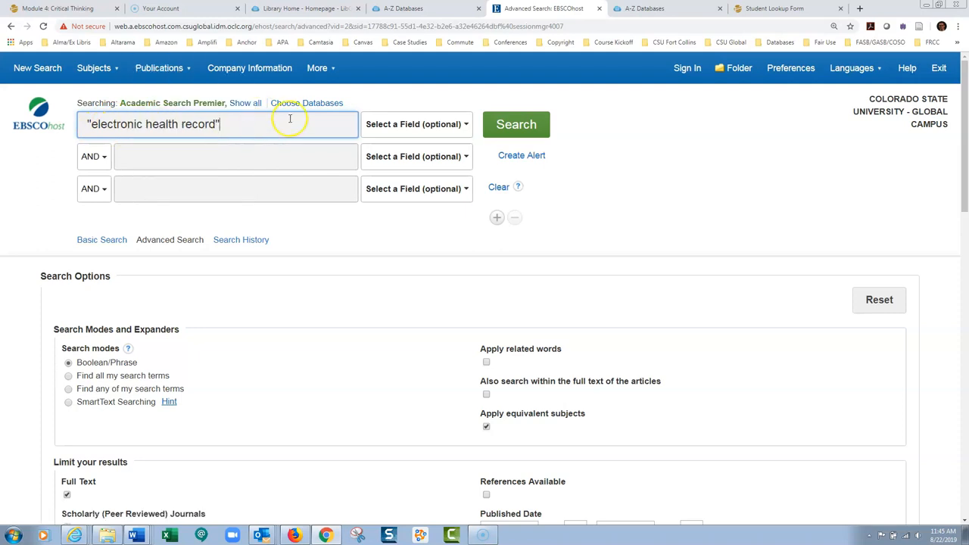
pyautogui.moveTo(306, 220)
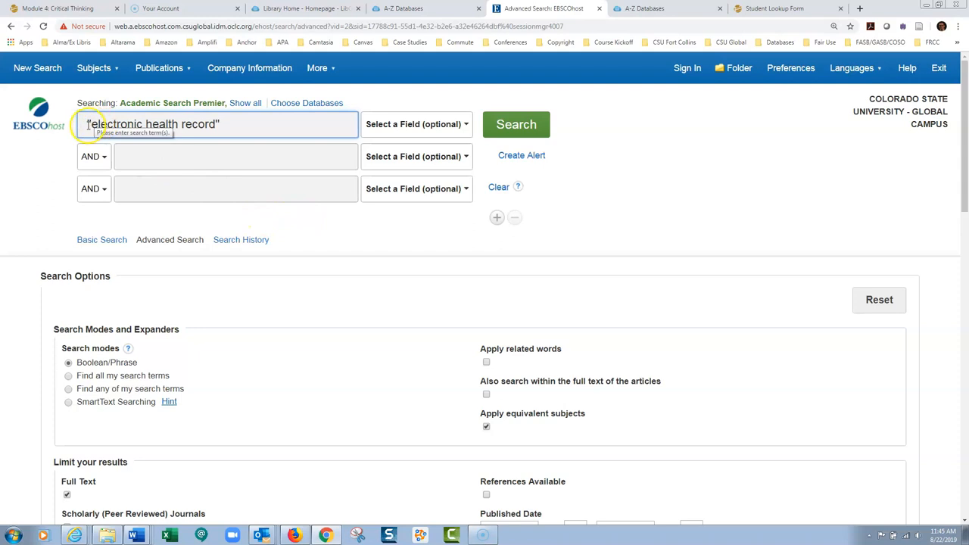
pyautogui.moveTo(194, 133)
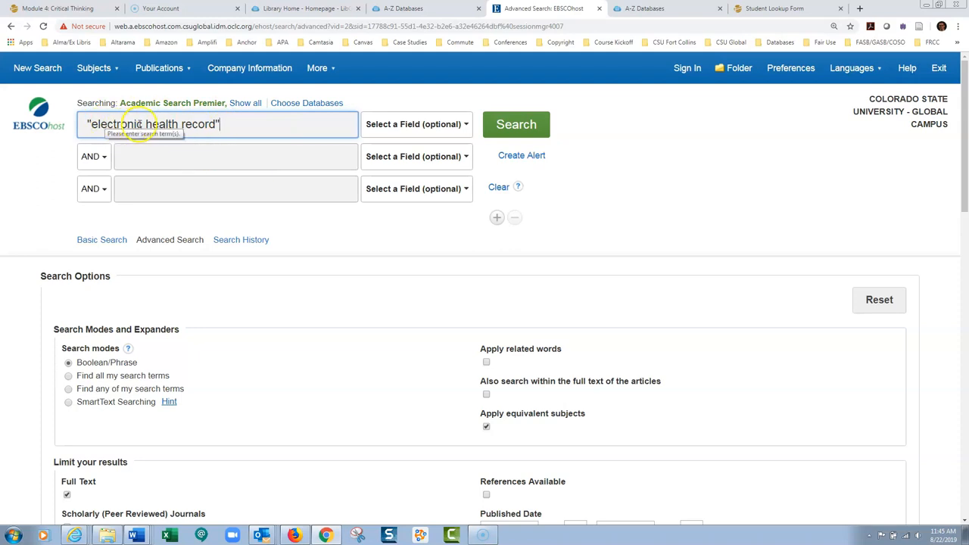
pyautogui.moveTo(272, 124)
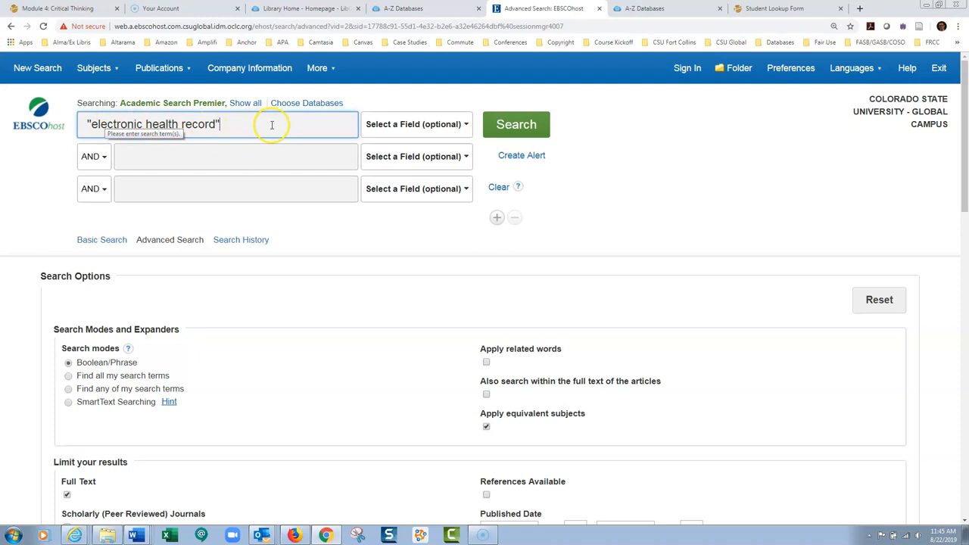
pyautogui.moveTo(123, 124)
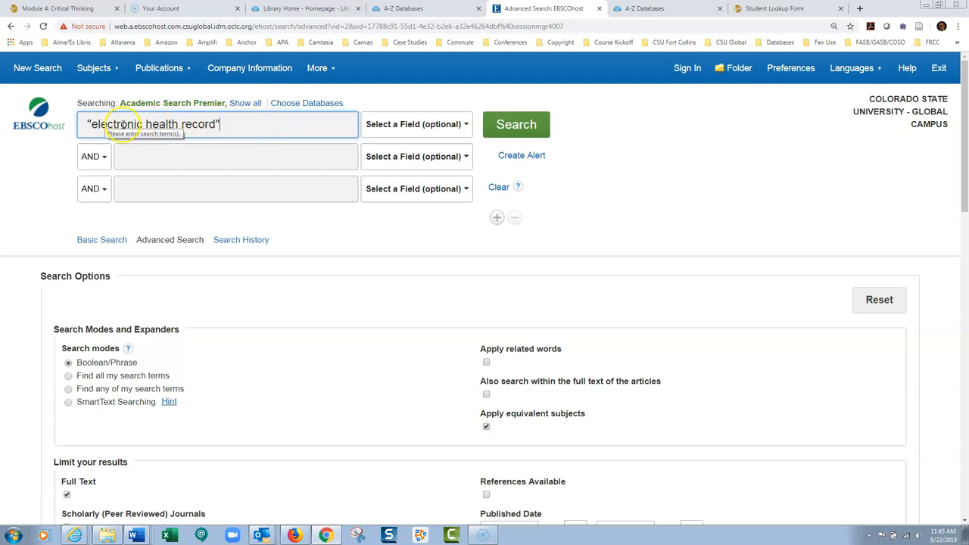
pyautogui.moveTo(517, 124)
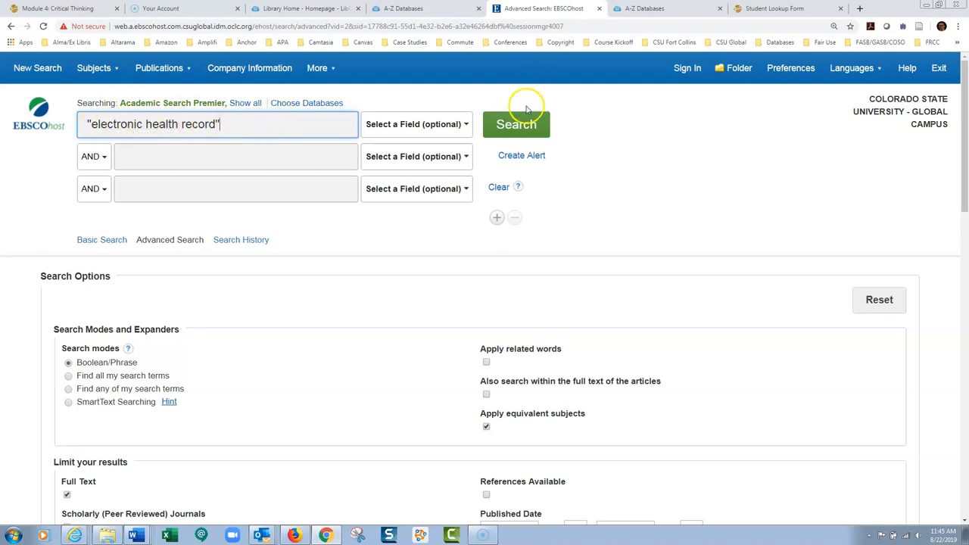
# Step: Run the search, returning 8,492 full-text results, then resubmit with the truncated term
pyautogui.click(515, 125)
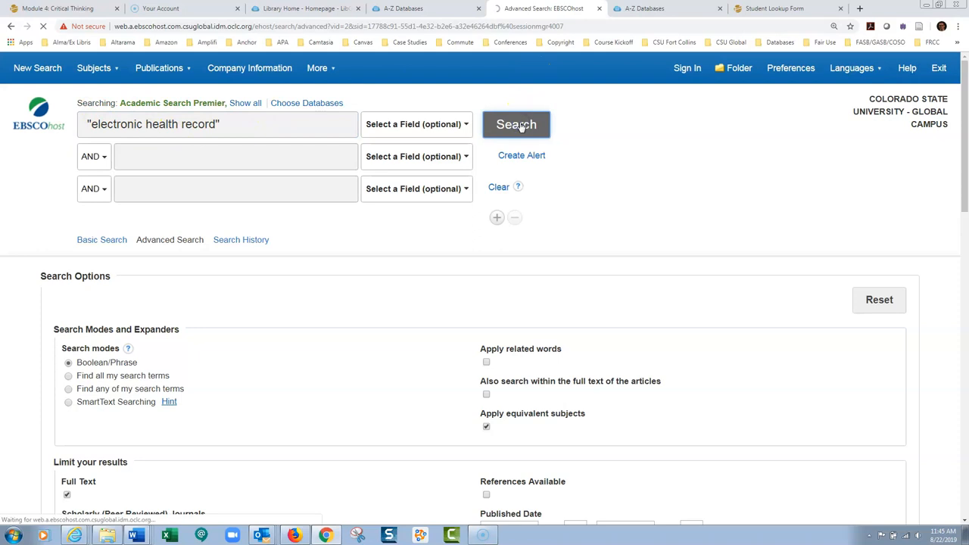
pyautogui.click(516, 124)
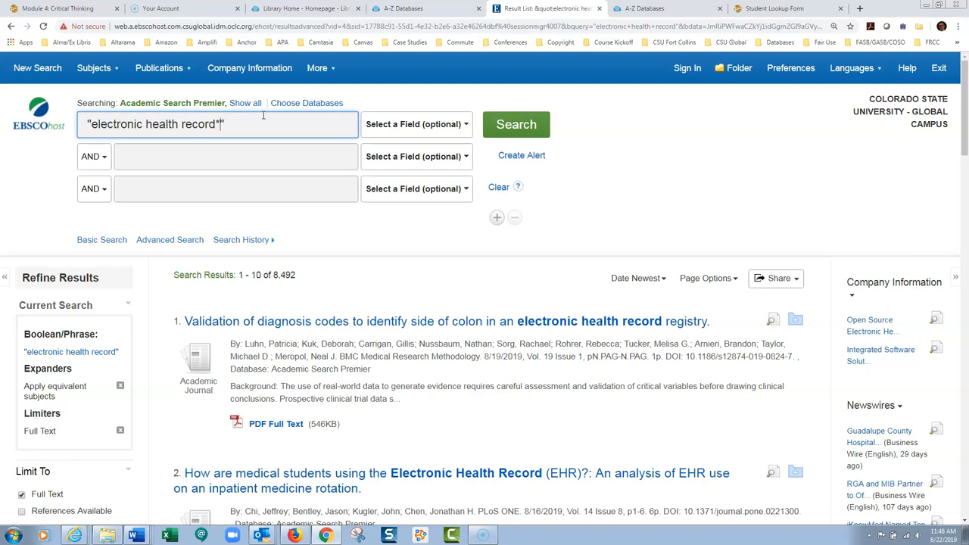
pyautogui.moveTo(421, 109)
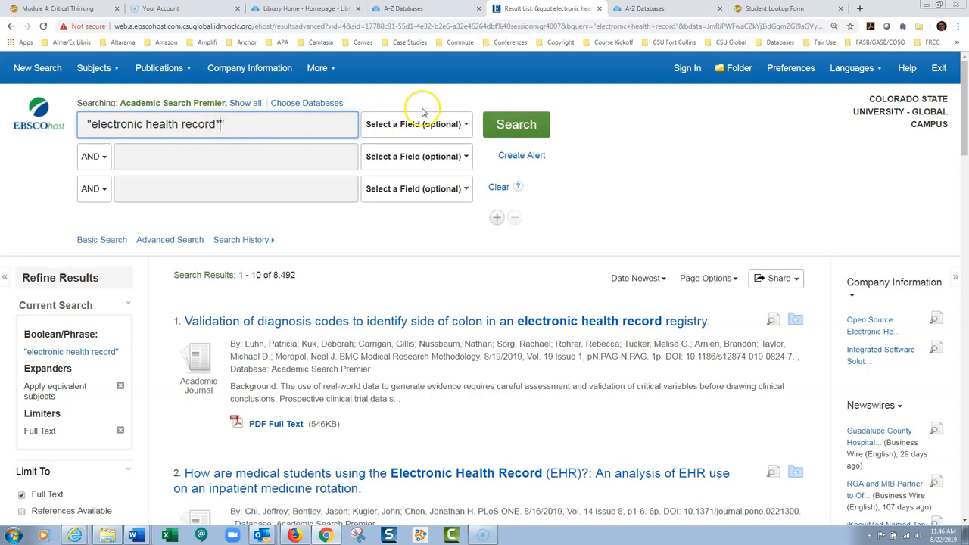
pyautogui.moveTo(303, 282)
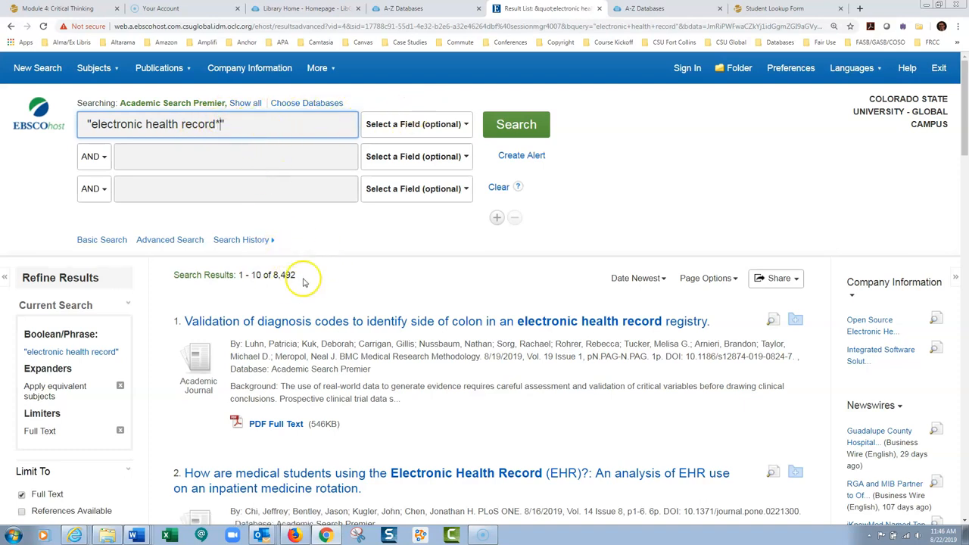
pyautogui.moveTo(538, 103)
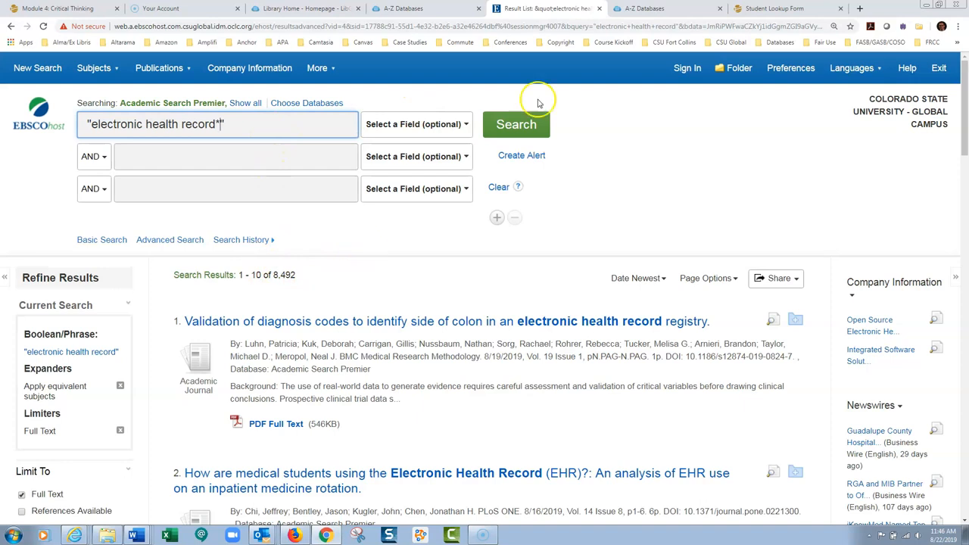
pyautogui.click(516, 124)
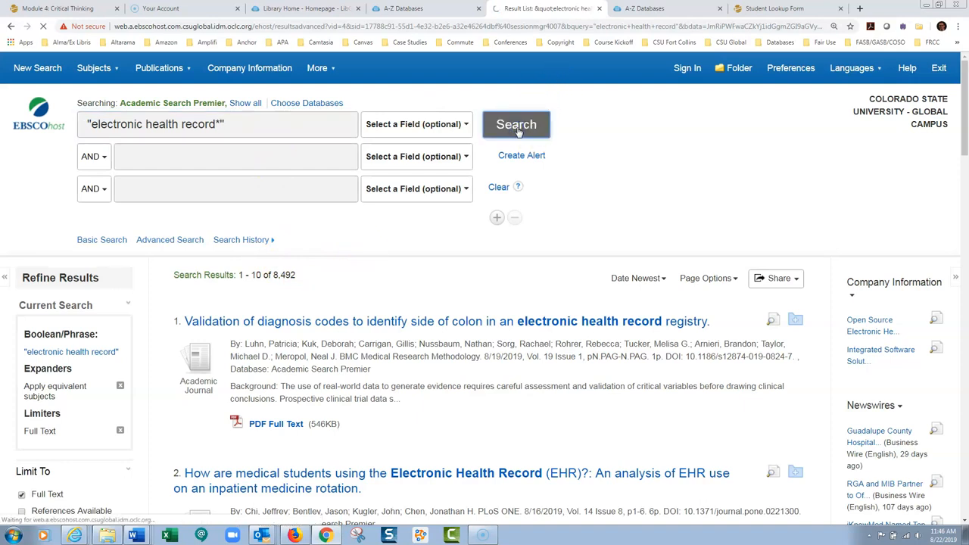
# Step: Extend the first box to "electronic health record*" or ehr and search, returning about 12,908 results
pyautogui.click(516, 124)
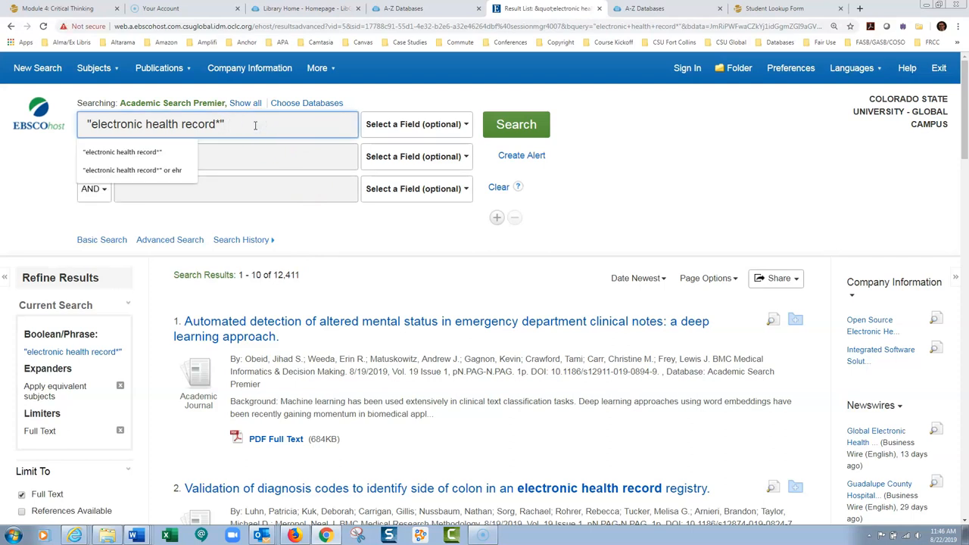
pyautogui.write('or')
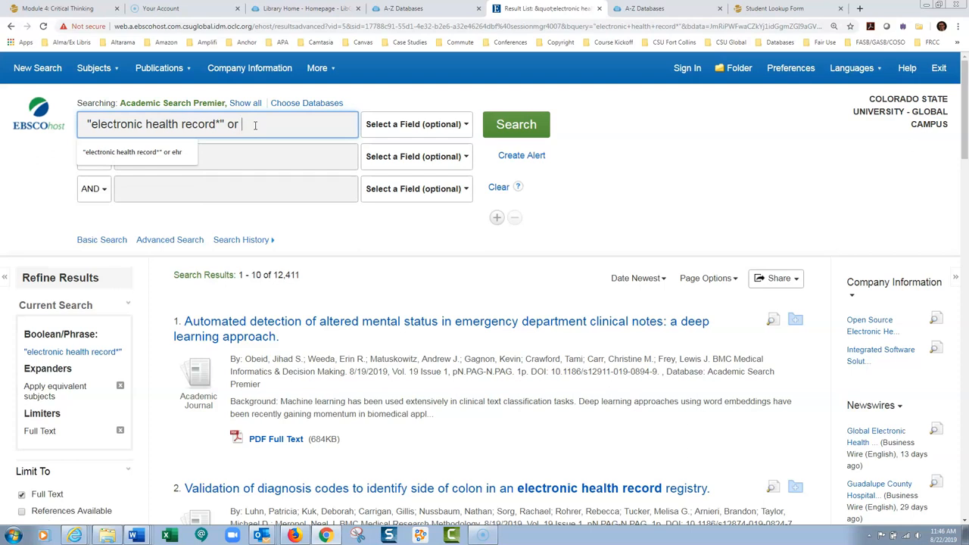
pyautogui.write('ehr')
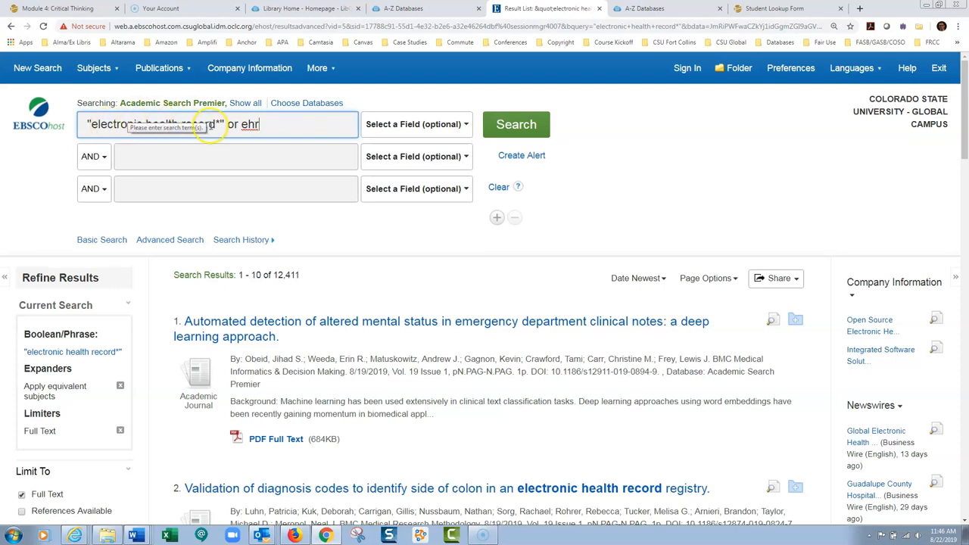
pyautogui.moveTo(278, 144)
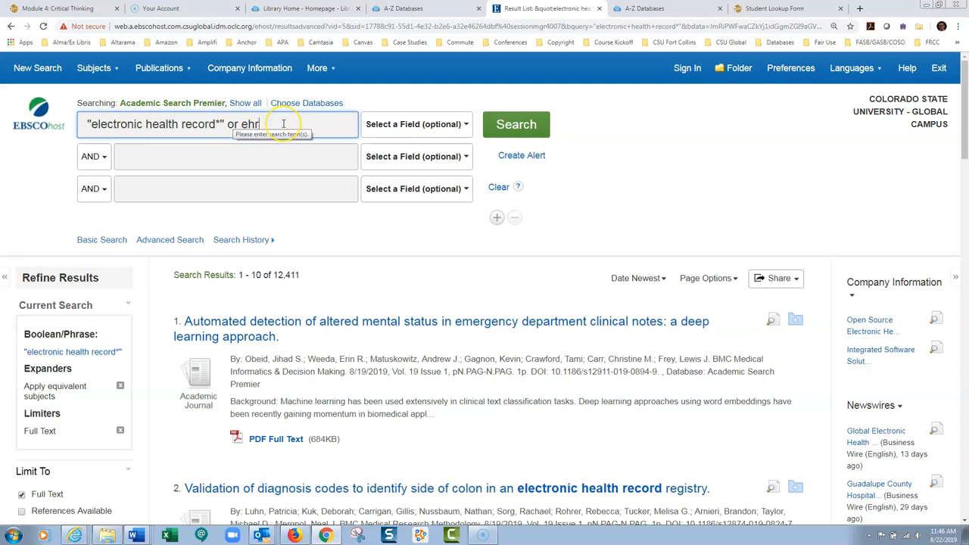
pyautogui.moveTo(269, 274)
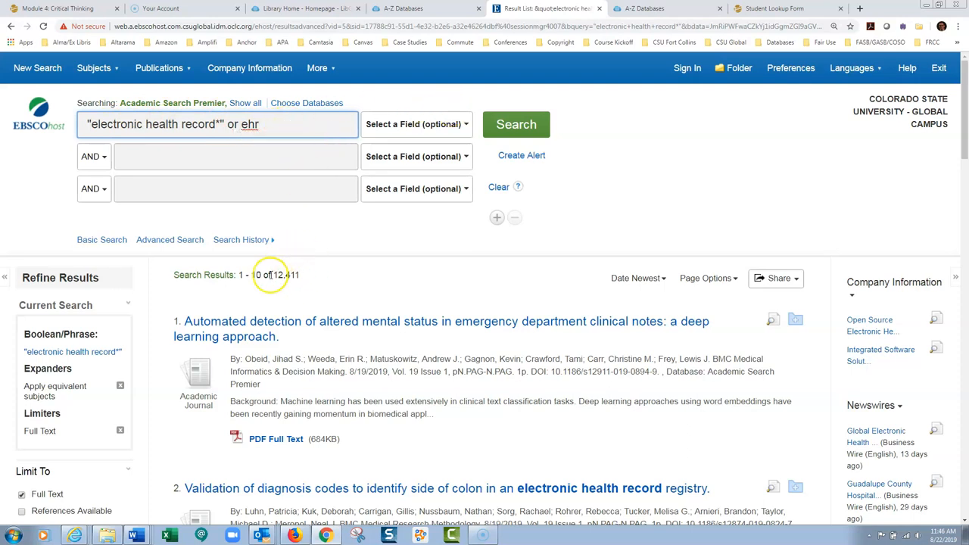
pyautogui.moveTo(339, 269)
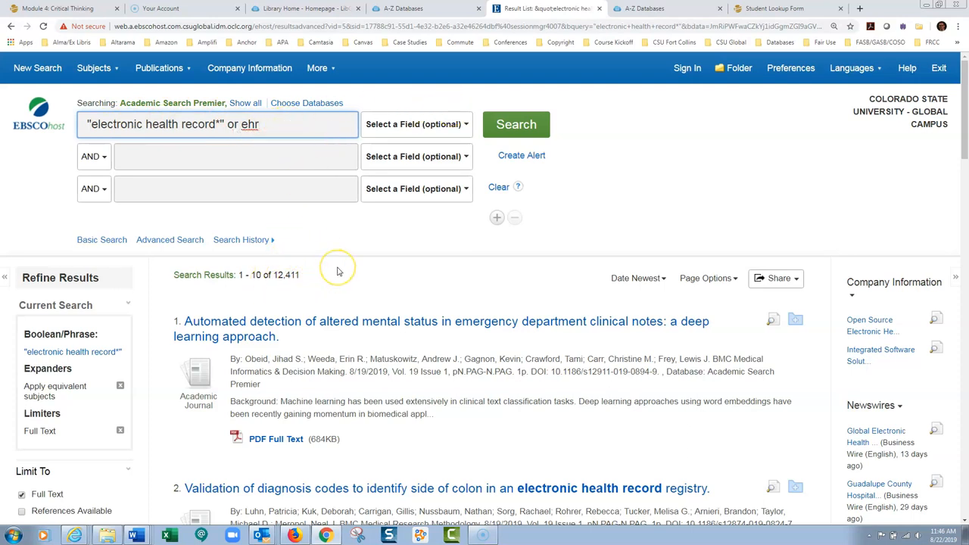
pyautogui.moveTo(340, 271)
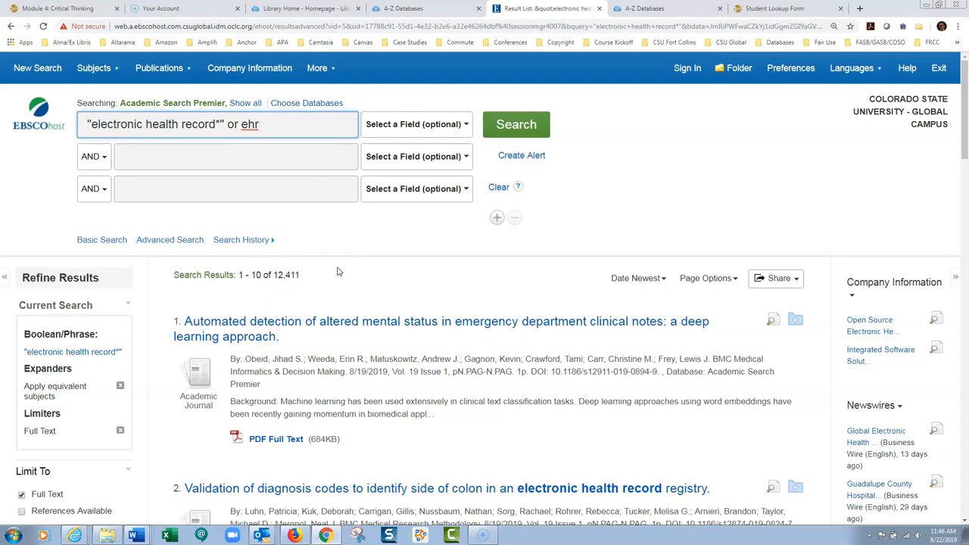
pyautogui.moveTo(306, 264)
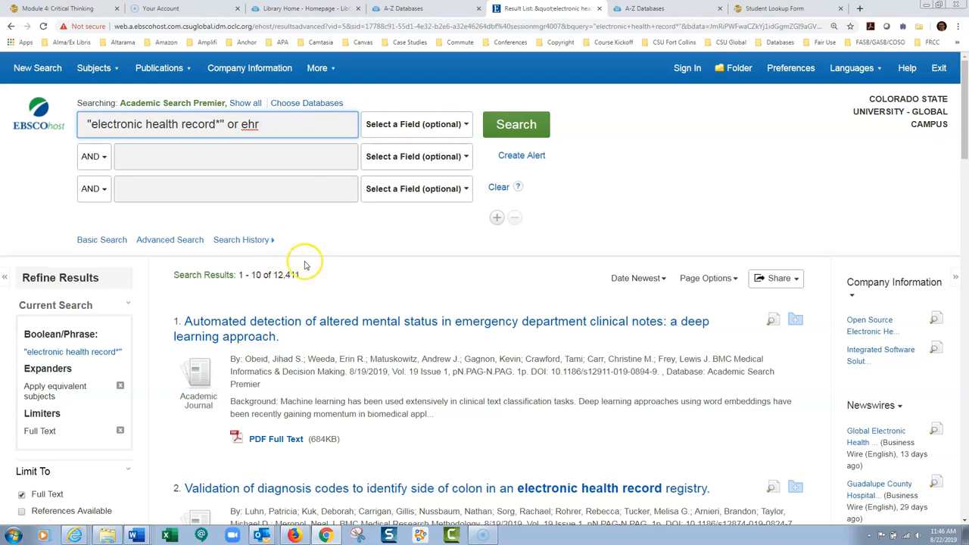
pyautogui.moveTo(312, 268)
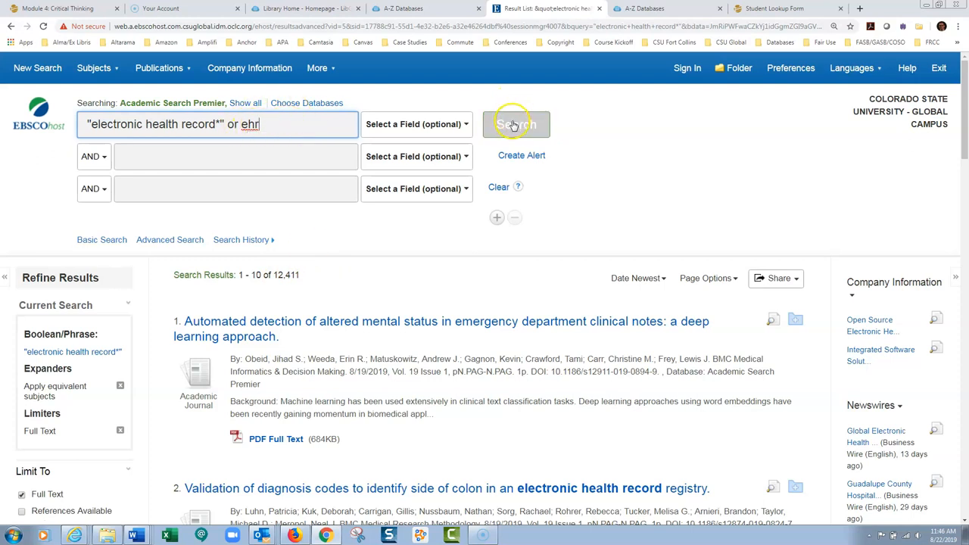
pyautogui.click(516, 124)
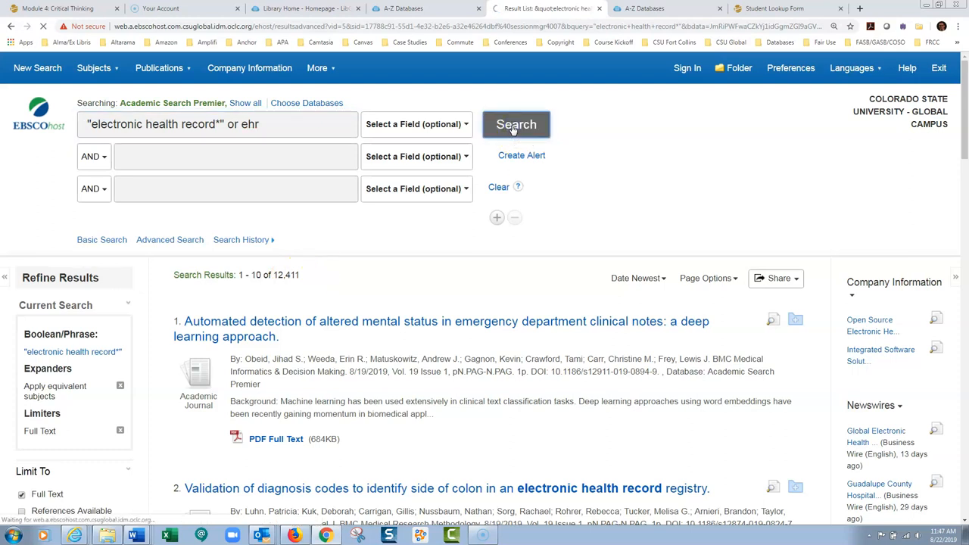
pyautogui.click(517, 124)
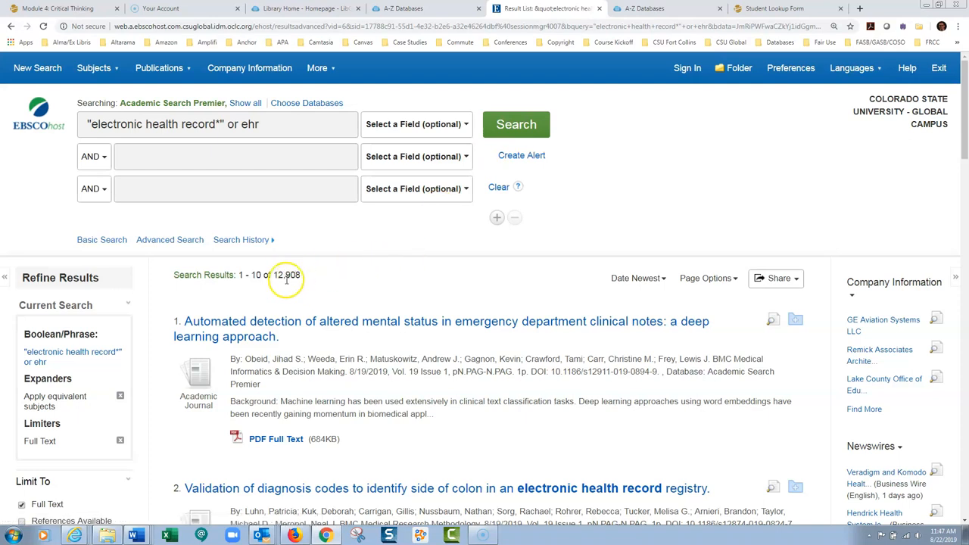
pyautogui.moveTo(311, 274)
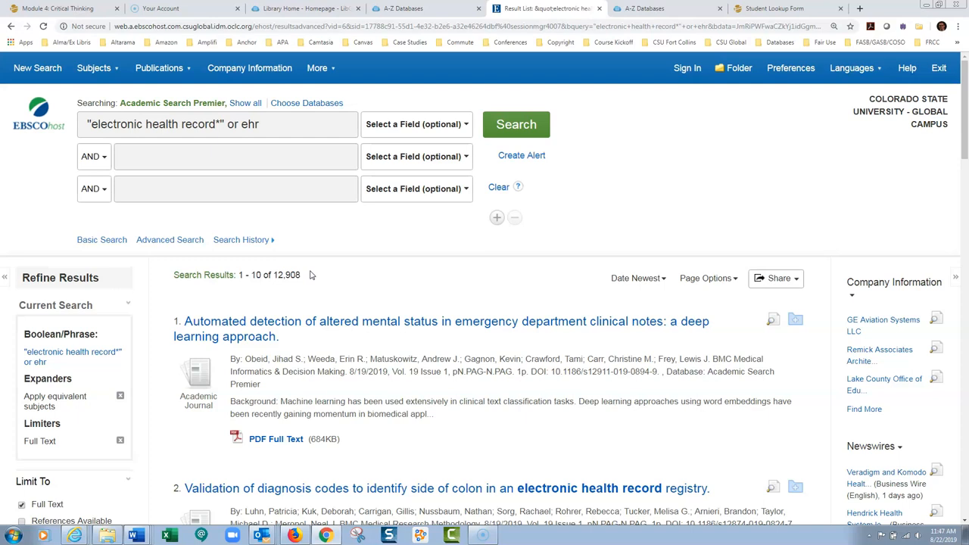
pyautogui.moveTo(399, 141)
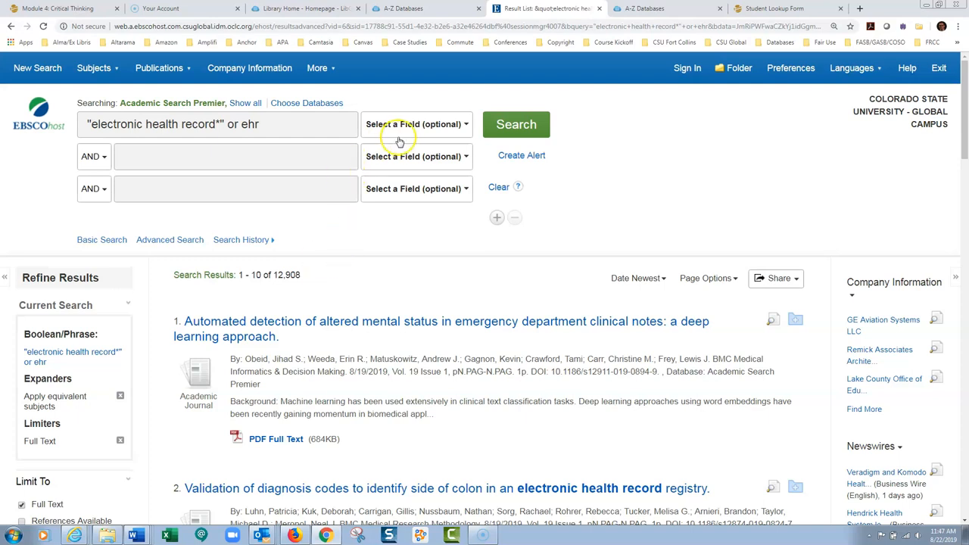
# Step: Enter implement* as the second AND term, revising it from implementing to the truncated form
pyautogui.click(237, 156)
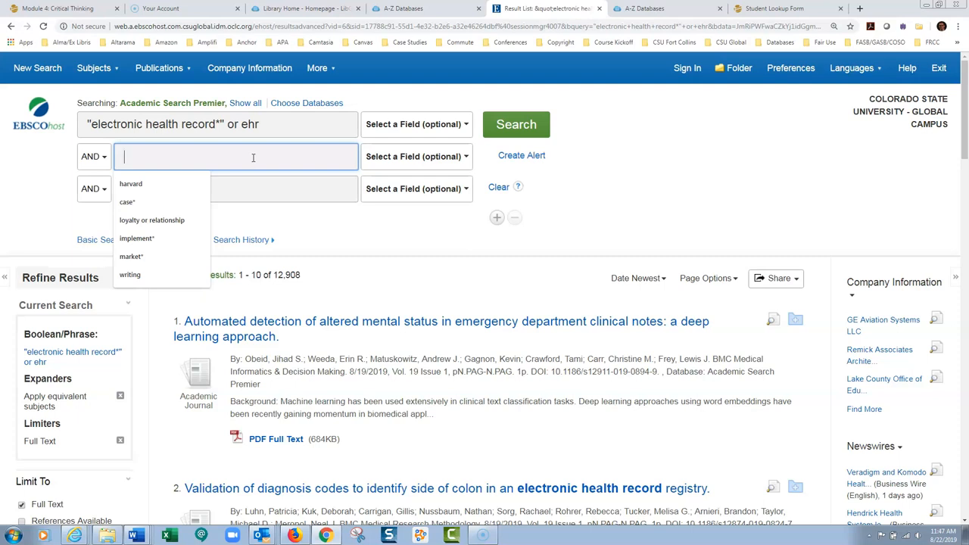
pyautogui.write('impleme')
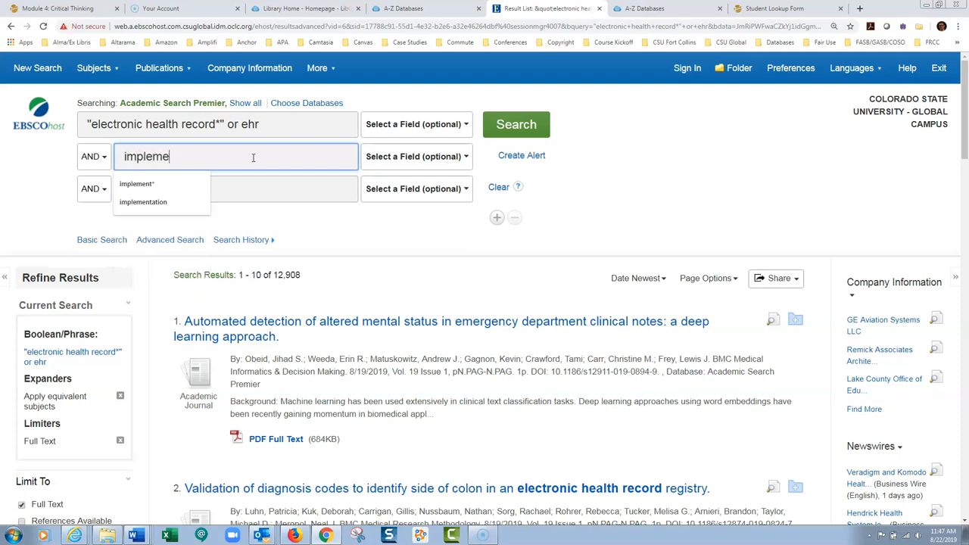
pyautogui.write('nt')
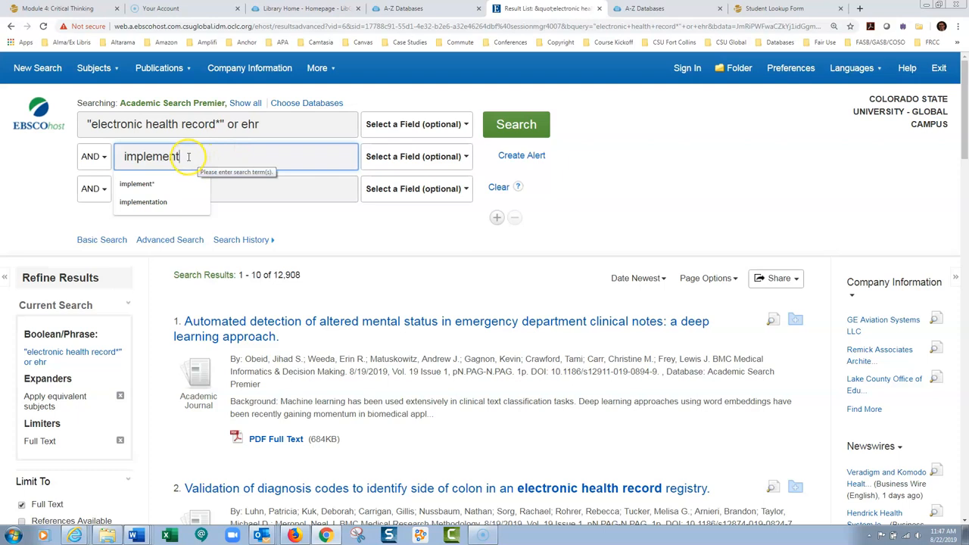
pyautogui.write('atio')
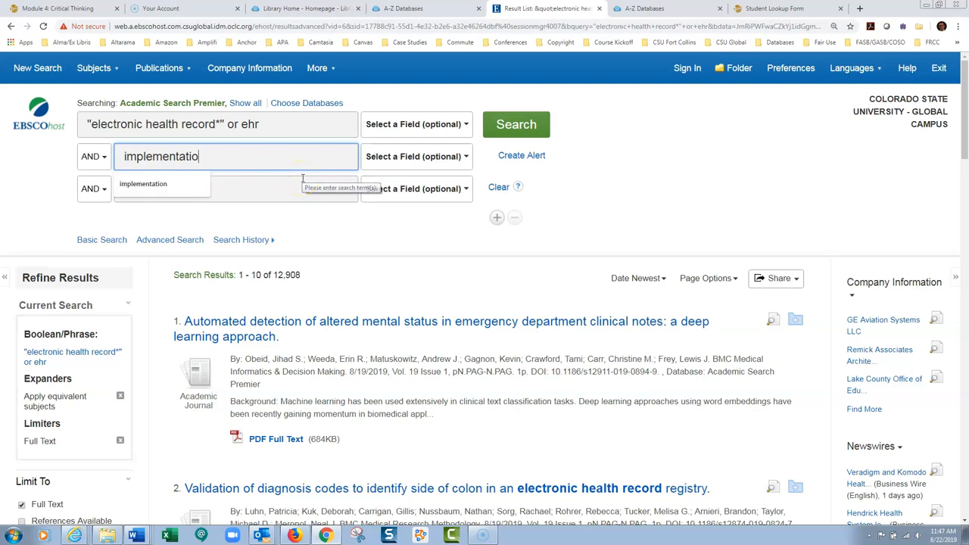
pyautogui.write('implementing')
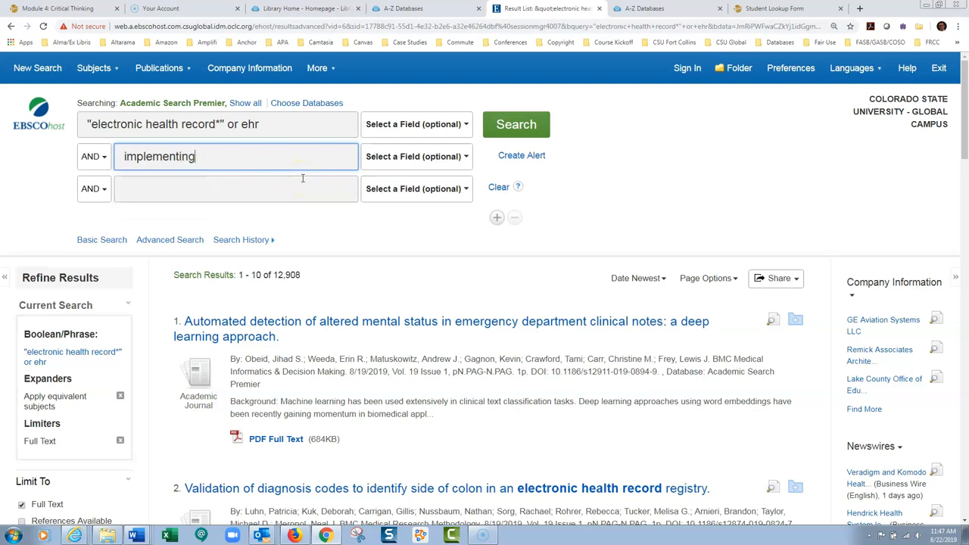
pyautogui.press('Backspace')
pyautogui.write('s')
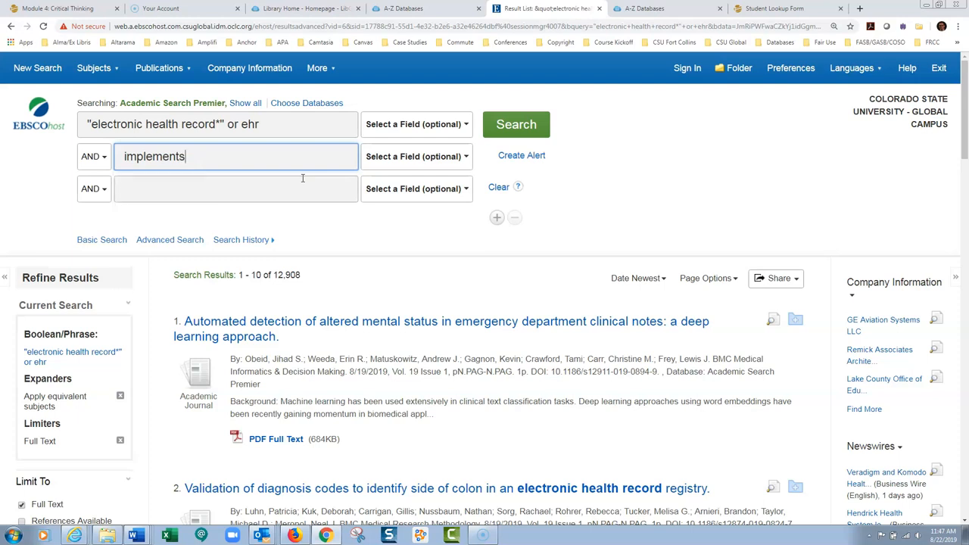
pyautogui.press('Backspace')
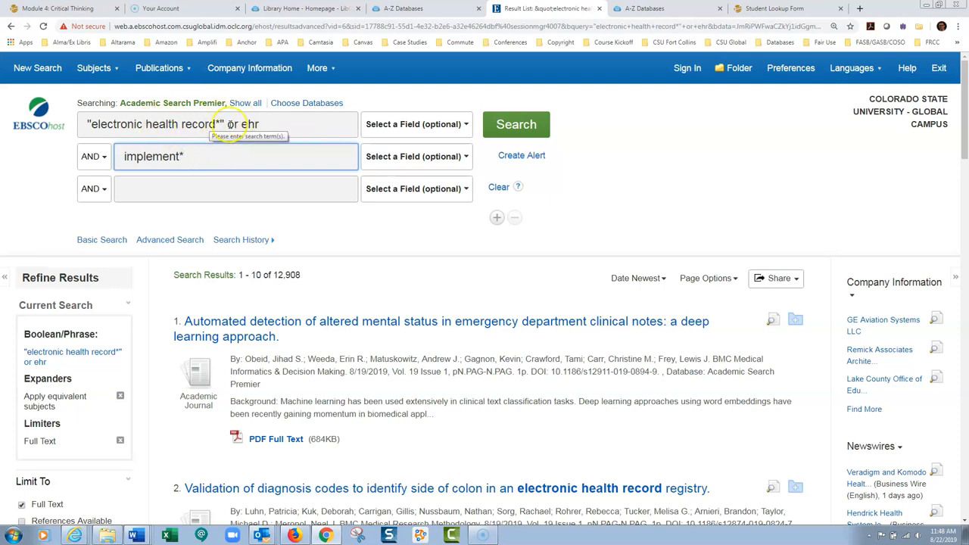
pyautogui.moveTo(276, 149)
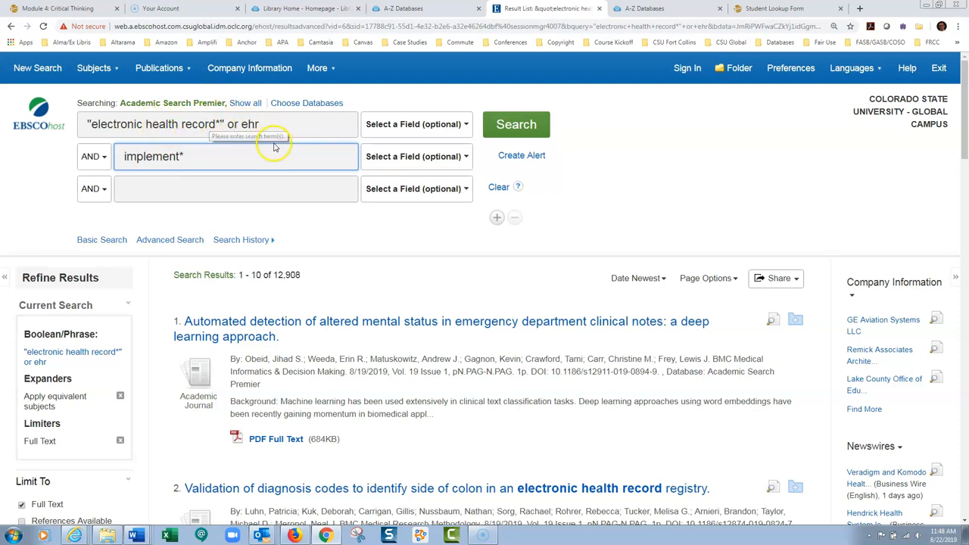
pyautogui.moveTo(517, 124)
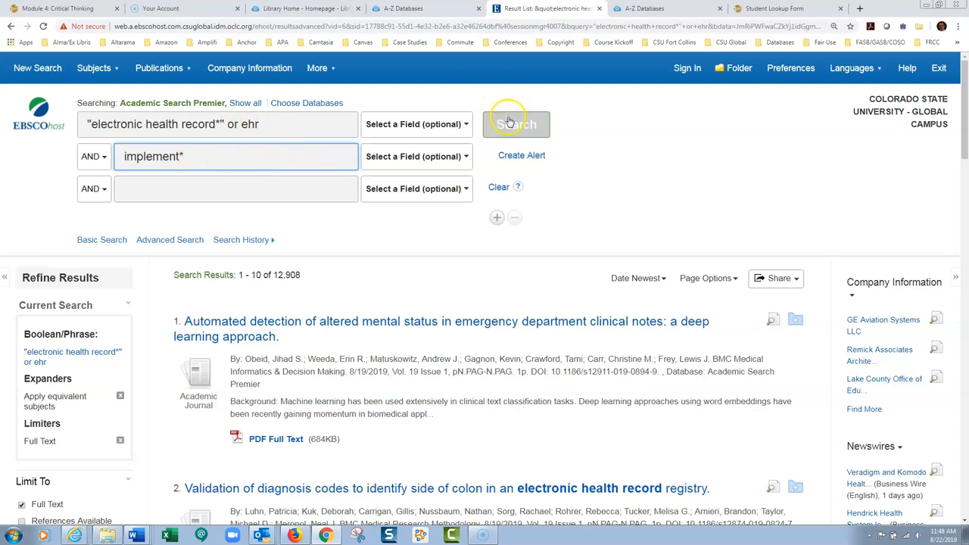
# Step: Run the combined search, narrowing the results to 2,460
pyautogui.click(516, 124)
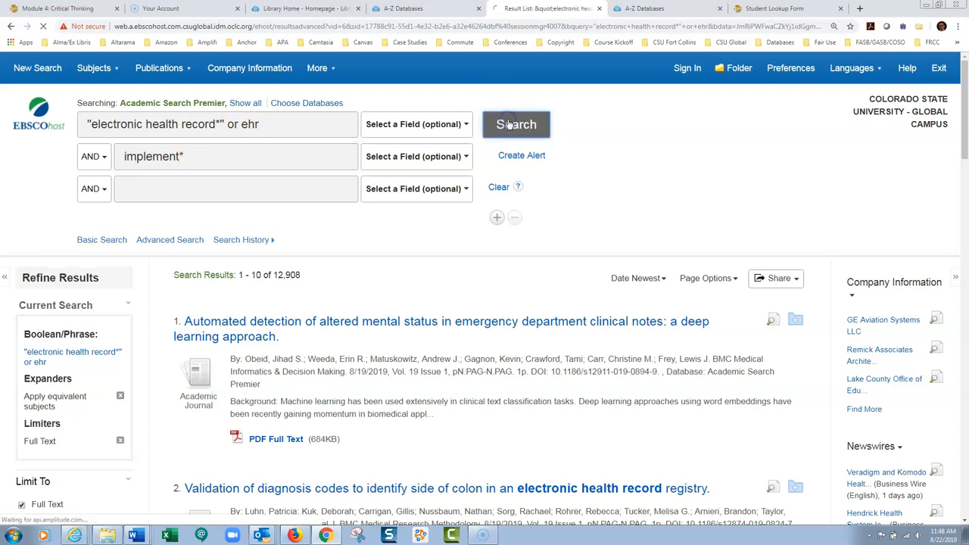
pyautogui.click(516, 124)
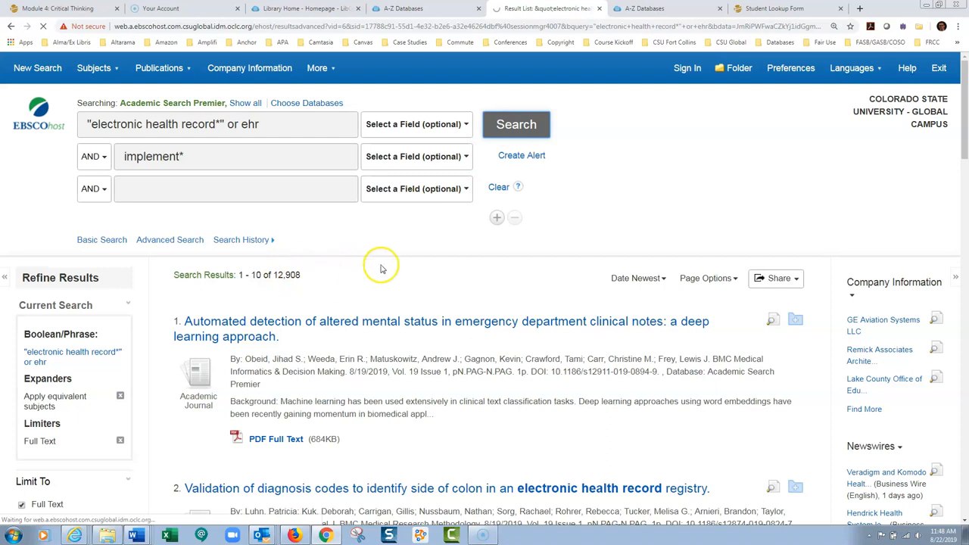
pyautogui.click(516, 124)
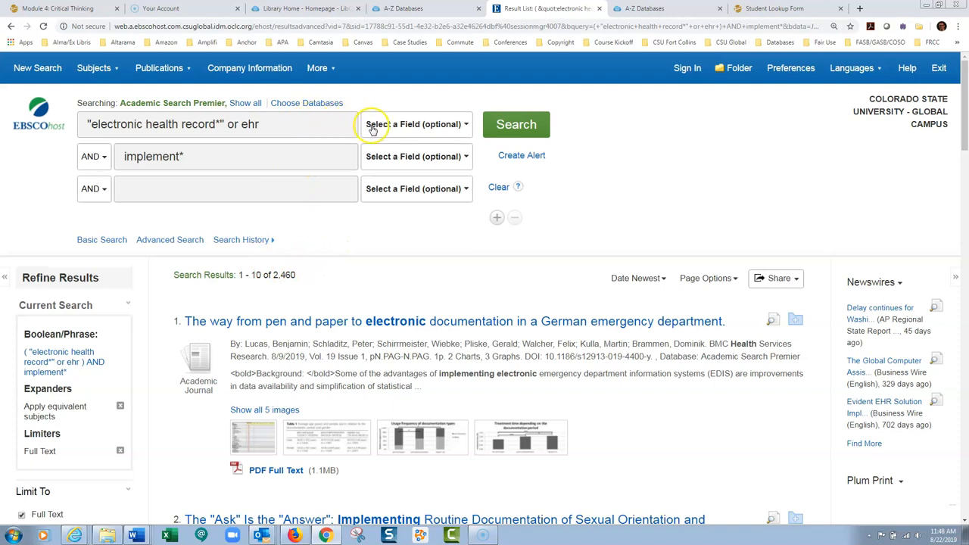
# Step: Limit the first term to TI Title and search, cutting the results to 574
pyautogui.click(159, 67)
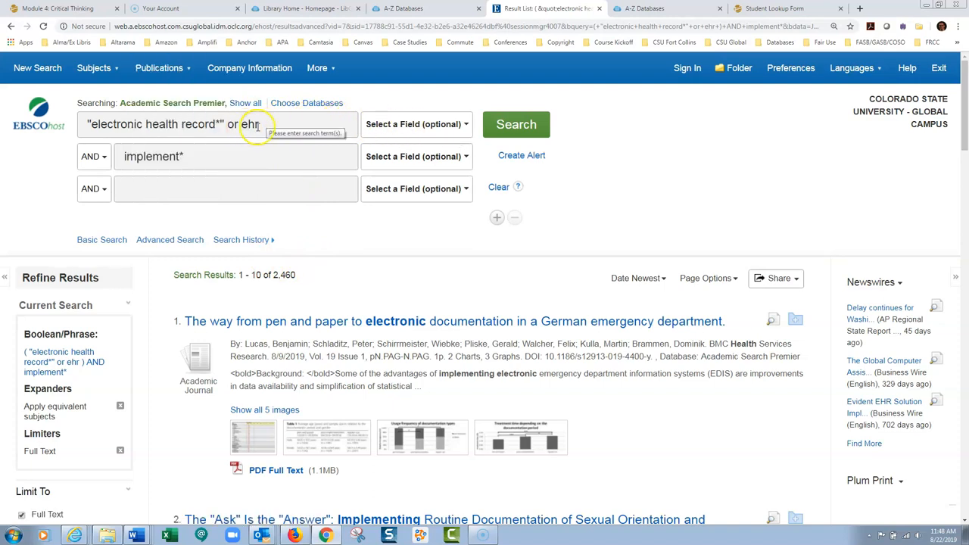
pyautogui.moveTo(434, 203)
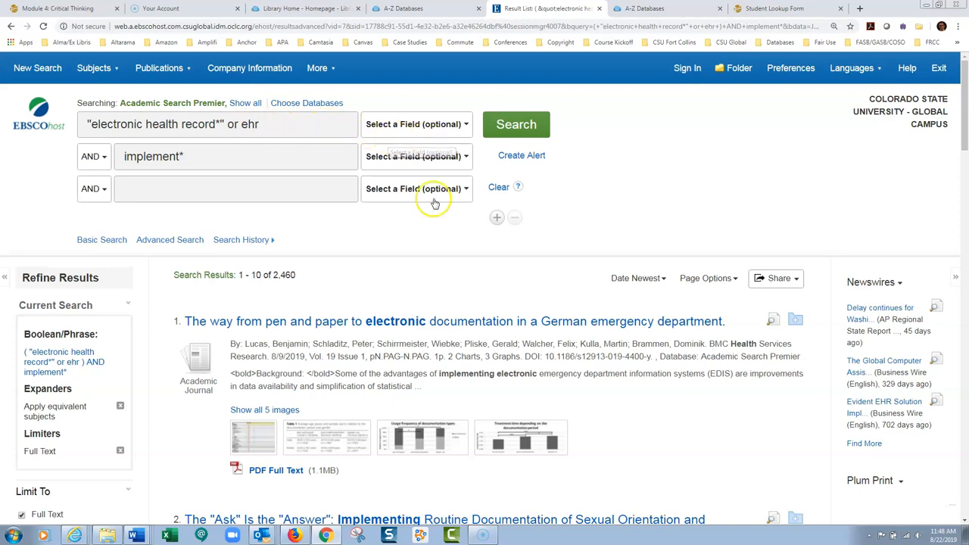
pyautogui.moveTo(406, 331)
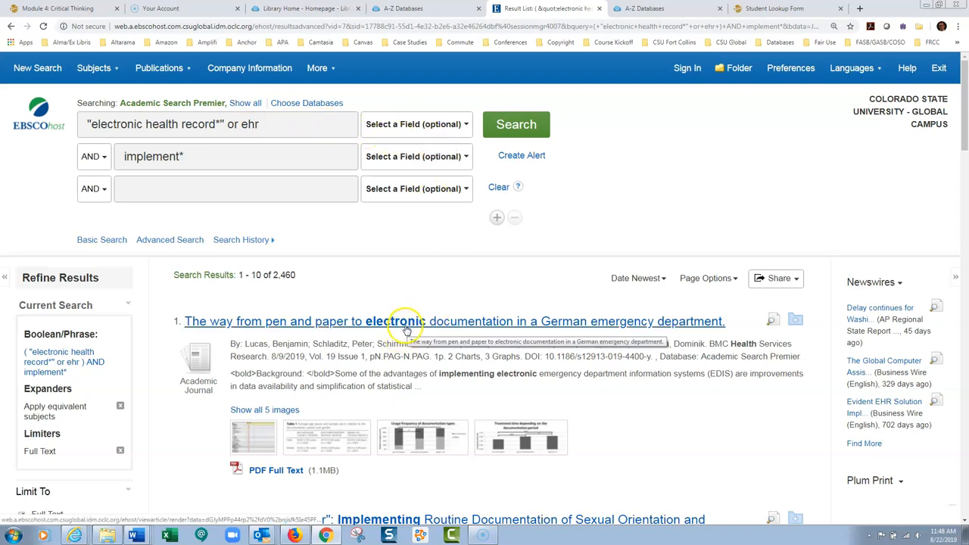
pyautogui.moveTo(442, 321)
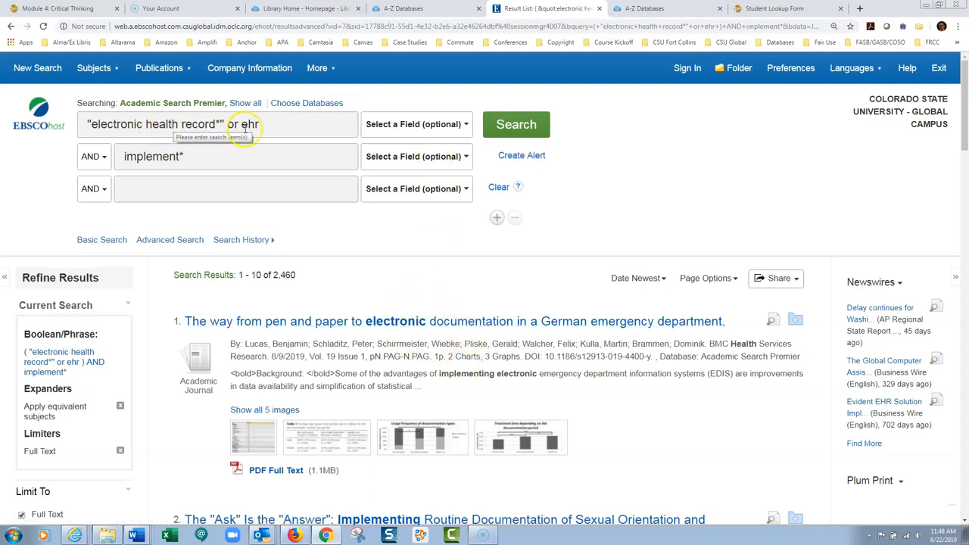
pyautogui.click(415, 124)
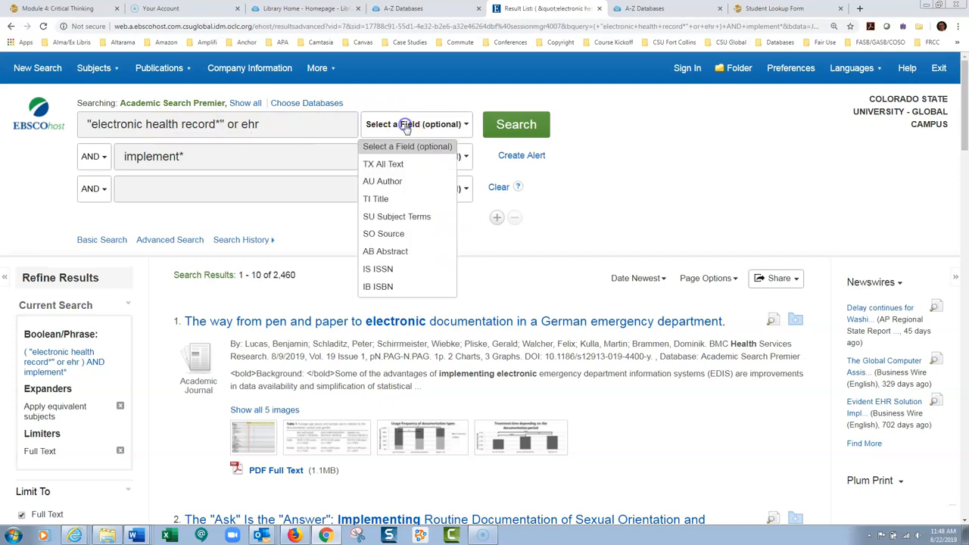
pyautogui.moveTo(377, 198)
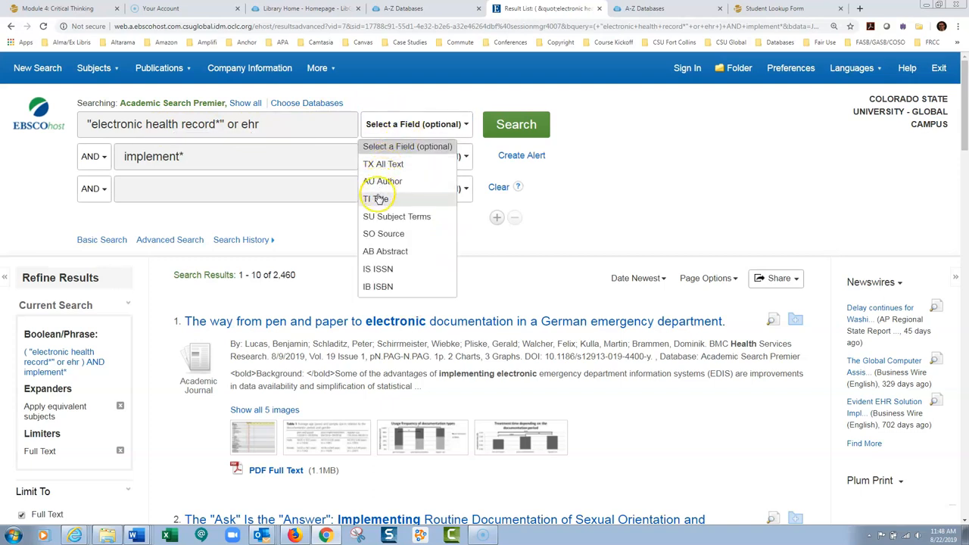
pyautogui.click(376, 198)
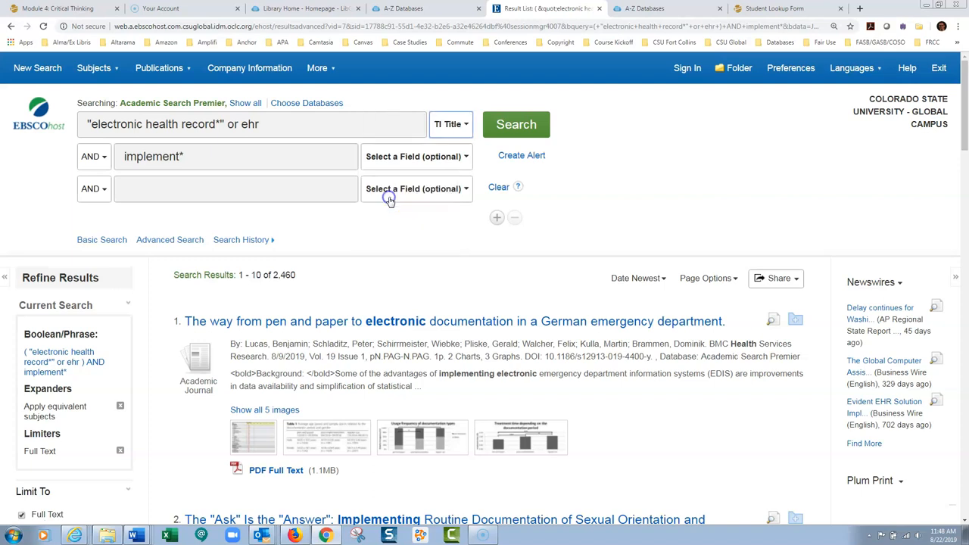
pyautogui.moveTo(265, 109)
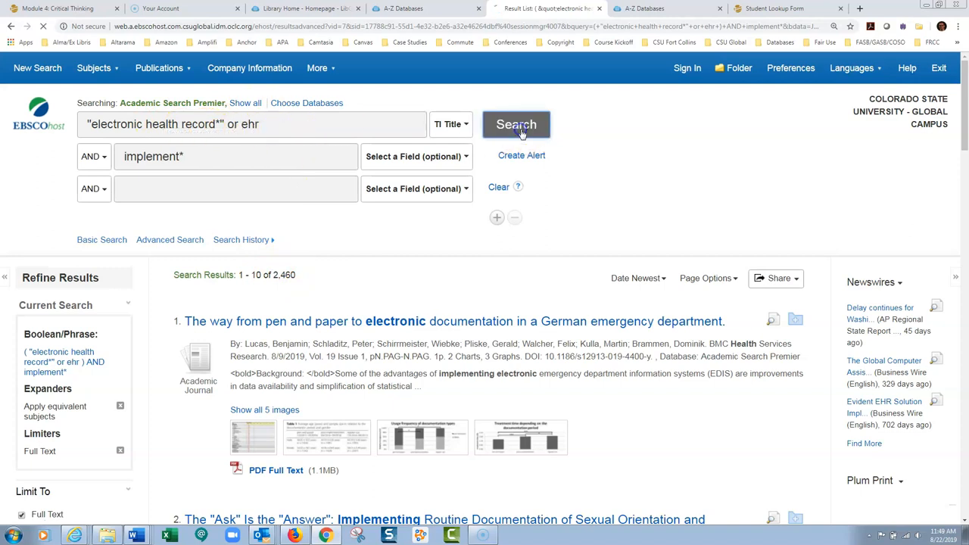
pyautogui.click(517, 124)
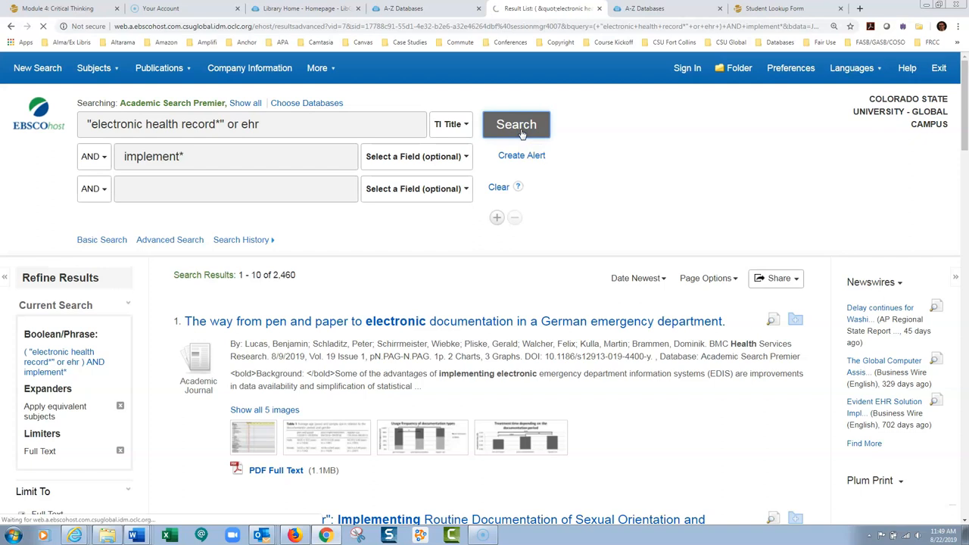
pyautogui.click(517, 124)
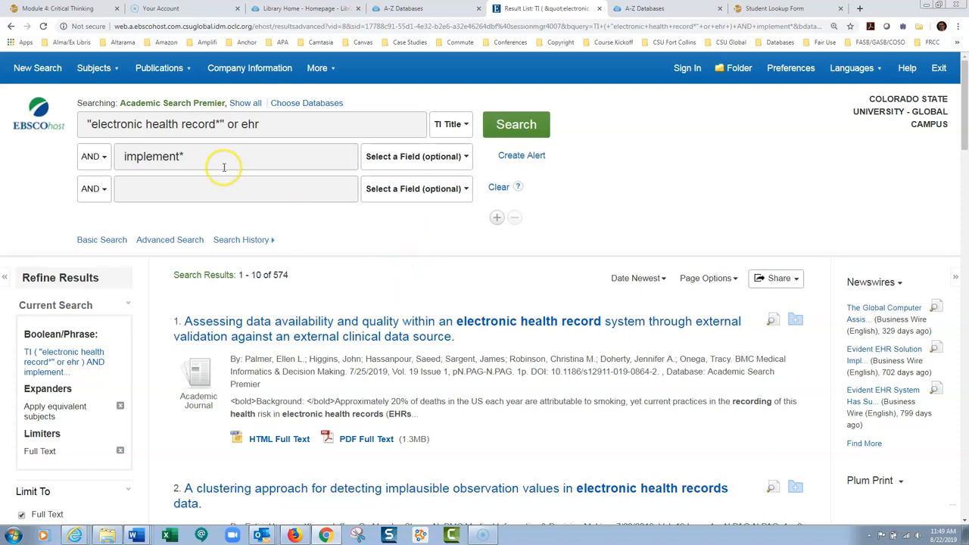
pyautogui.moveTo(362, 260)
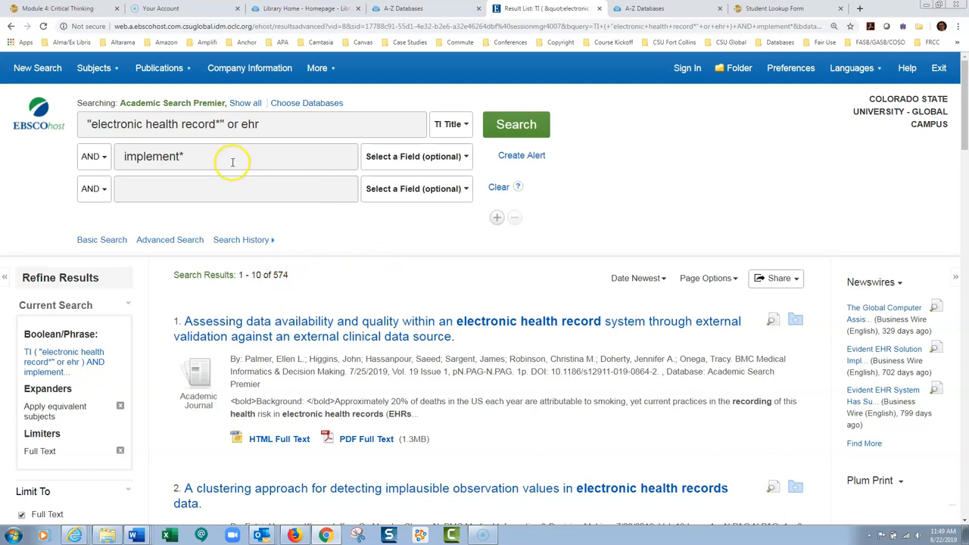
pyautogui.moveTo(477, 165)
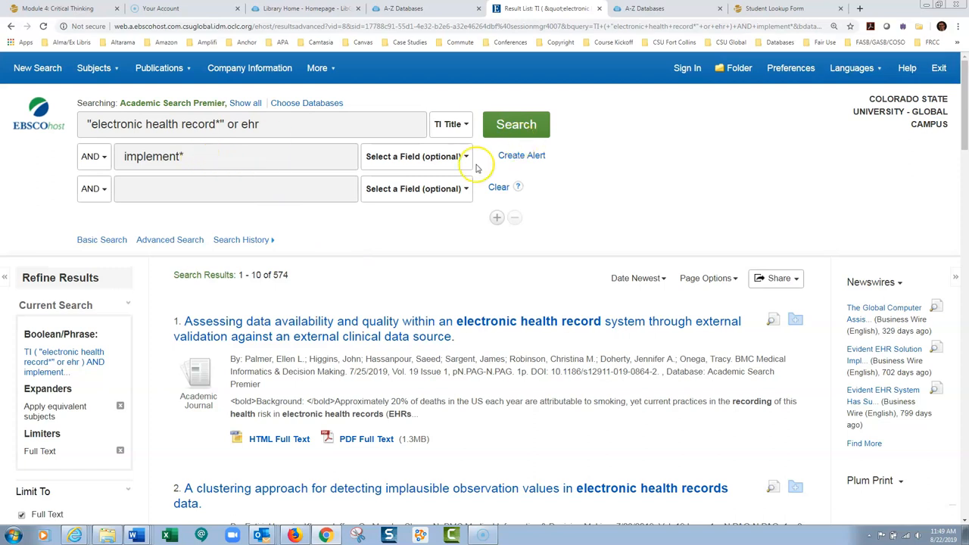
# Step: Limit the implement* term to TI Title as well and resubmit the search
pyautogui.click(415, 156)
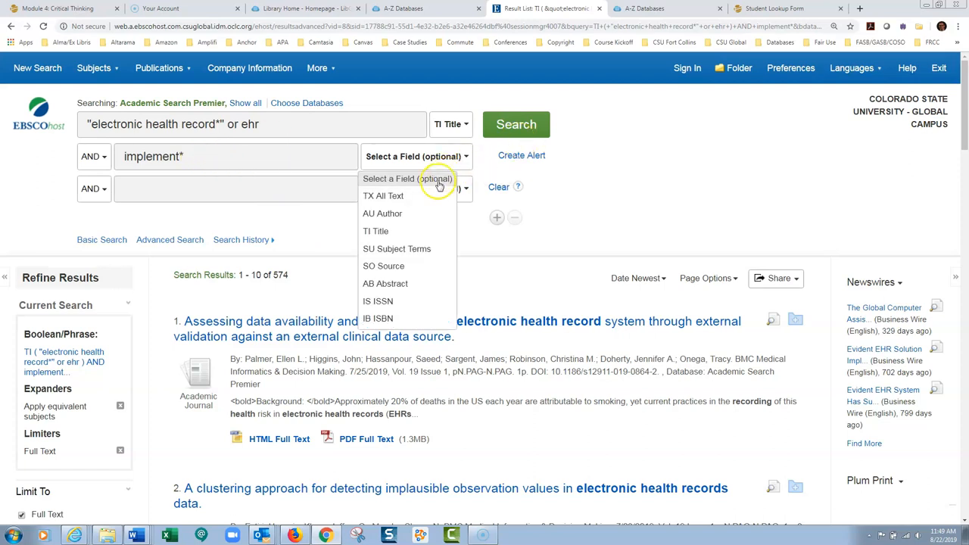
pyautogui.moveTo(400, 230)
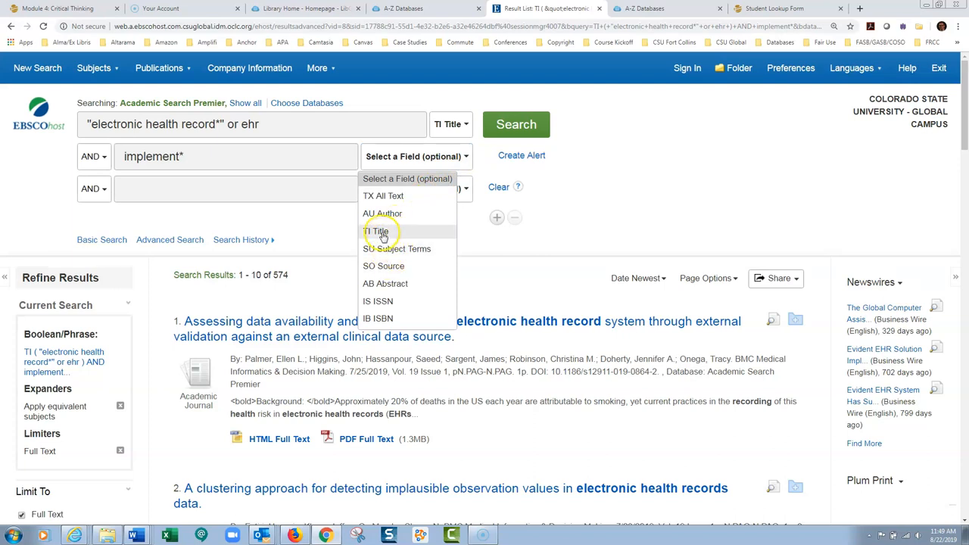
pyautogui.moveTo(282, 291)
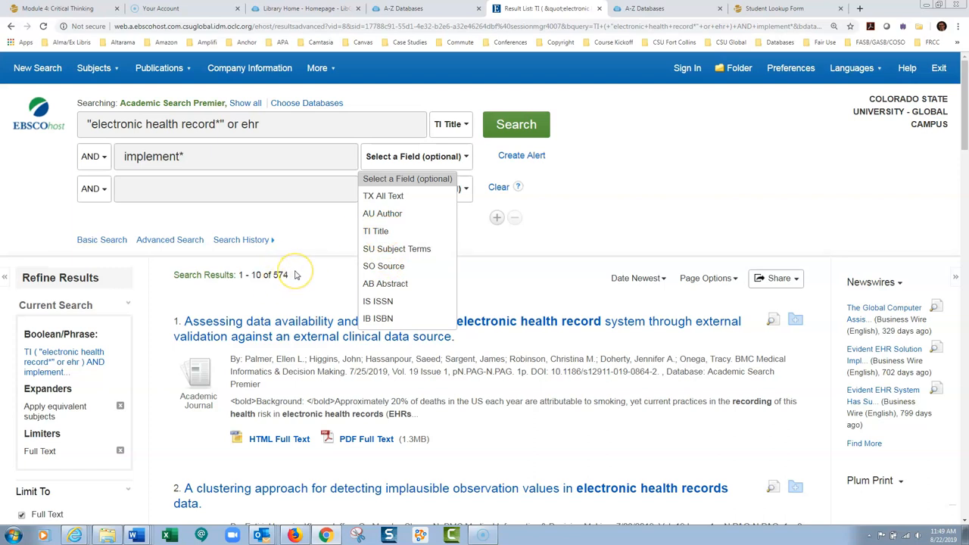
pyautogui.moveTo(294, 275)
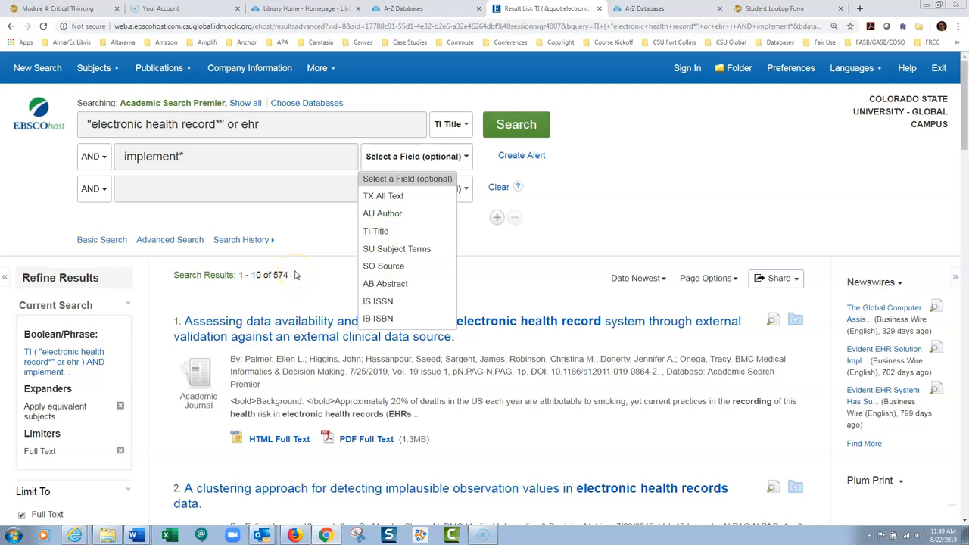
pyautogui.moveTo(260, 188)
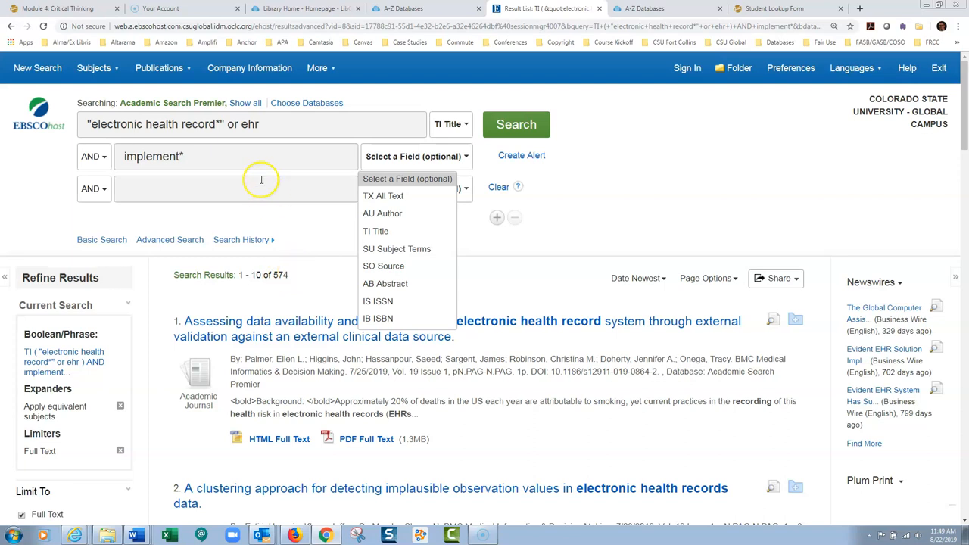
pyautogui.moveTo(382, 213)
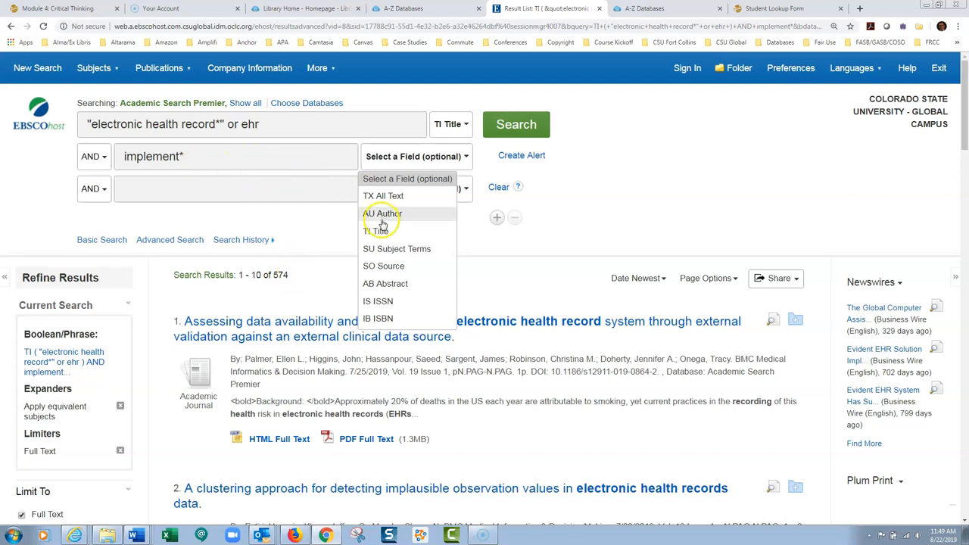
pyautogui.click(376, 230)
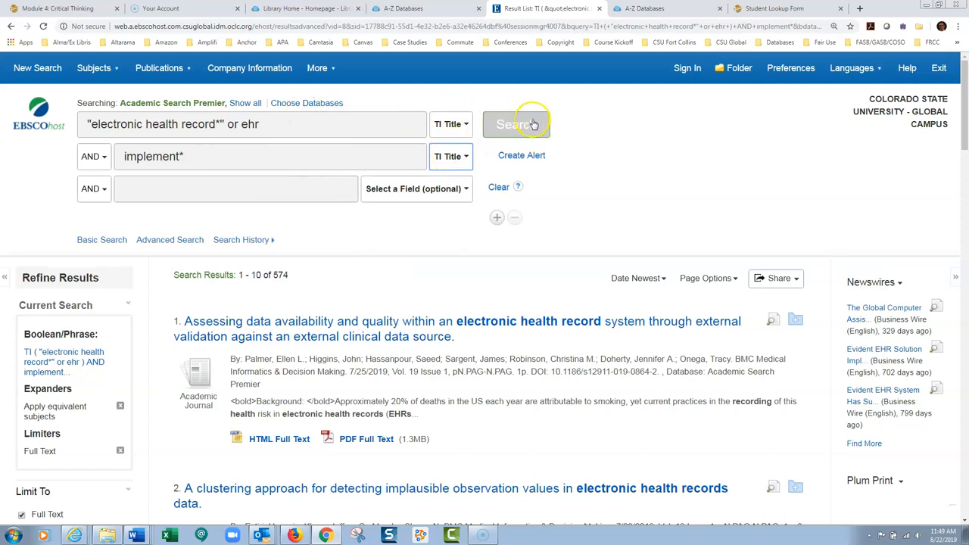
pyautogui.click(517, 124)
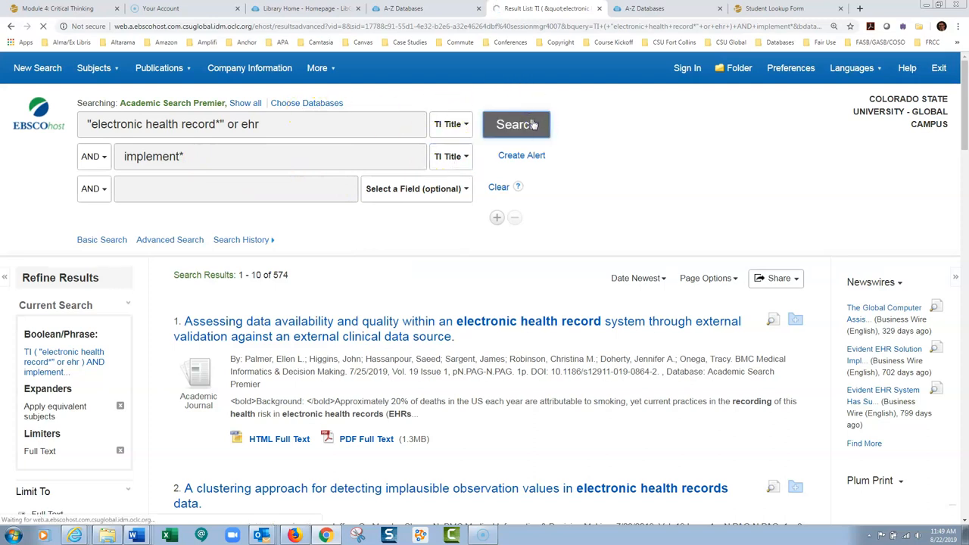
# Step: Run the search with both terms limited to titles, returning 138 articles
pyautogui.click(516, 124)
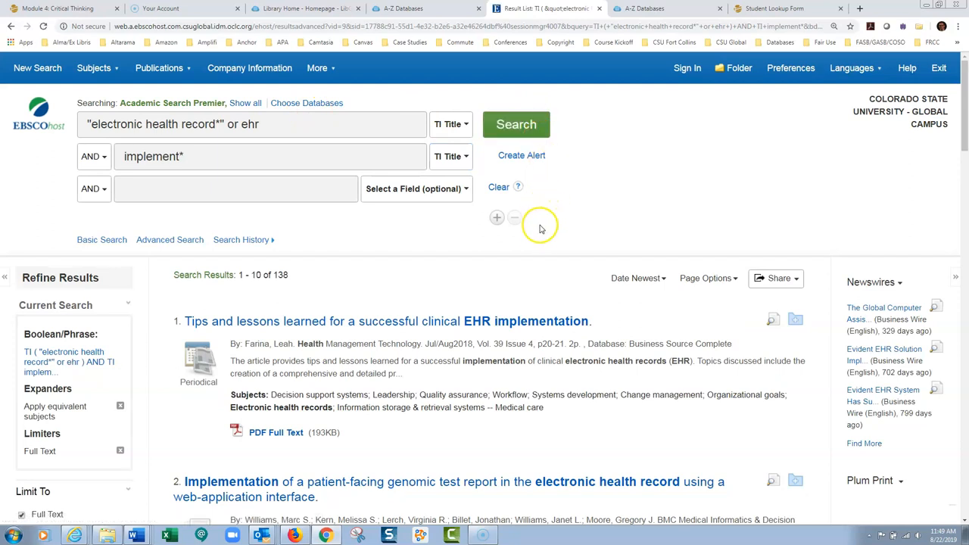
pyautogui.moveTo(339, 306)
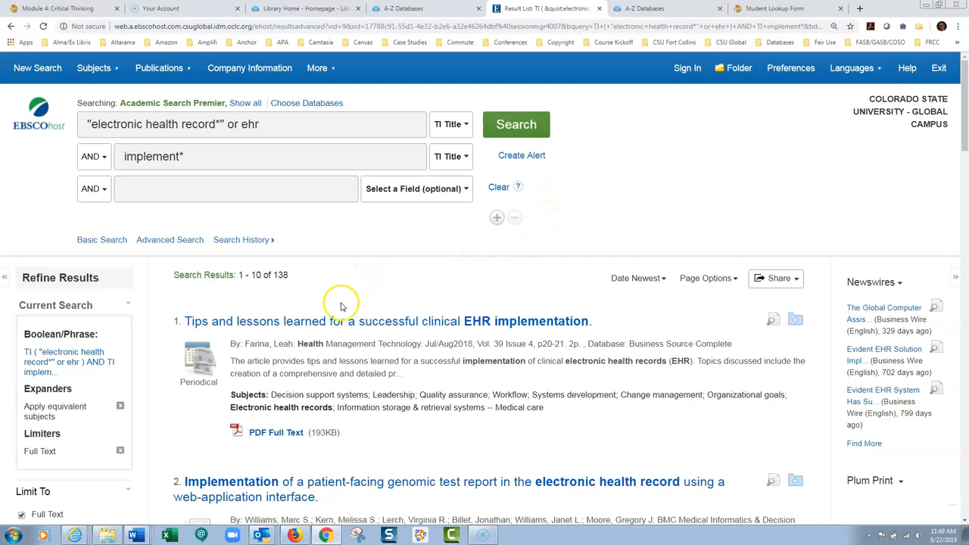
pyautogui.moveTo(518, 303)
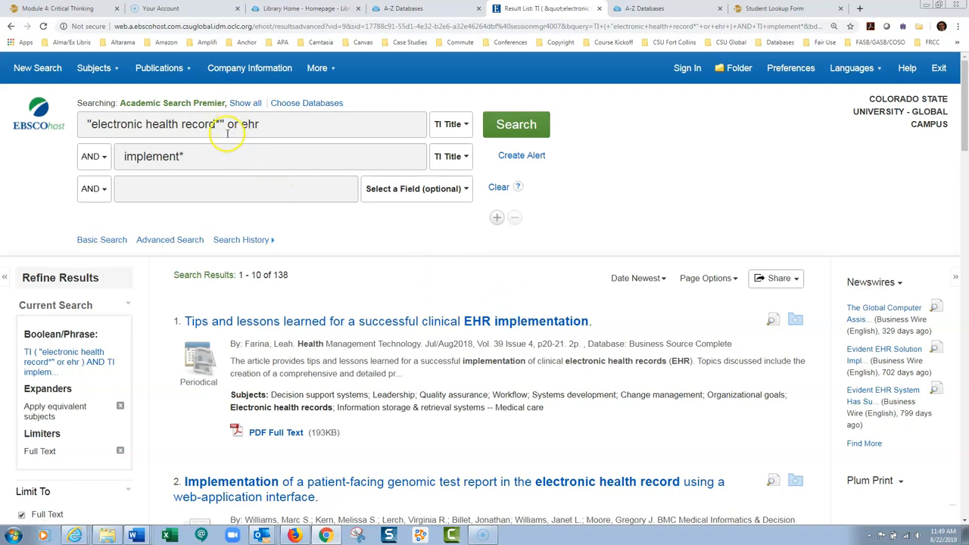
pyautogui.moveTo(317, 156)
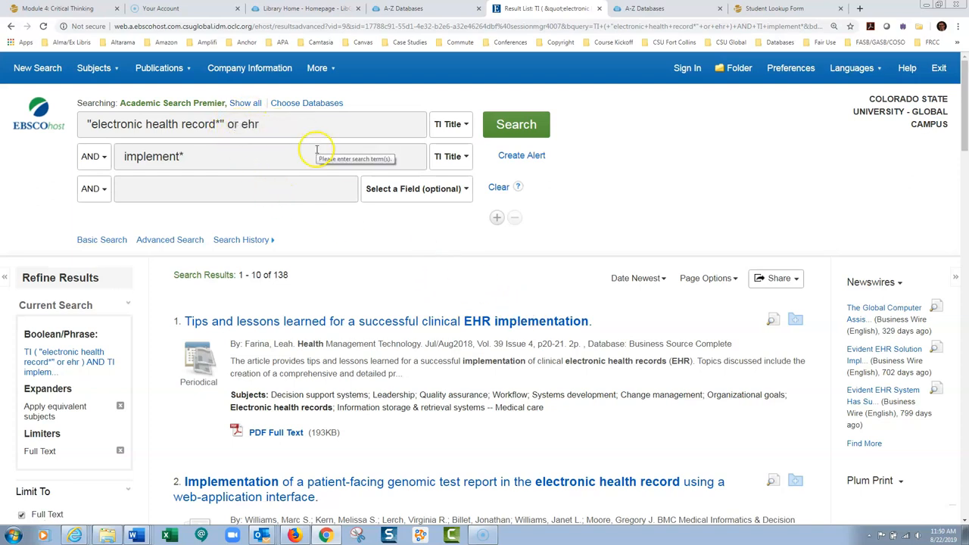
pyautogui.moveTo(194, 156)
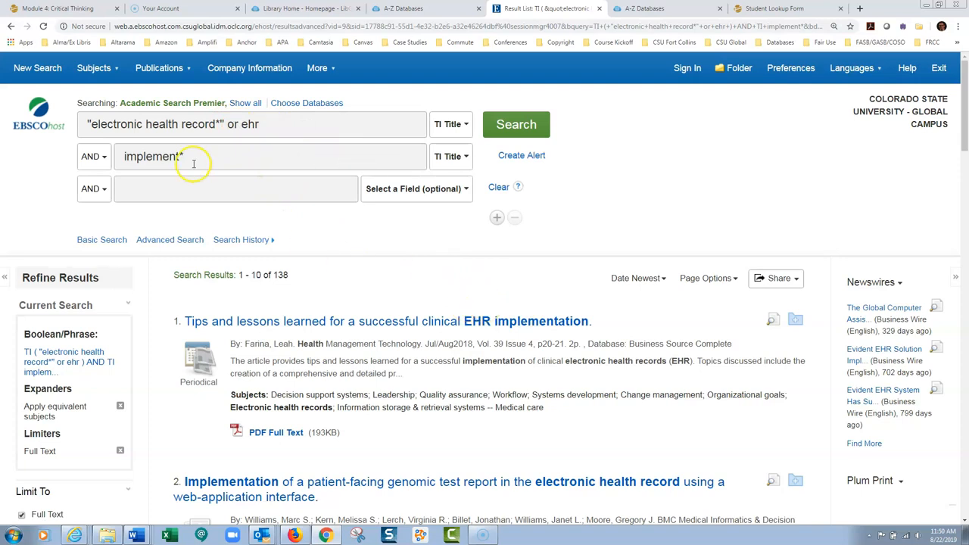
pyautogui.moveTo(507, 303)
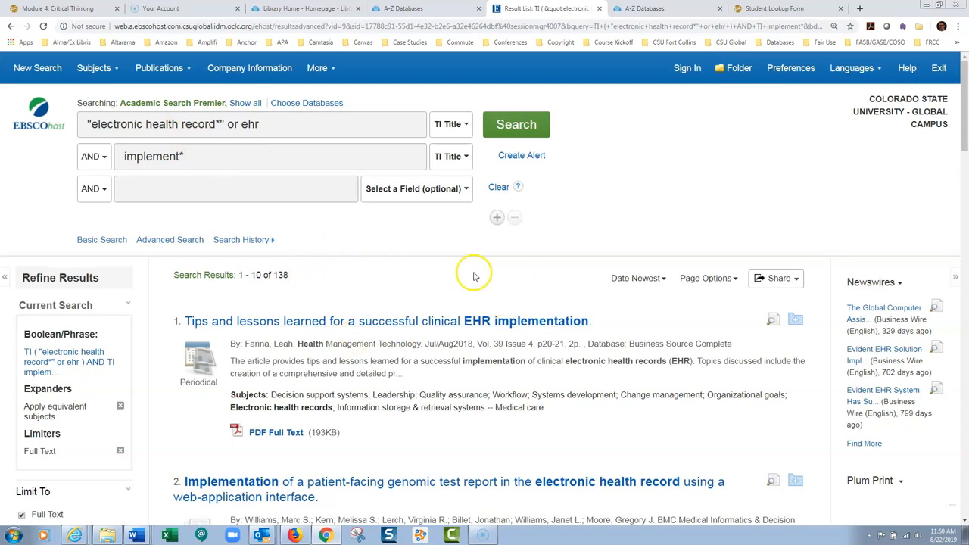
pyautogui.moveTo(386, 347)
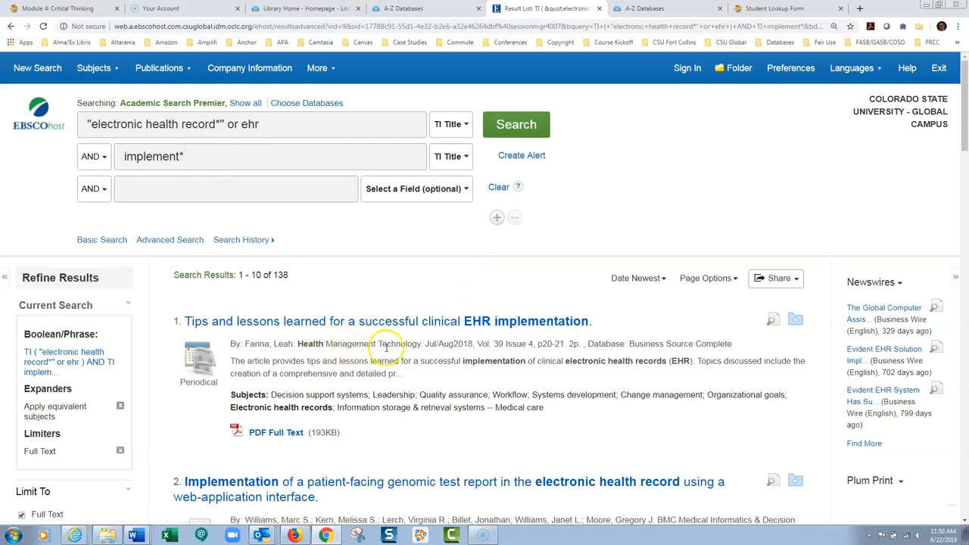
pyautogui.moveTo(485, 318)
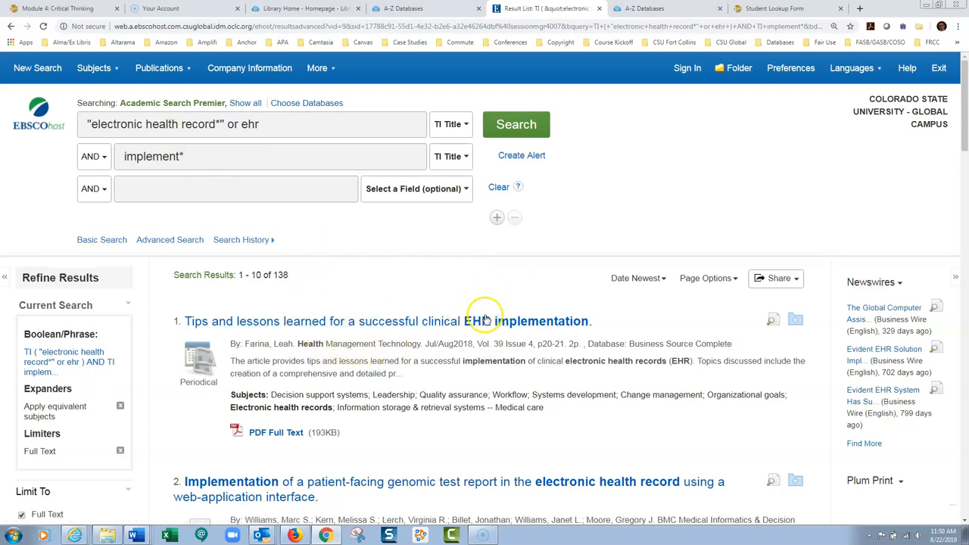
pyautogui.moveTo(239, 109)
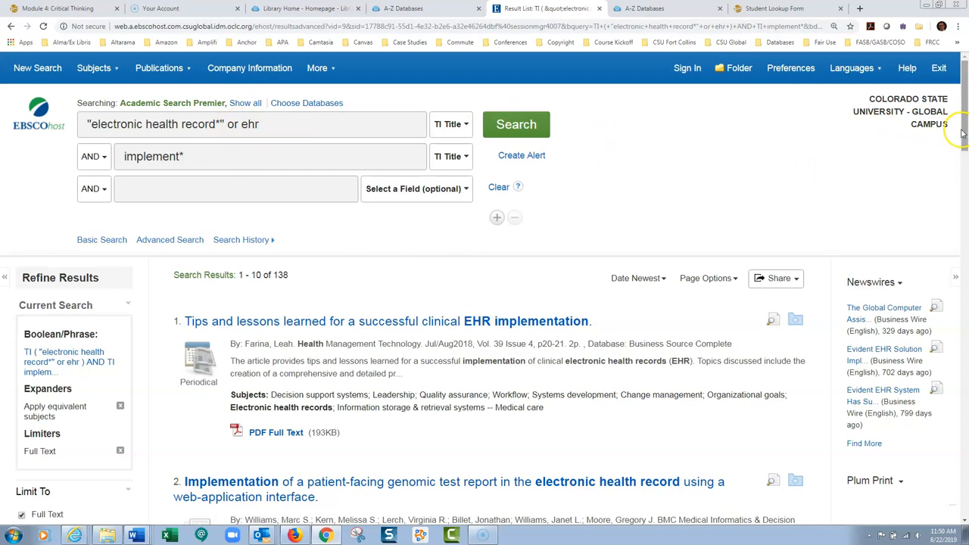
pyautogui.moveTo(297, 271)
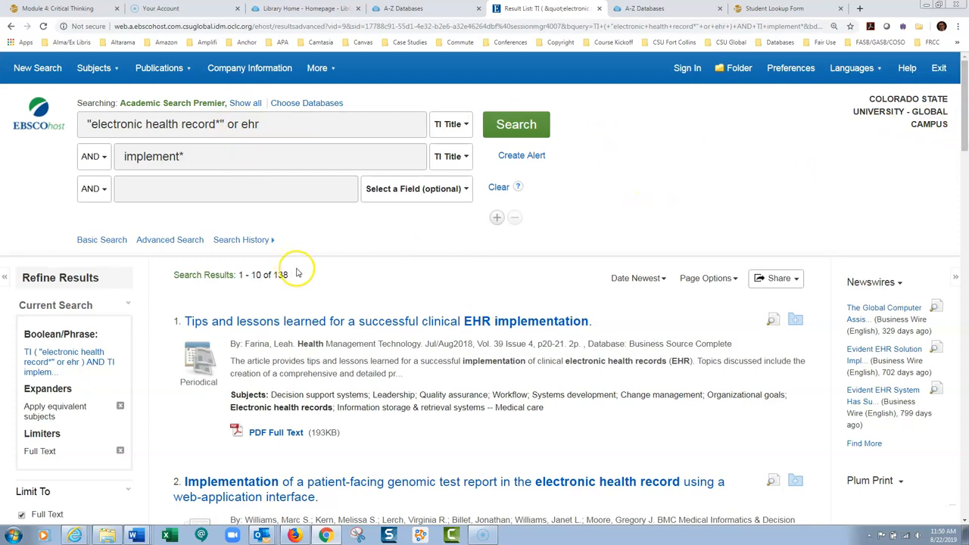
pyautogui.moveTo(939, 148)
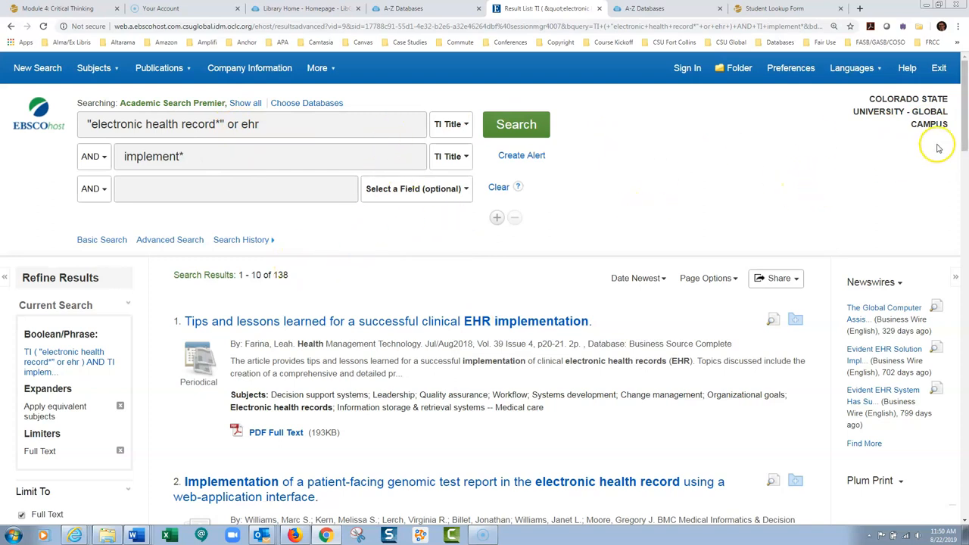
pyautogui.moveTo(939, 148)
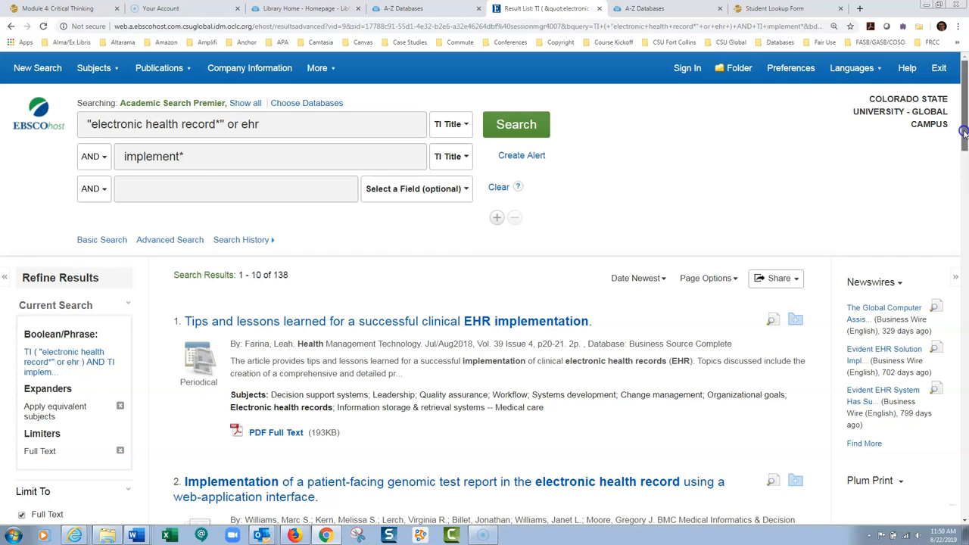
pyautogui.scroll(-3)
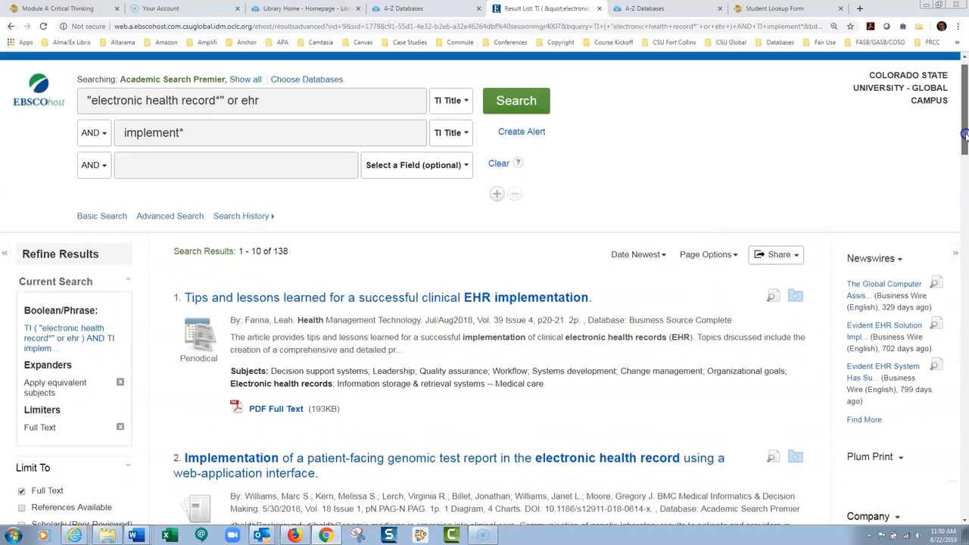
pyautogui.scroll(3)
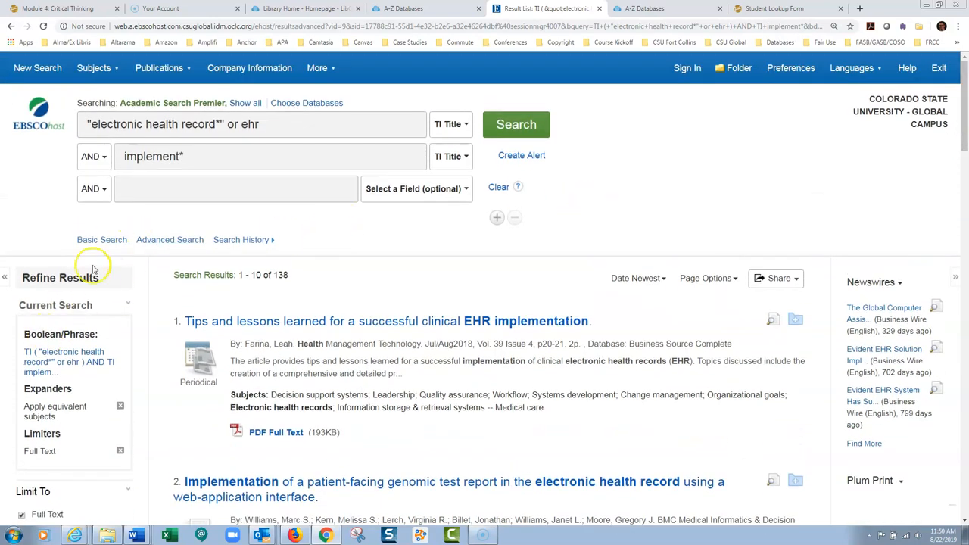
pyautogui.moveTo(962, 97)
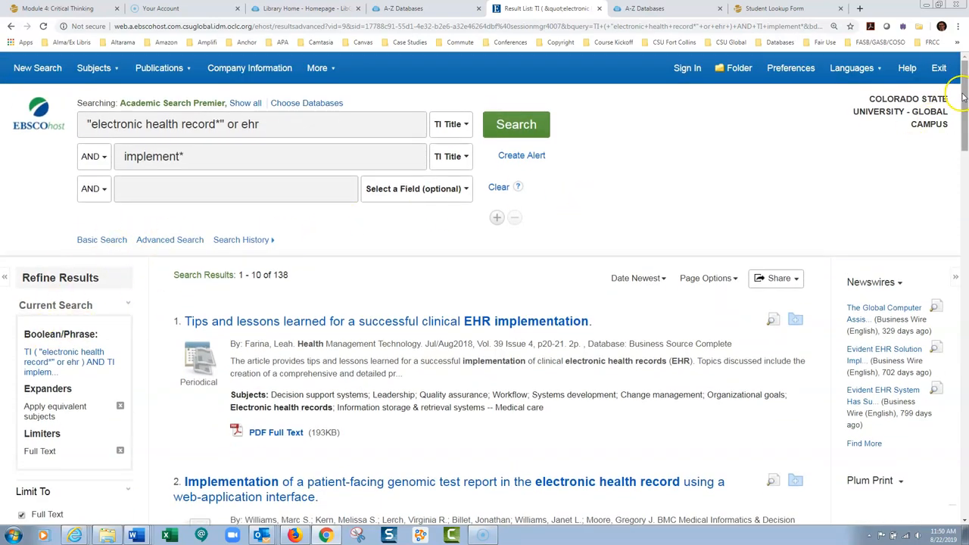
pyautogui.scroll(-3)
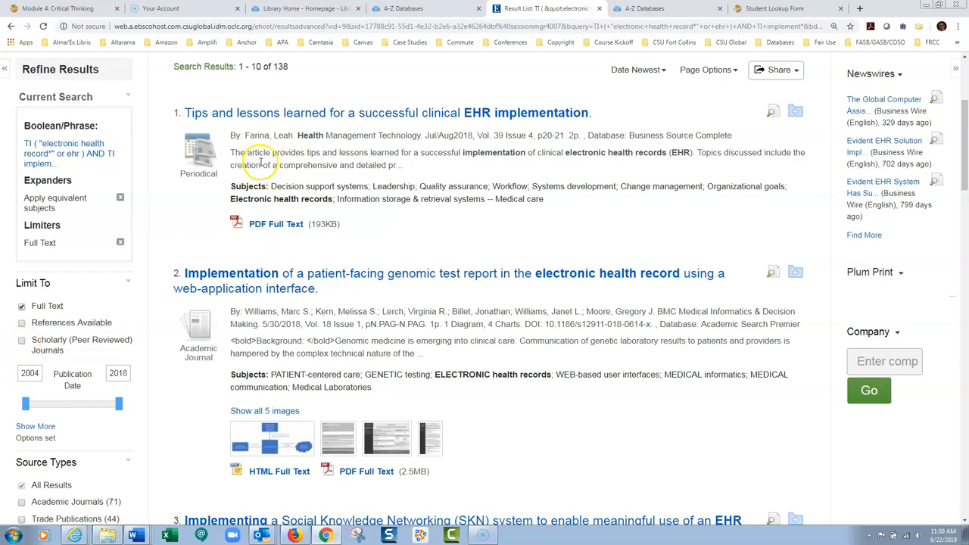
pyautogui.moveTo(320, 73)
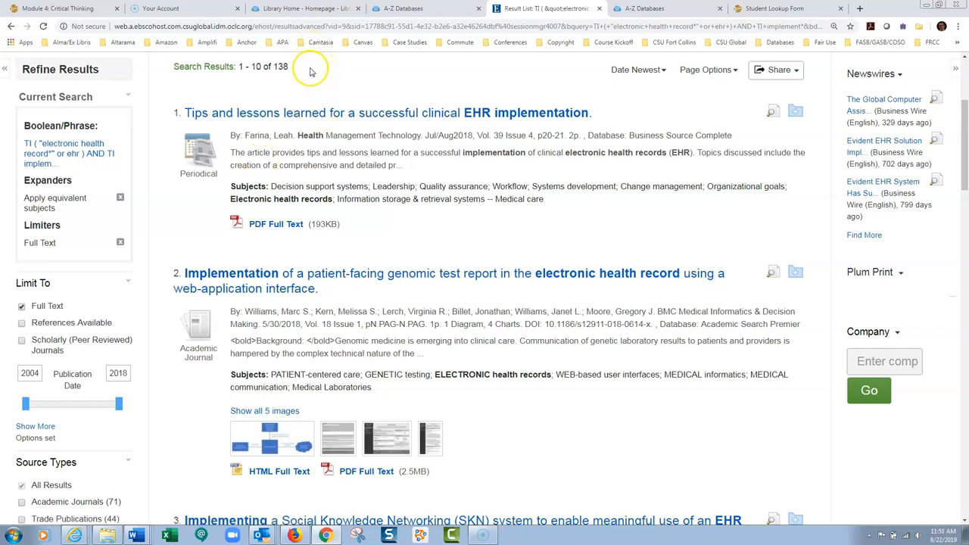
pyautogui.moveTo(210, 109)
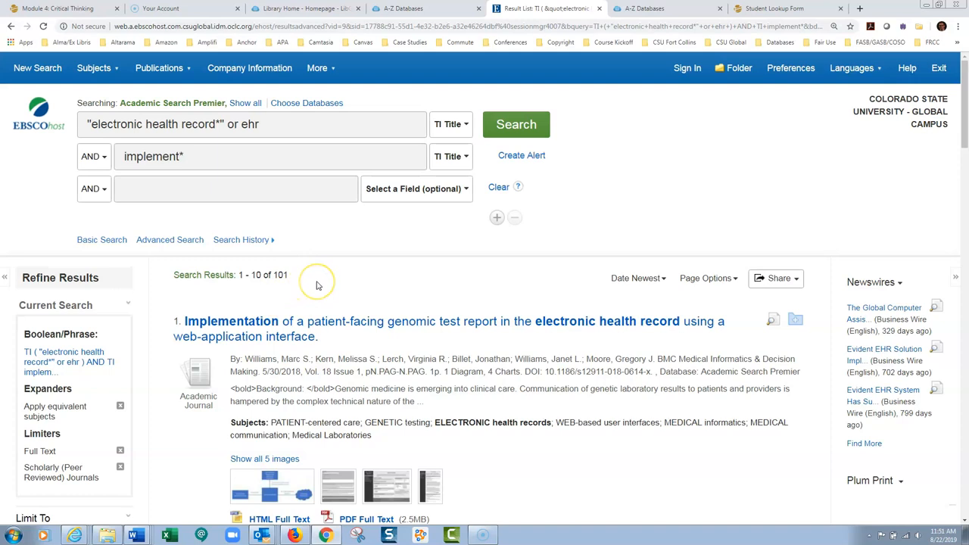
pyautogui.moveTo(317, 281)
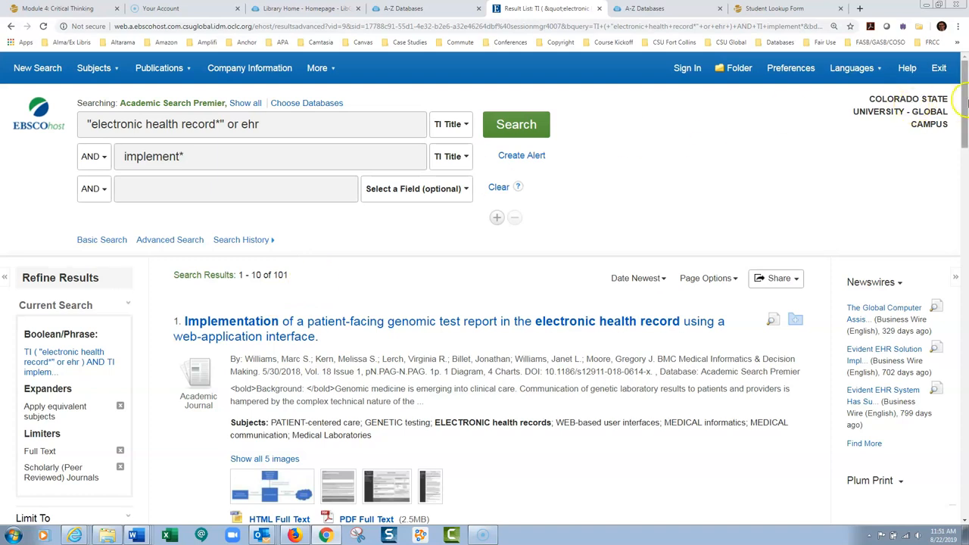
pyautogui.scroll(-3)
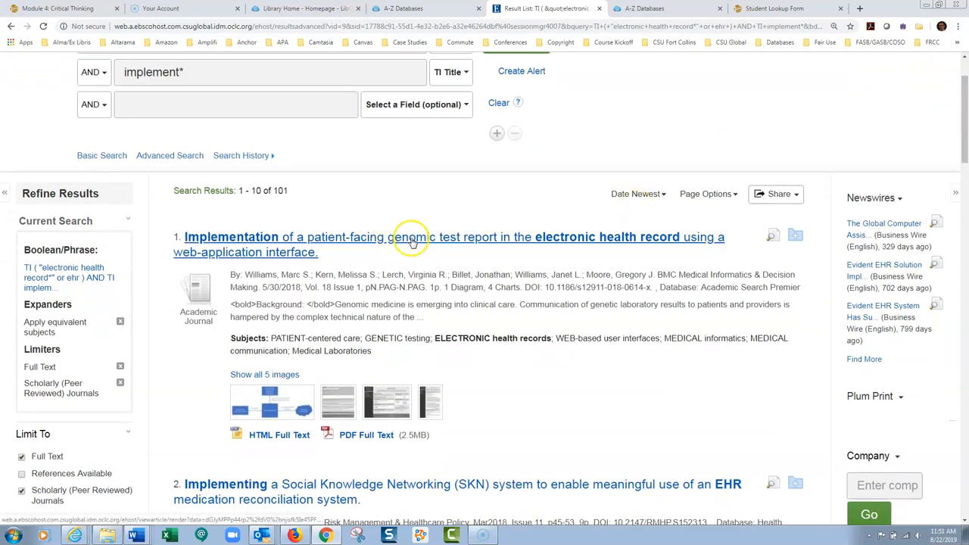
pyautogui.moveTo(617, 236)
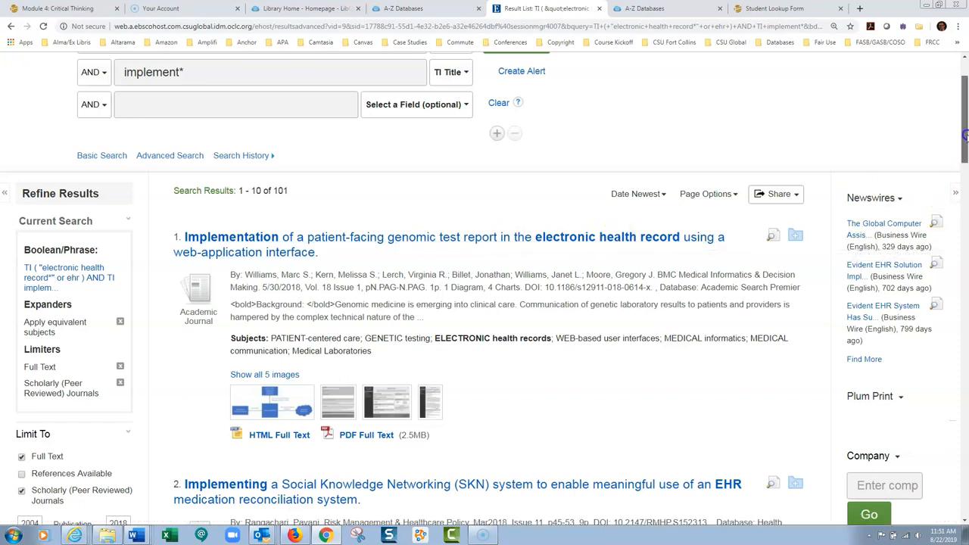
pyautogui.scroll(-3)
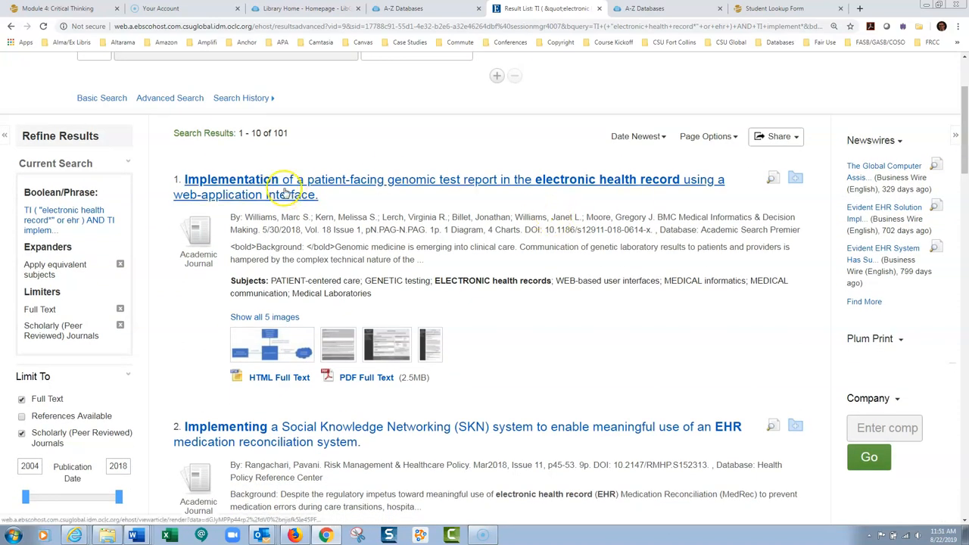
pyautogui.moveTo(583, 170)
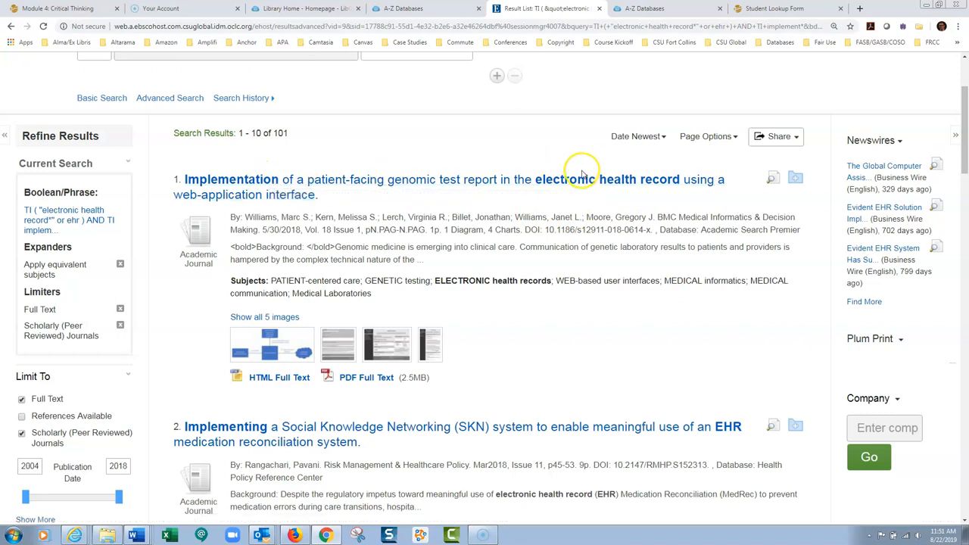
pyautogui.moveTo(226, 427)
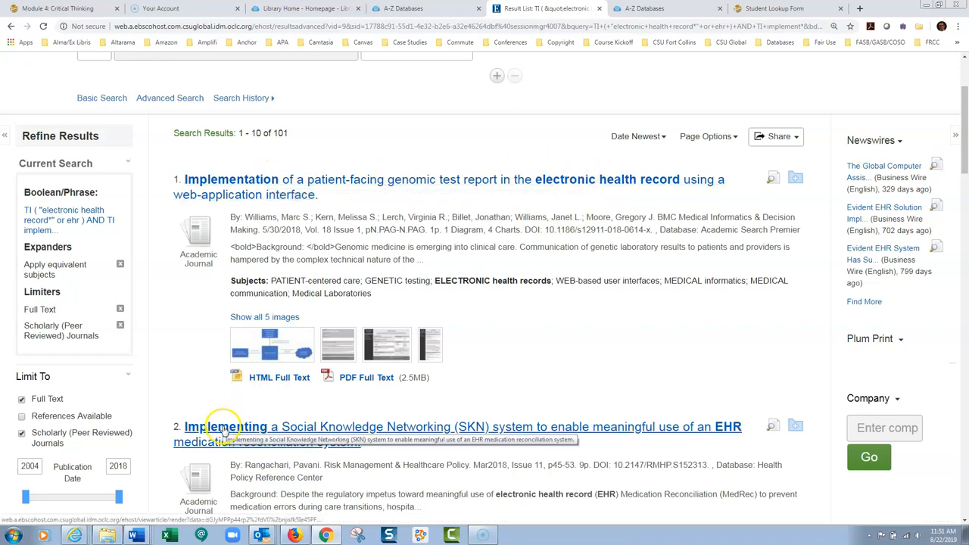
pyautogui.moveTo(706, 433)
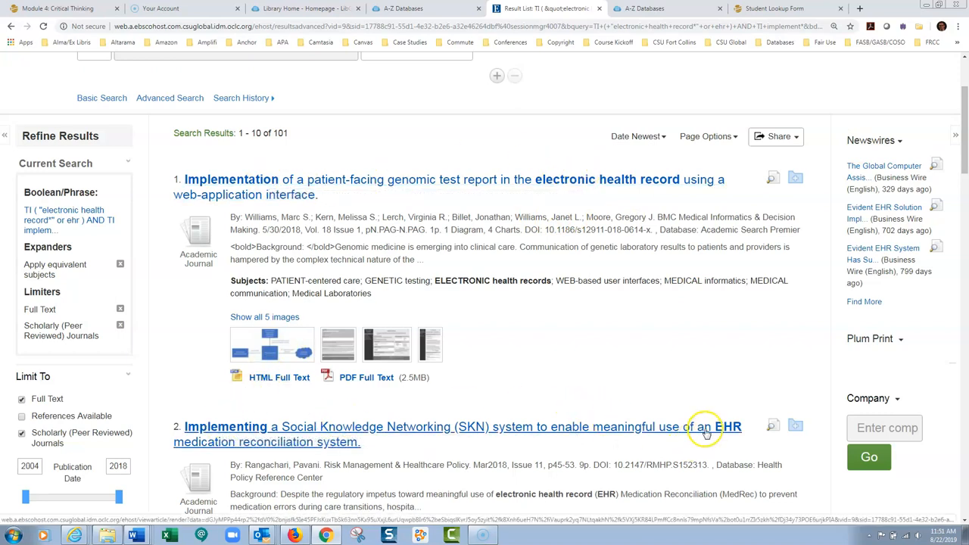
pyautogui.scroll(3)
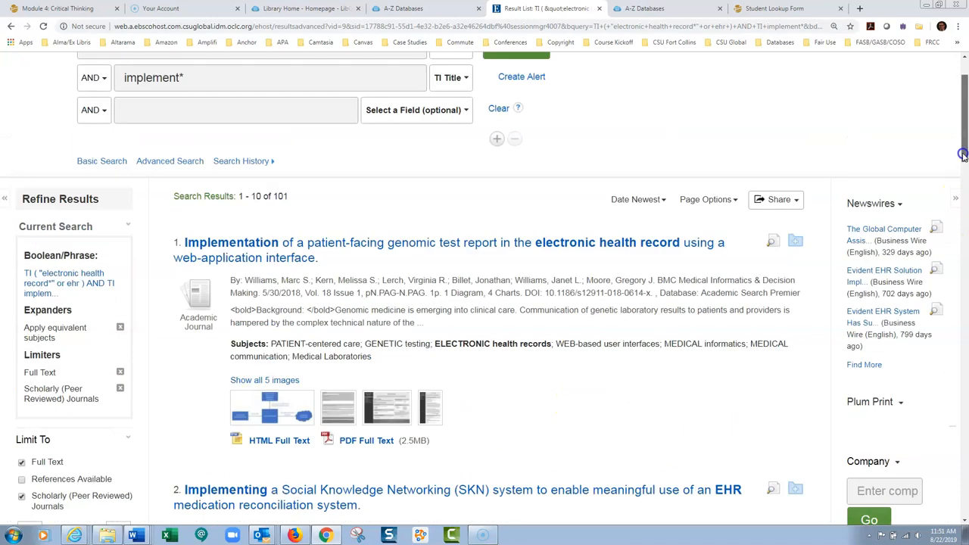
pyautogui.scroll(3)
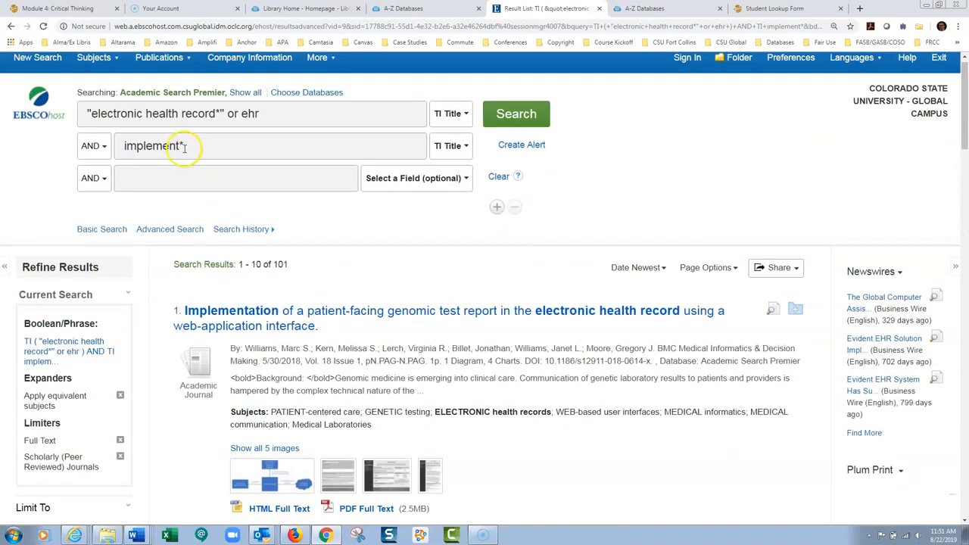
pyautogui.moveTo(285, 209)
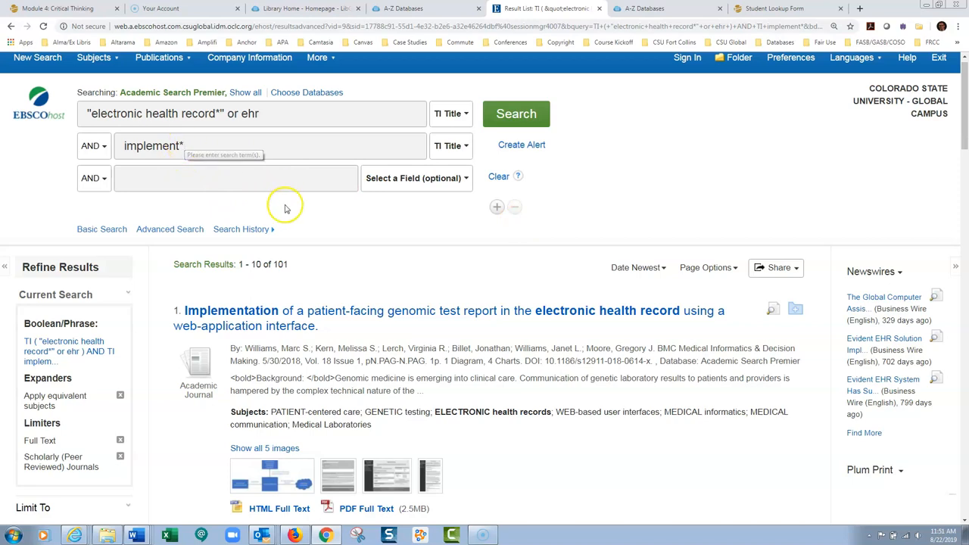
pyautogui.moveTo(963, 106)
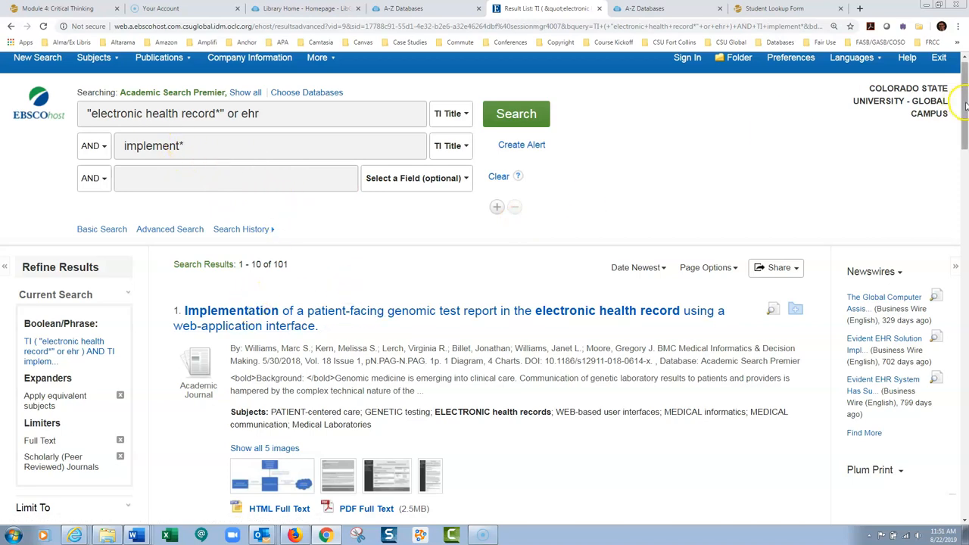
pyautogui.scroll(-3)
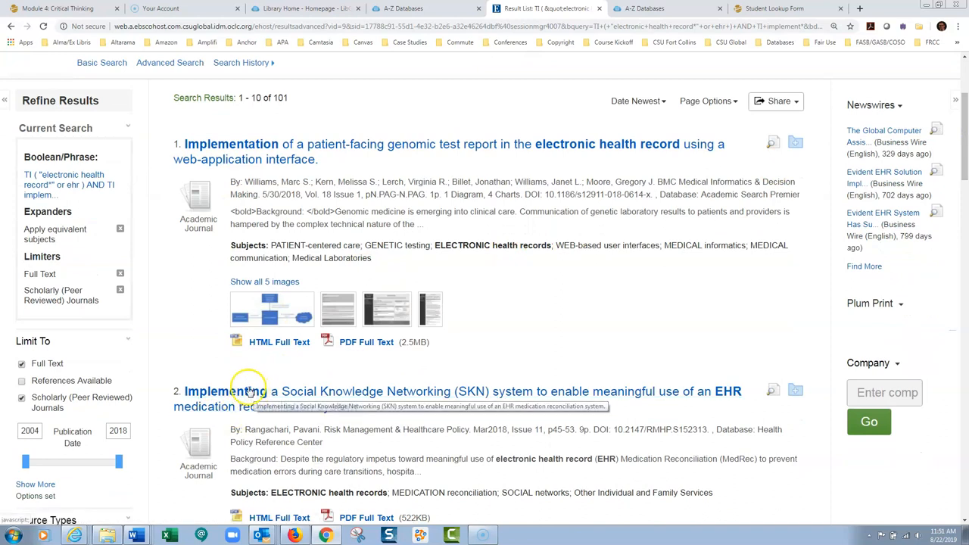
pyautogui.moveTo(258, 390)
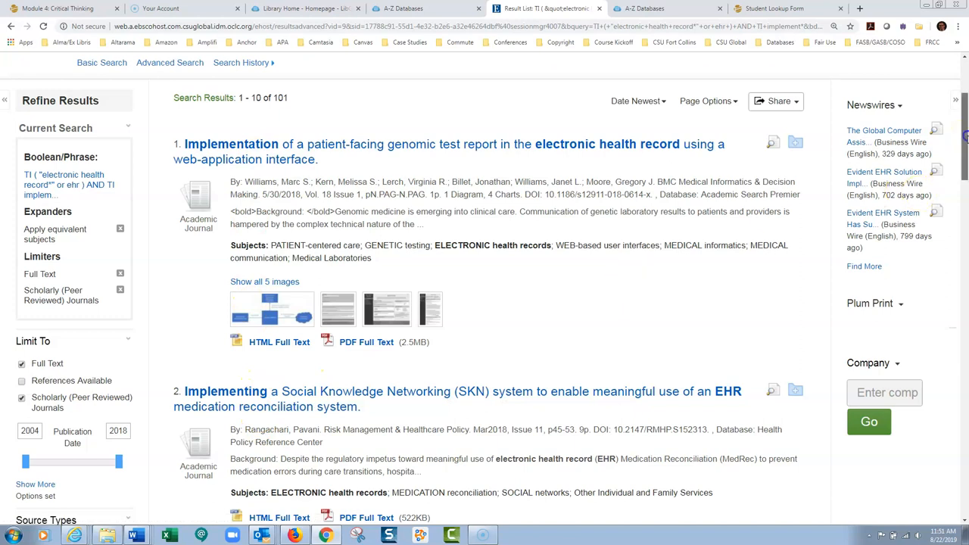
pyautogui.scroll(-3)
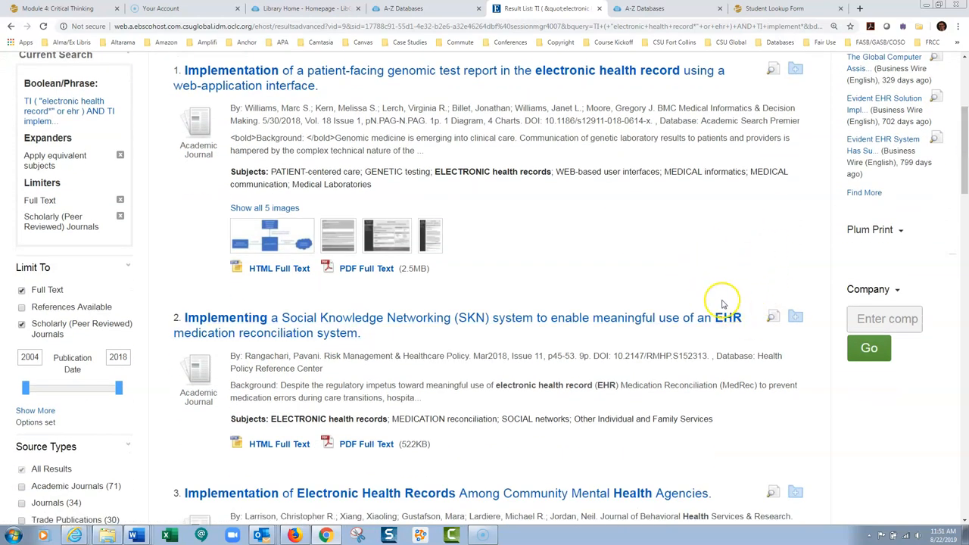
pyautogui.moveTo(927, 203)
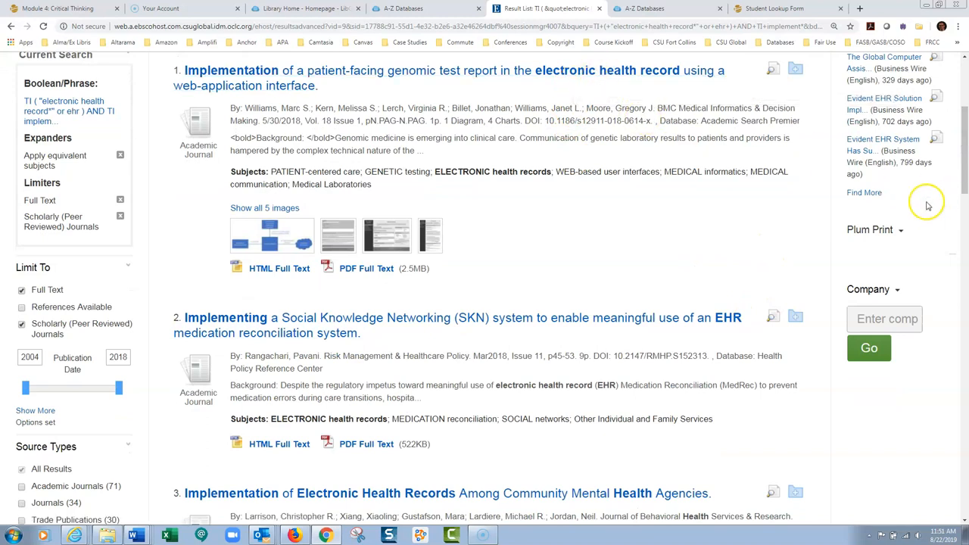
pyautogui.scroll(-3)
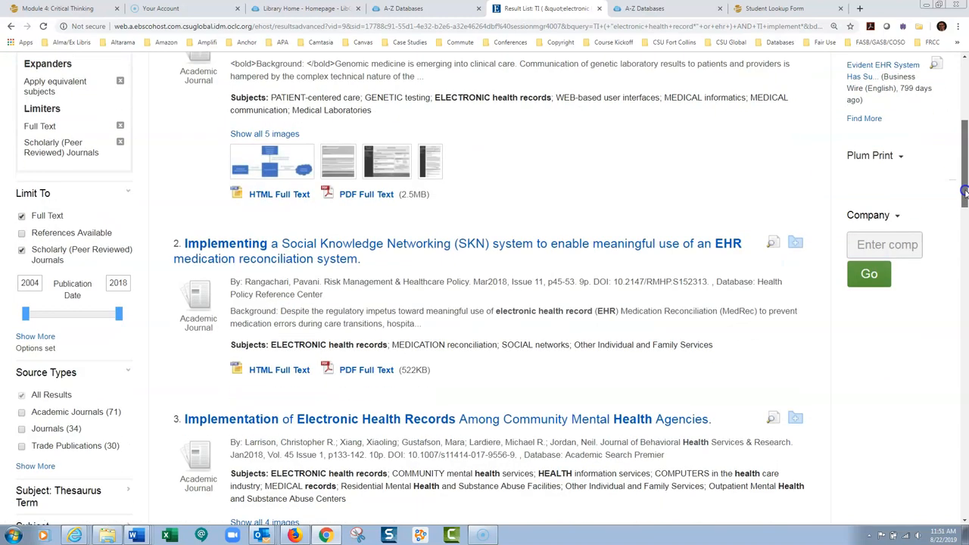
pyautogui.scroll(-3)
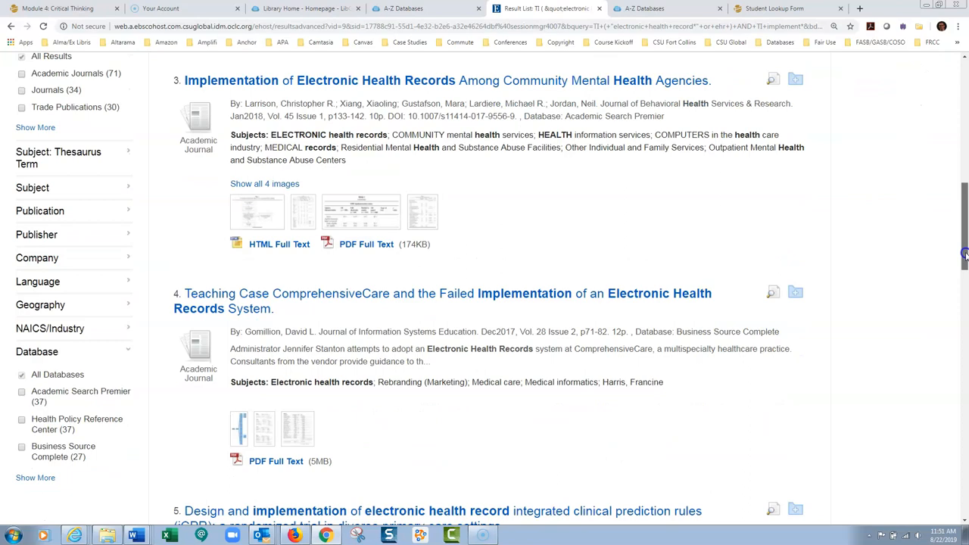
pyautogui.scroll(-3)
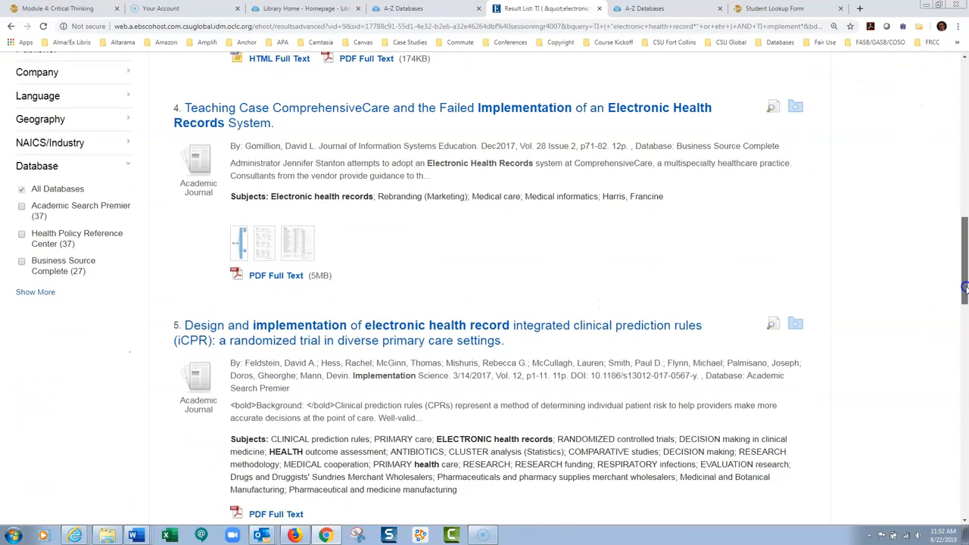
pyautogui.scroll(3)
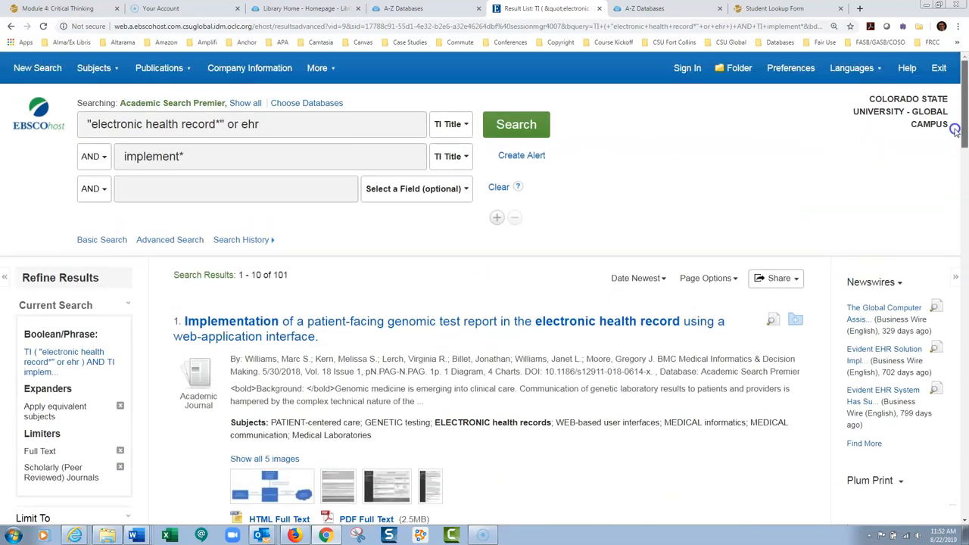
pyautogui.scroll(-3)
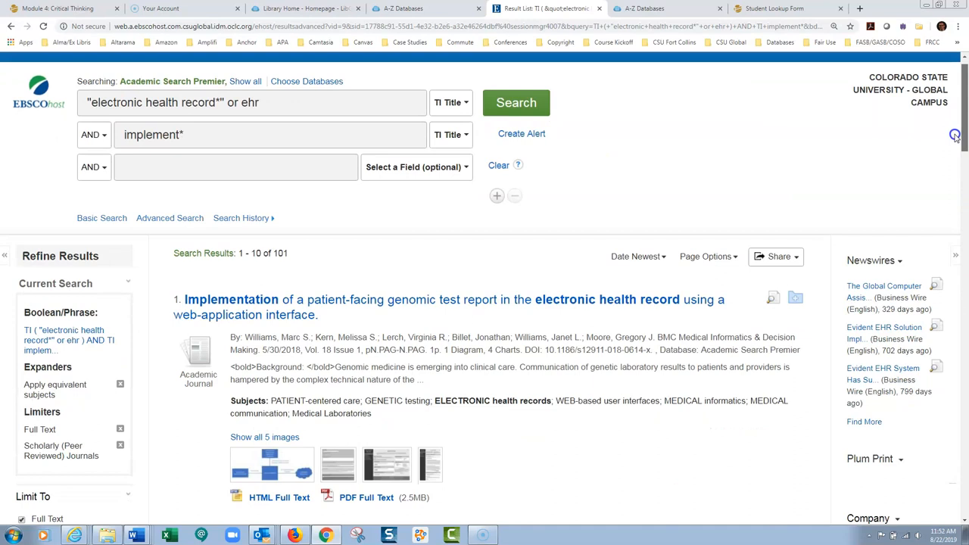
pyautogui.scroll(-3)
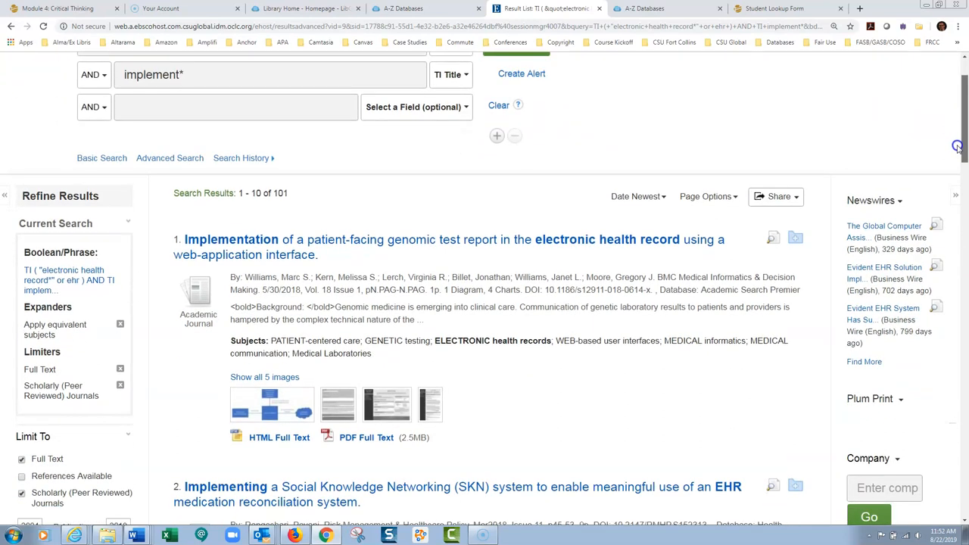
pyautogui.scroll(-3)
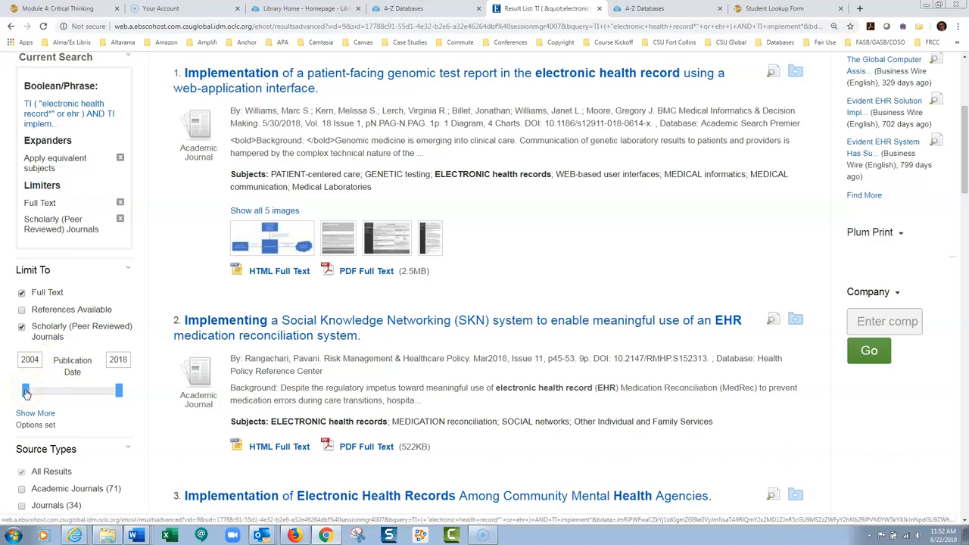
# Step: Drag the Publication Date slider's left handle so the start year reads 2013
pyautogui.moveTo(27, 391); pyautogui.dragTo(67, 391)
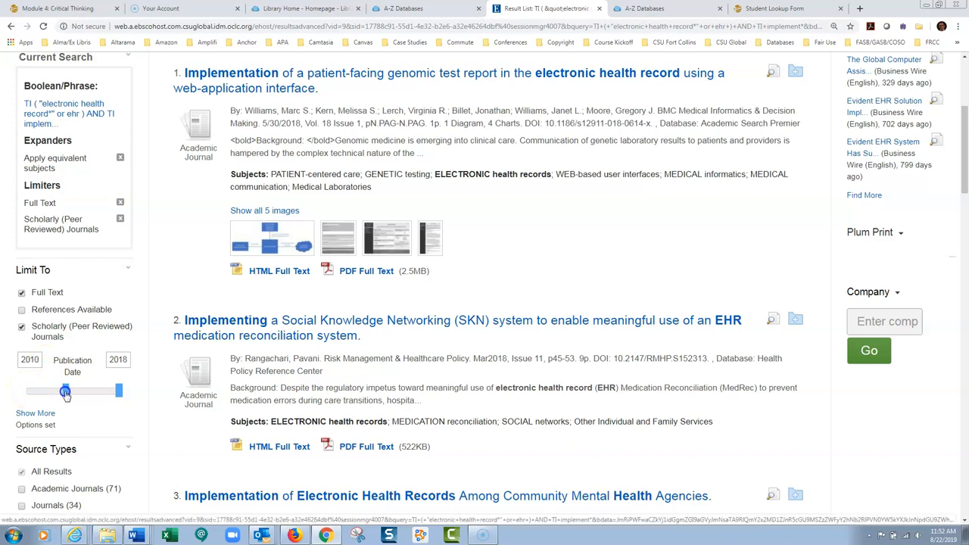
pyautogui.moveTo(66, 391); pyautogui.dragTo(79, 391)
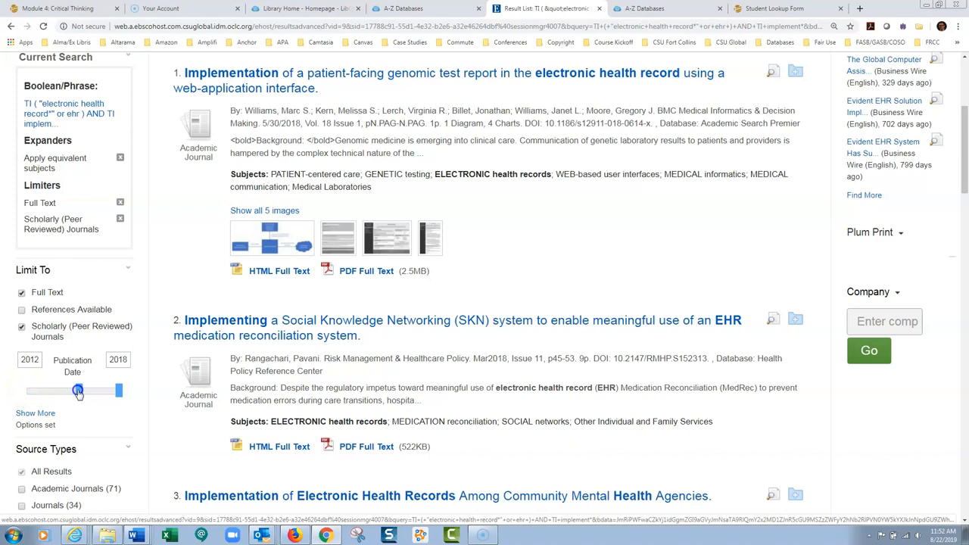
pyautogui.moveTo(79, 391); pyautogui.dragTo(84, 390)
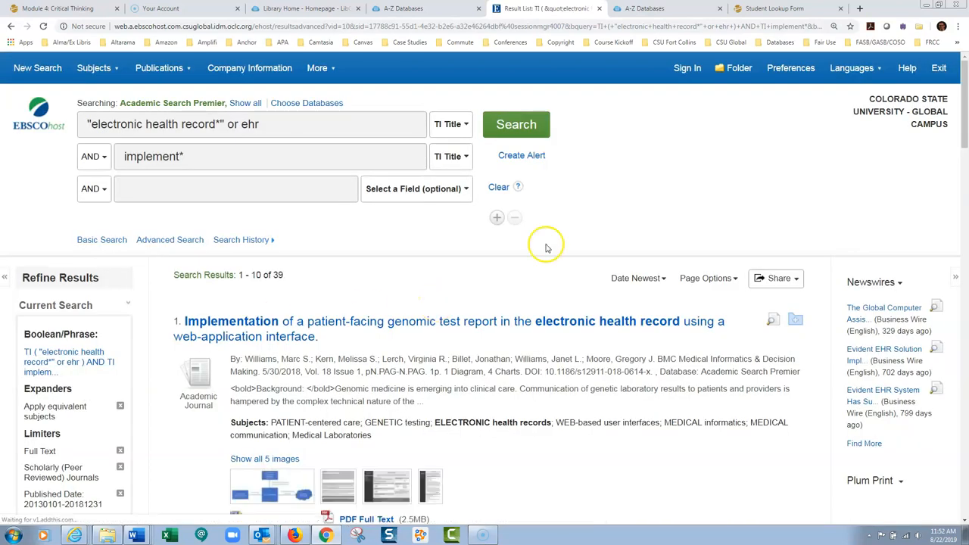
pyautogui.moveTo(684, 175)
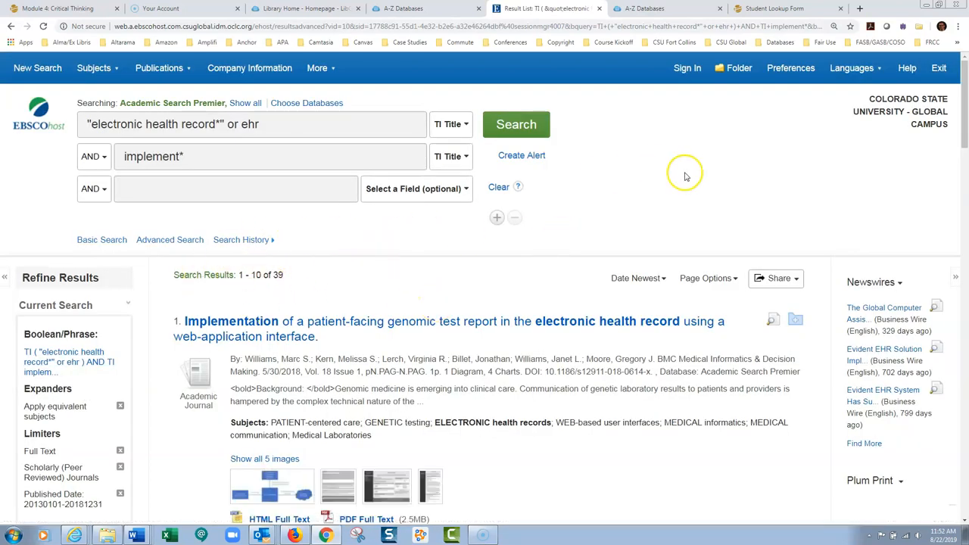
# Step: Scroll through the 39 date-limited title results, led by the genomic test report article
pyautogui.scroll(-3)
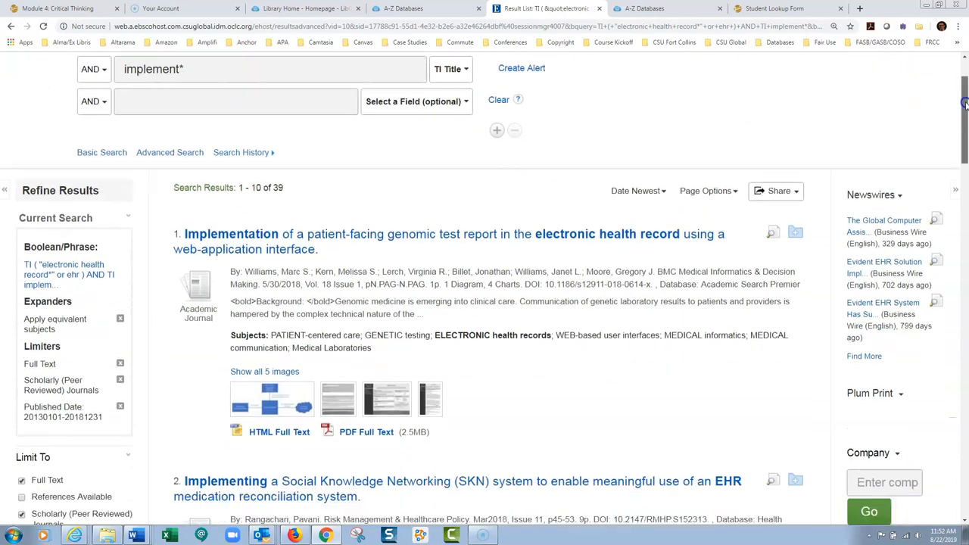
pyautogui.scroll(-3)
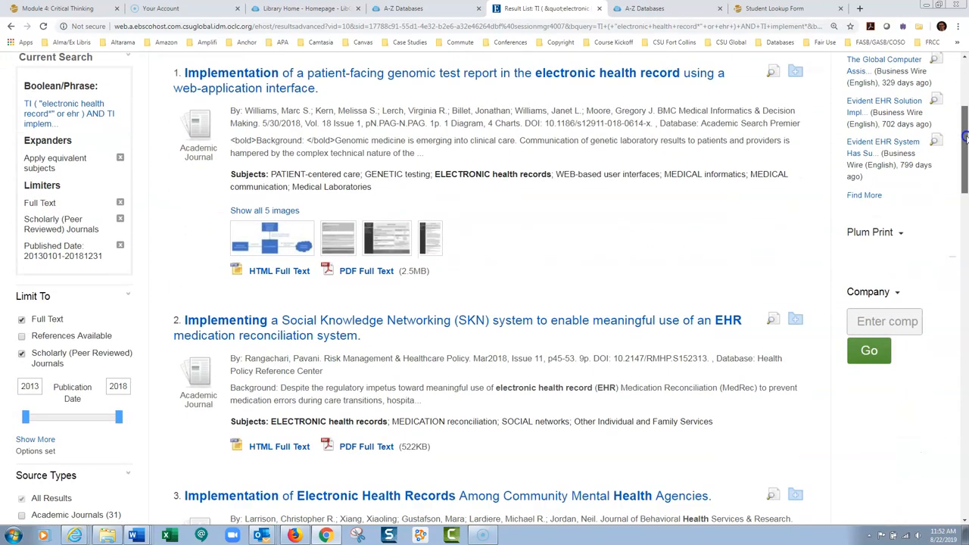
pyautogui.scroll(-3)
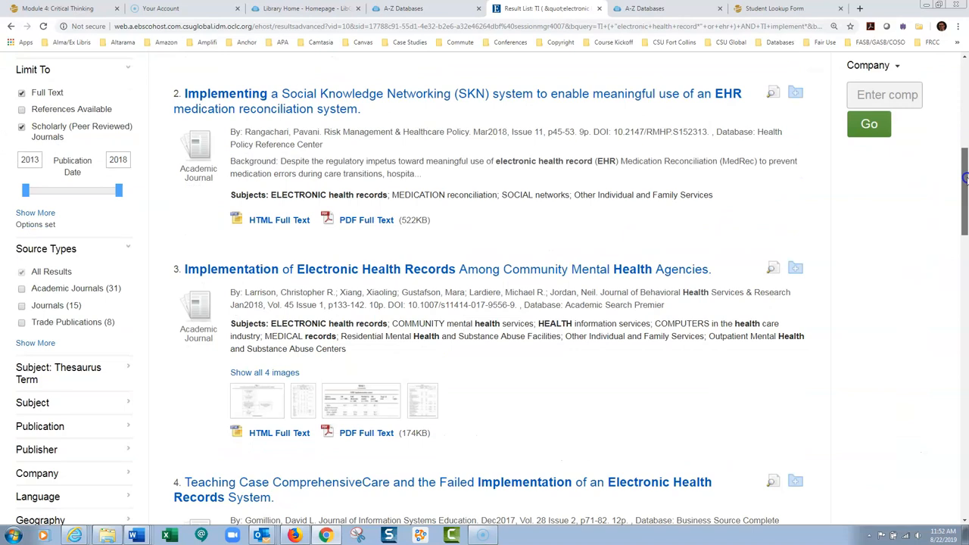
pyautogui.scroll(-3)
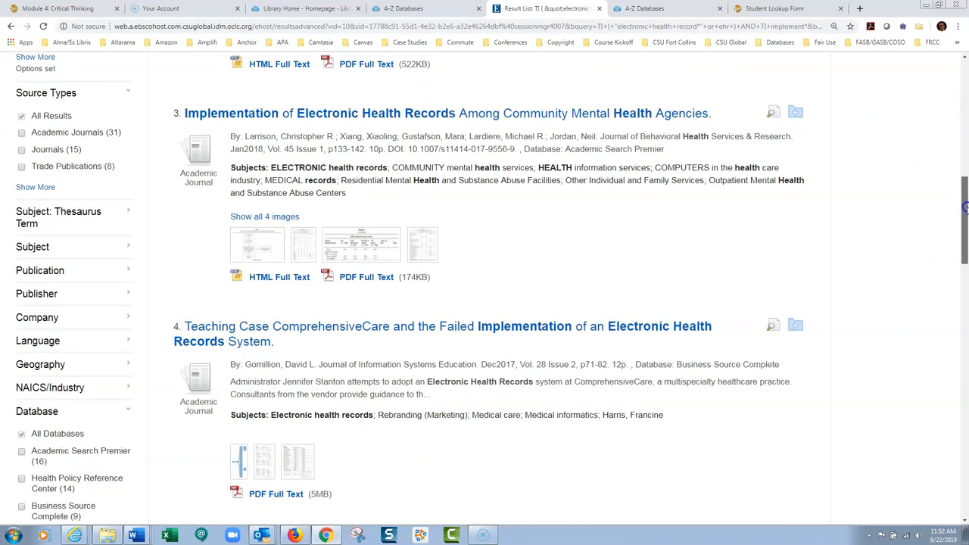
pyautogui.scroll(3)
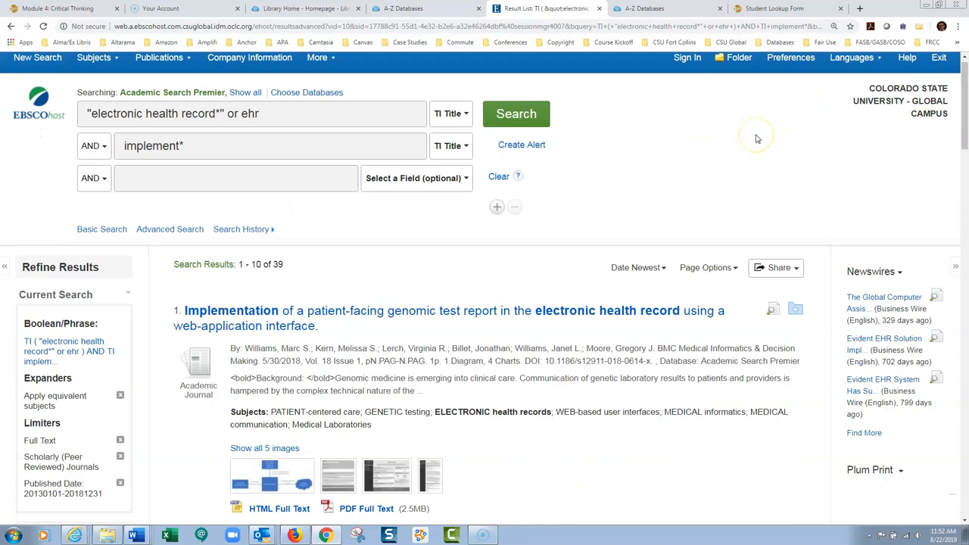
pyautogui.moveTo(755, 139)
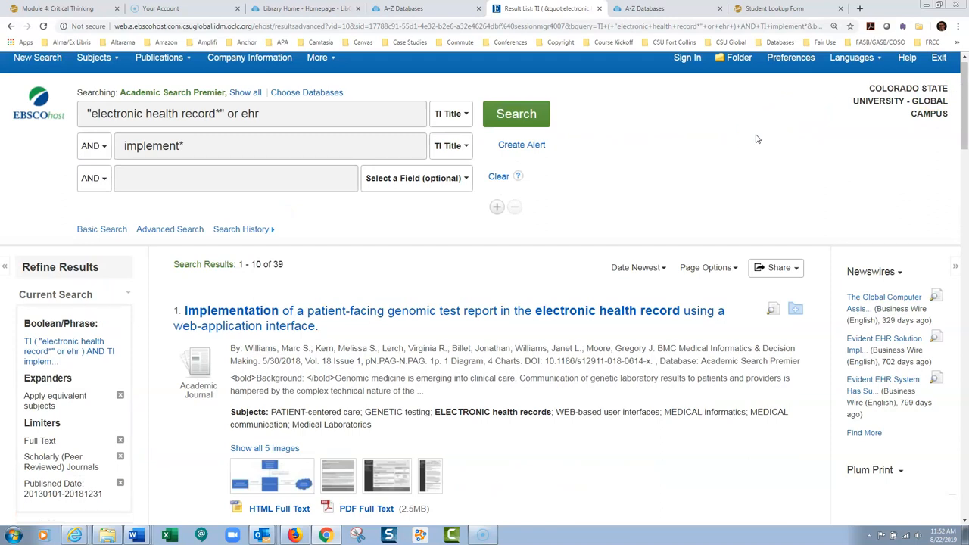
pyautogui.moveTo(230, 258)
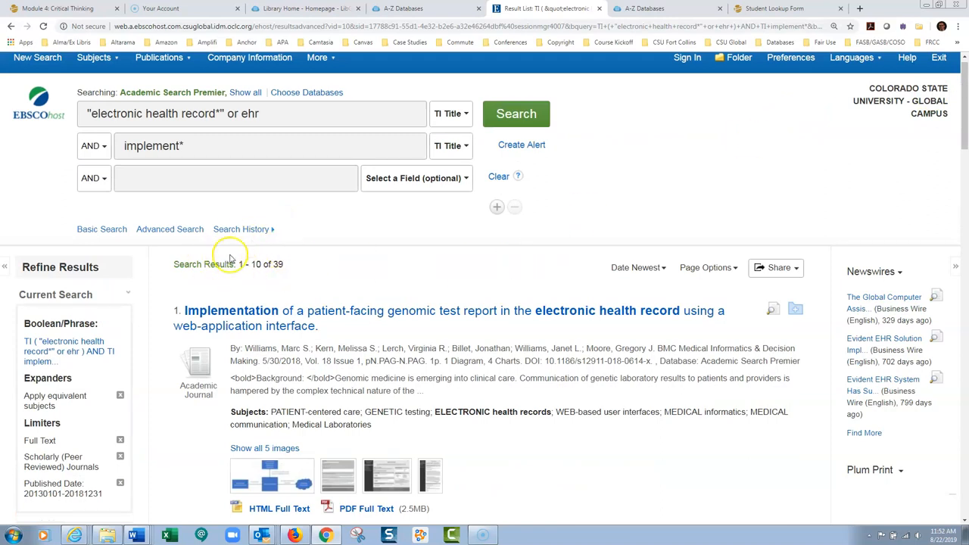
pyautogui.moveTo(300, 261)
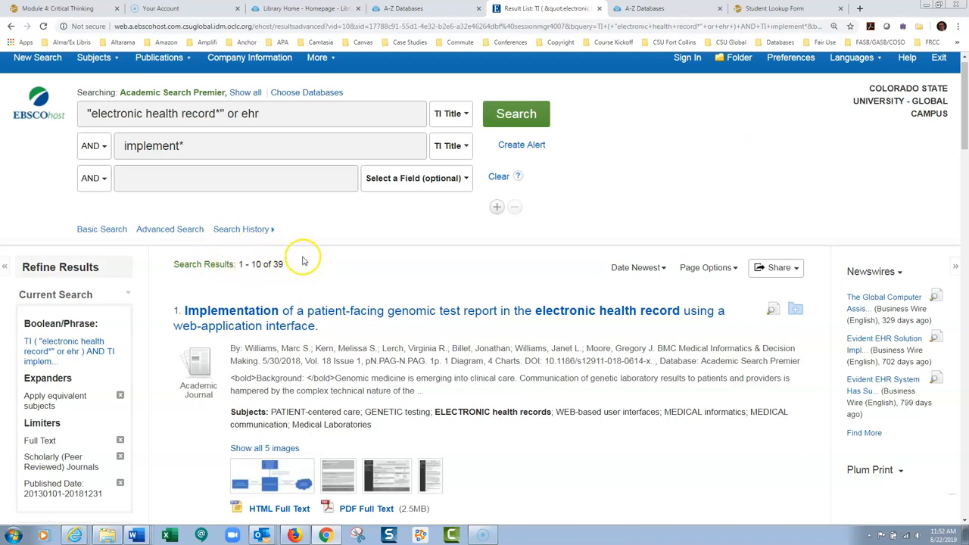
pyautogui.moveTo(290, 272)
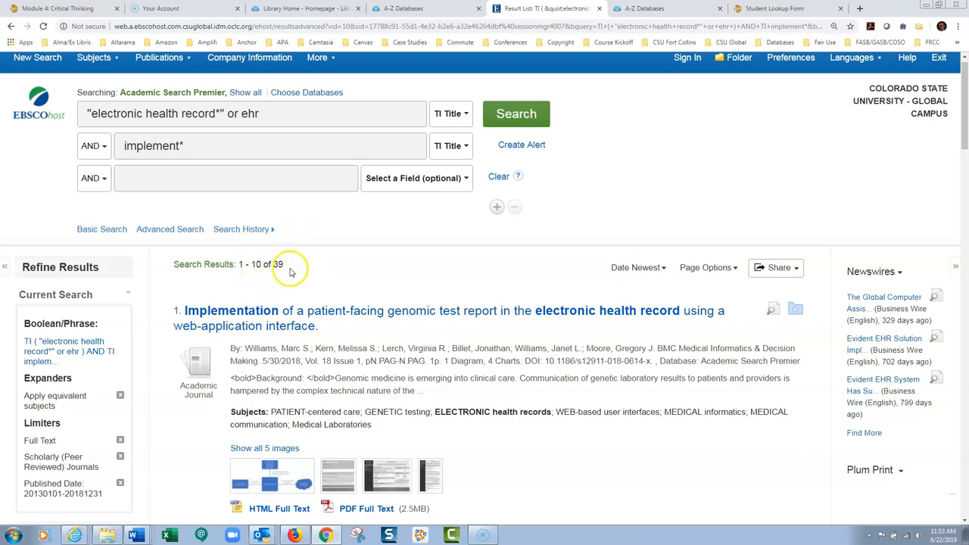
pyautogui.moveTo(303, 272)
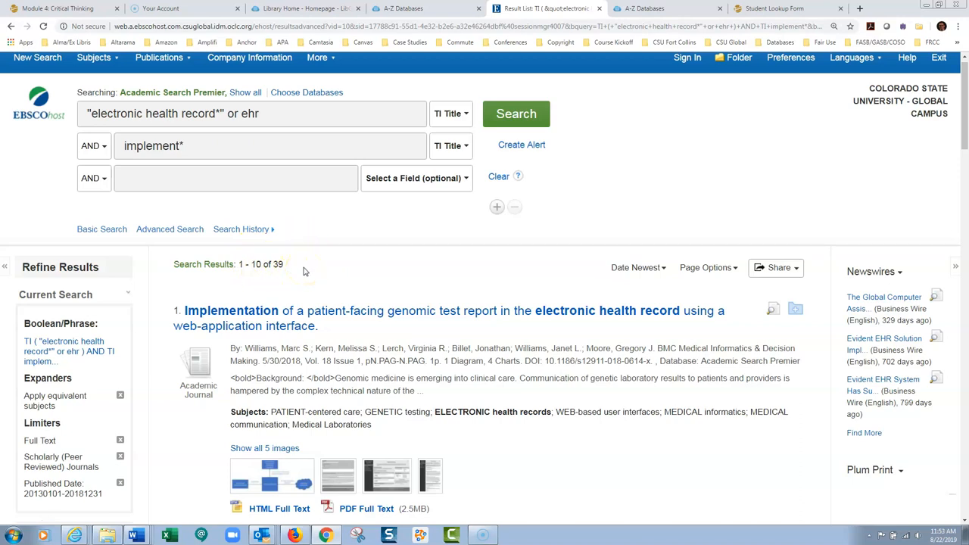
pyautogui.moveTo(604, 277)
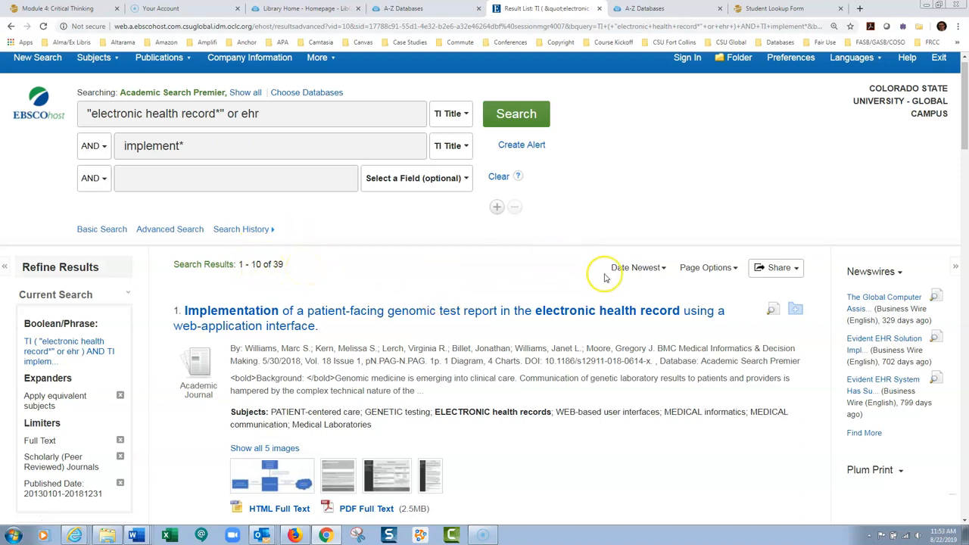
pyautogui.moveTo(839, 159)
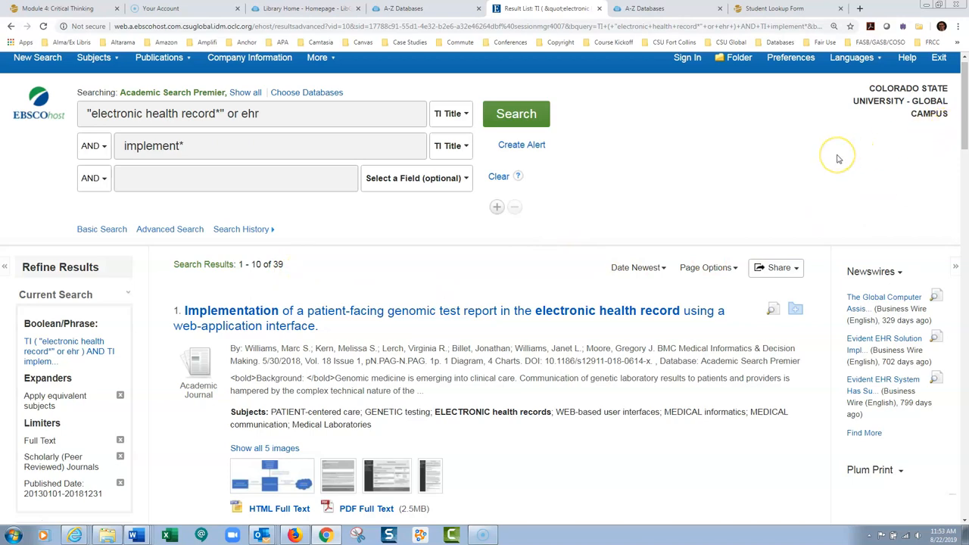
pyautogui.moveTo(935, 127)
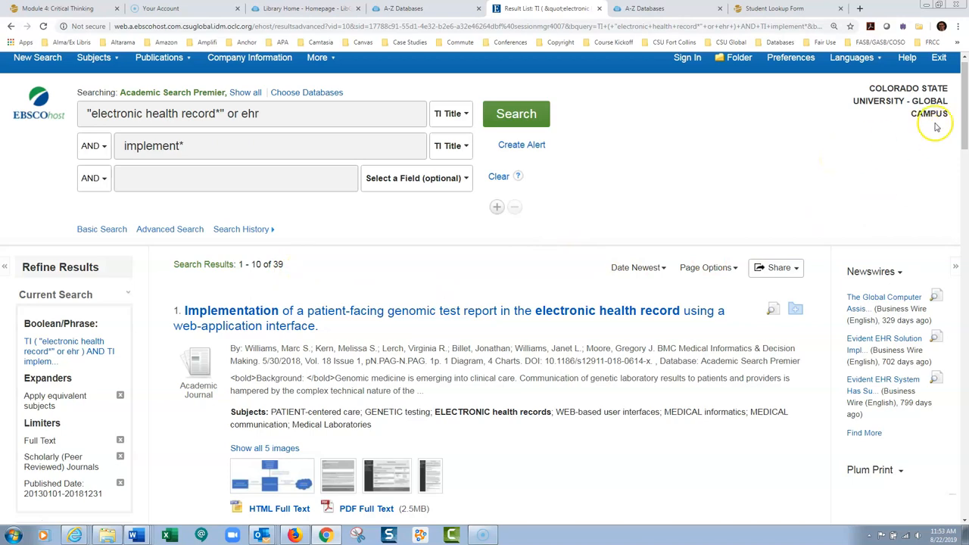
pyautogui.scroll(-3)
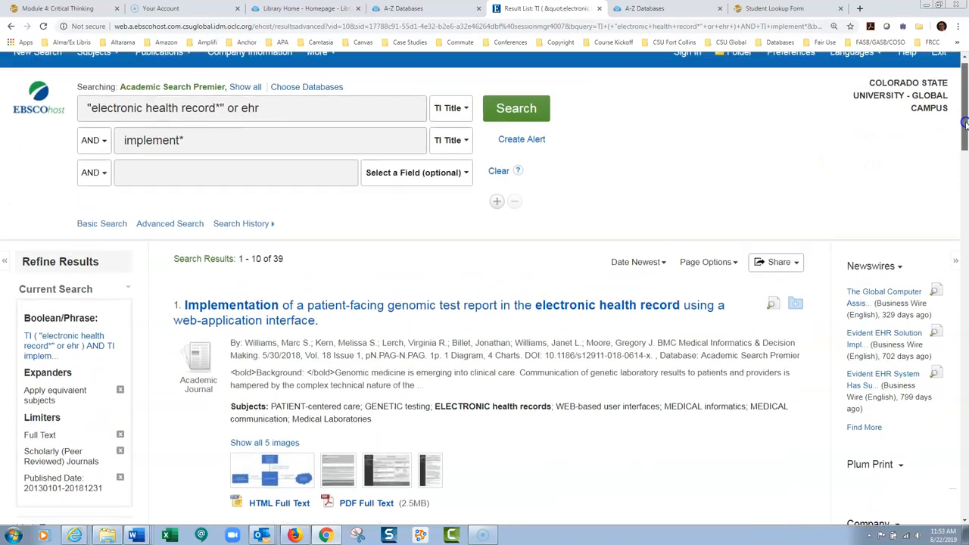
pyautogui.scroll(3)
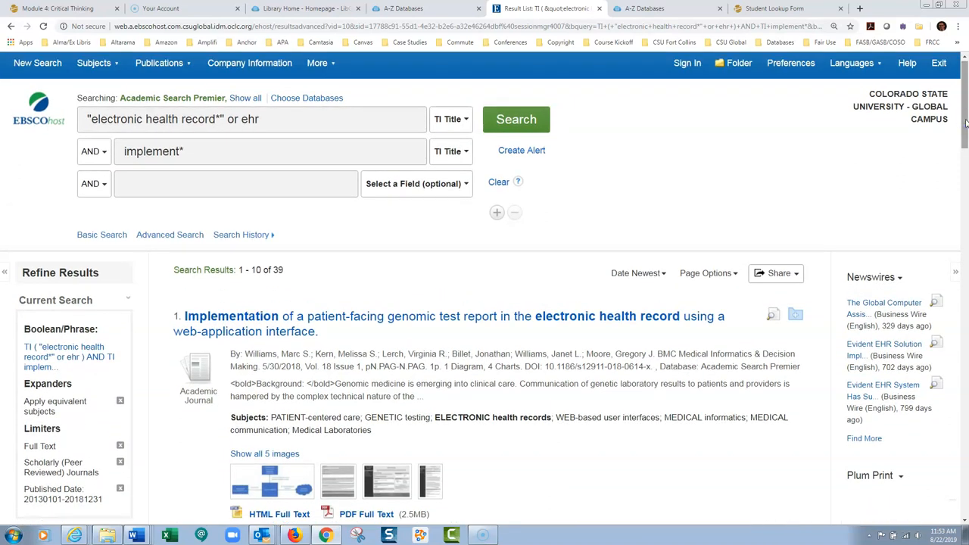
pyautogui.moveTo(796, 261)
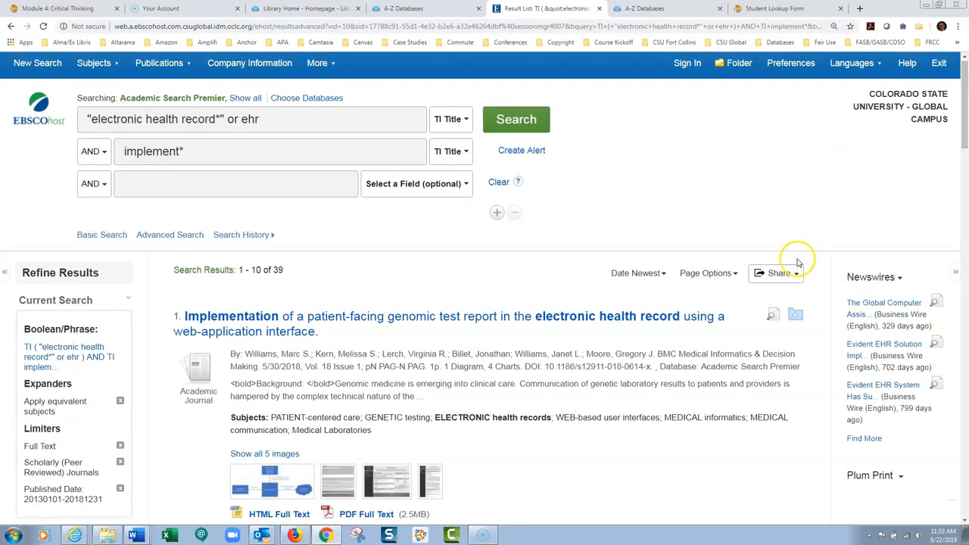
pyautogui.moveTo(776, 273)
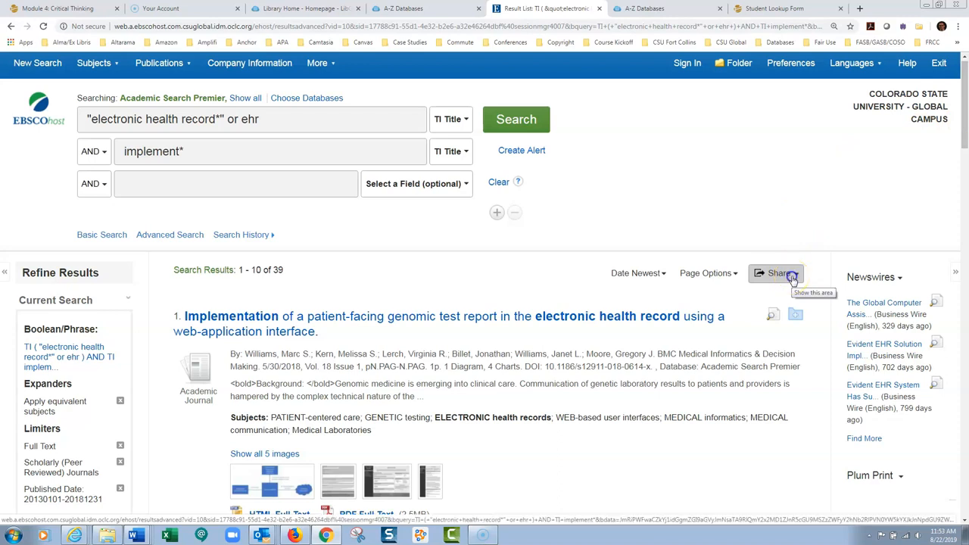
pyautogui.click(775, 273)
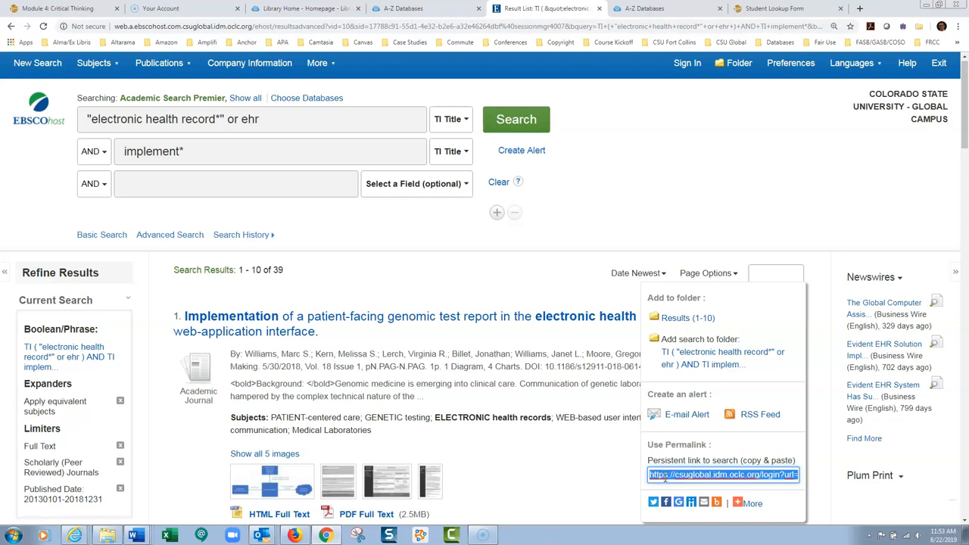
pyautogui.click(635, 206)
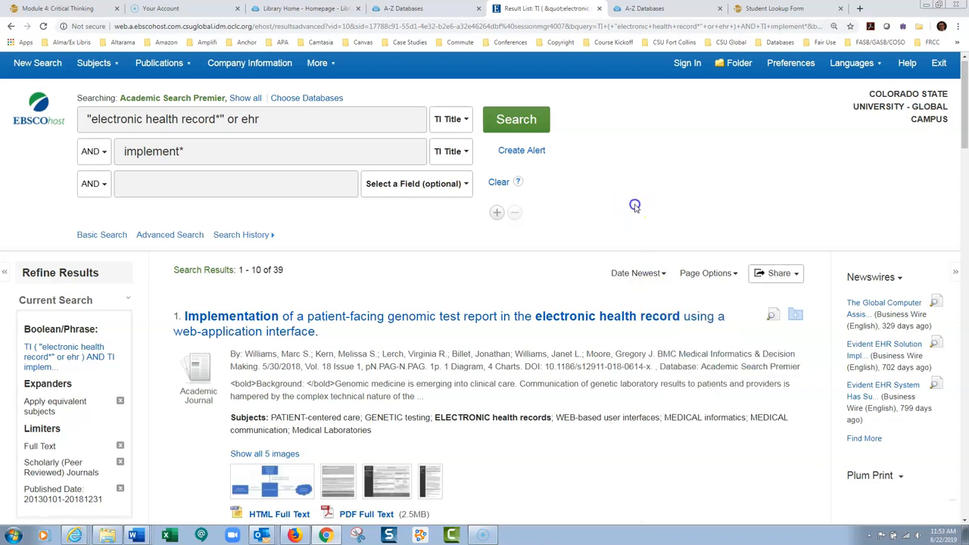
pyautogui.moveTo(318, 295)
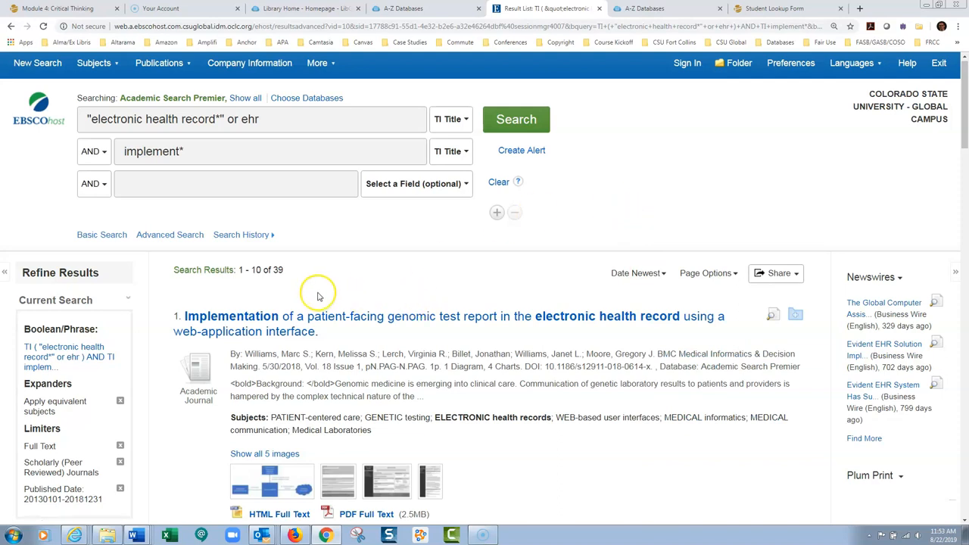
pyautogui.moveTo(351, 285)
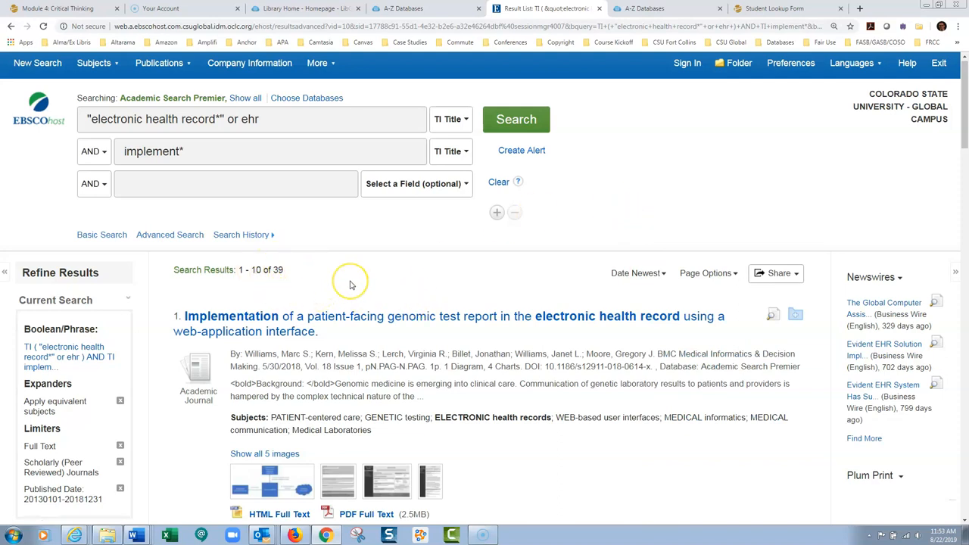
pyautogui.moveTo(470, 287)
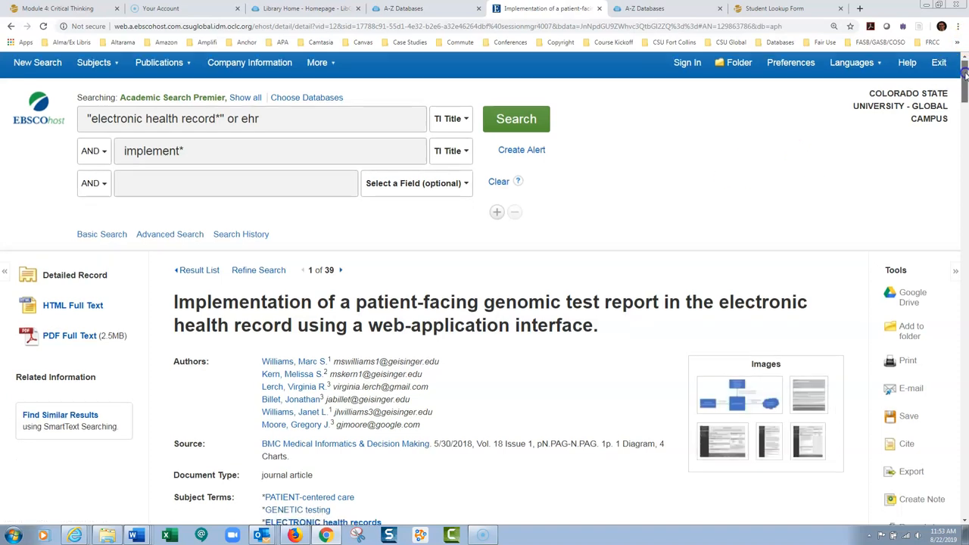
# Step: Scroll through the detailed record's authors, source, abstract and DOI, then back up
pyautogui.scroll(-3)
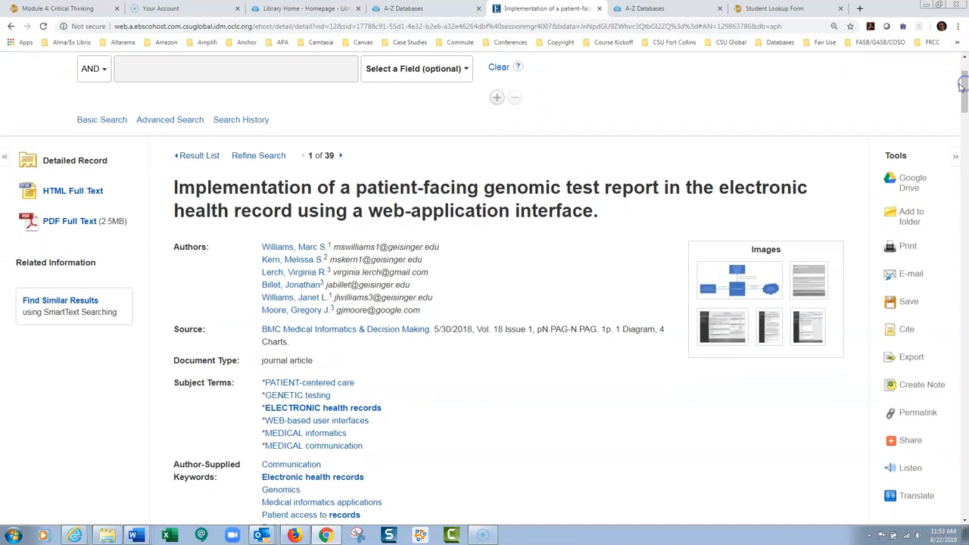
pyautogui.moveTo(302, 296)
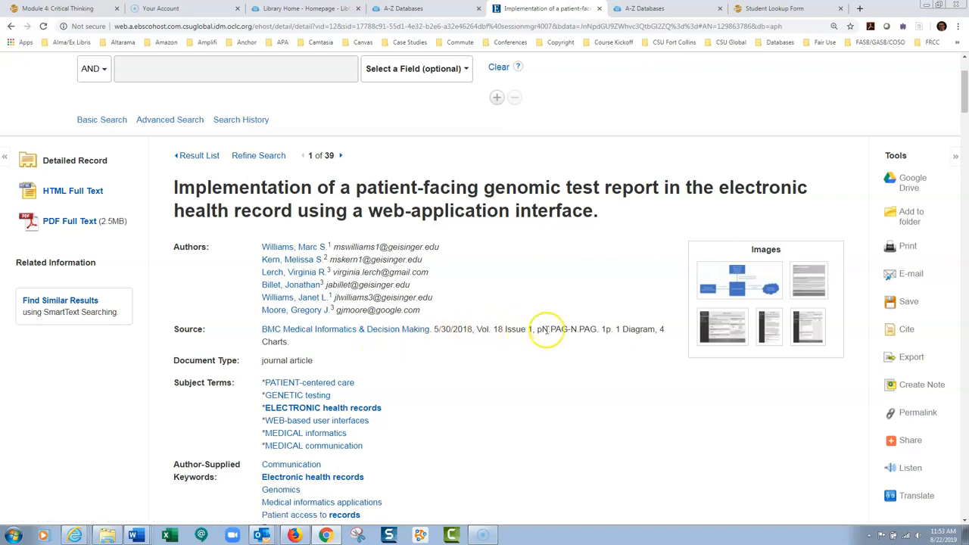
pyautogui.scroll(-3)
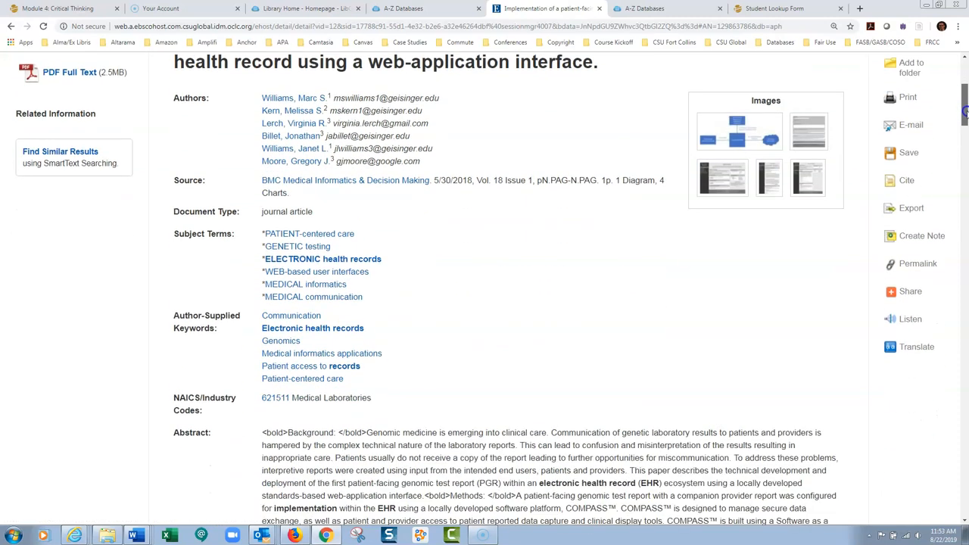
pyautogui.scroll(-3)
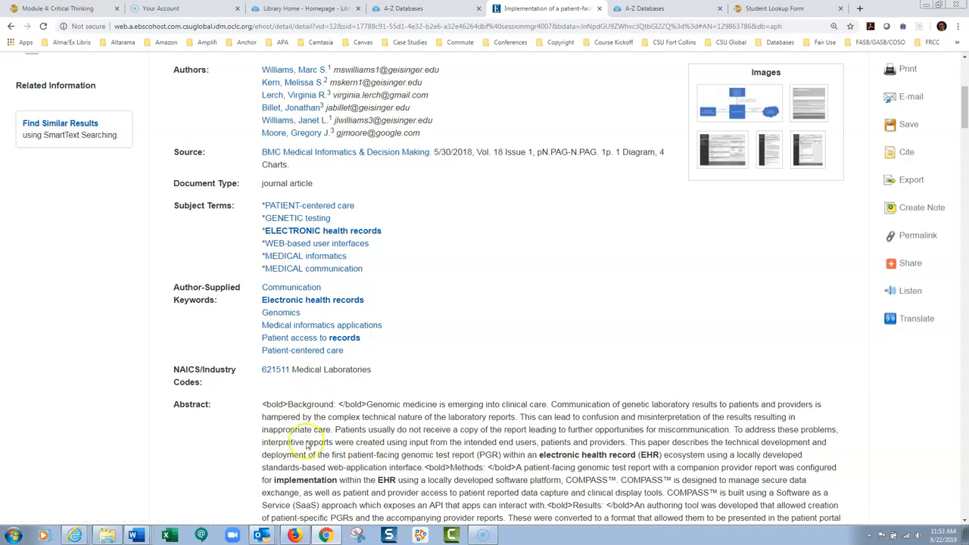
pyautogui.scroll(-3)
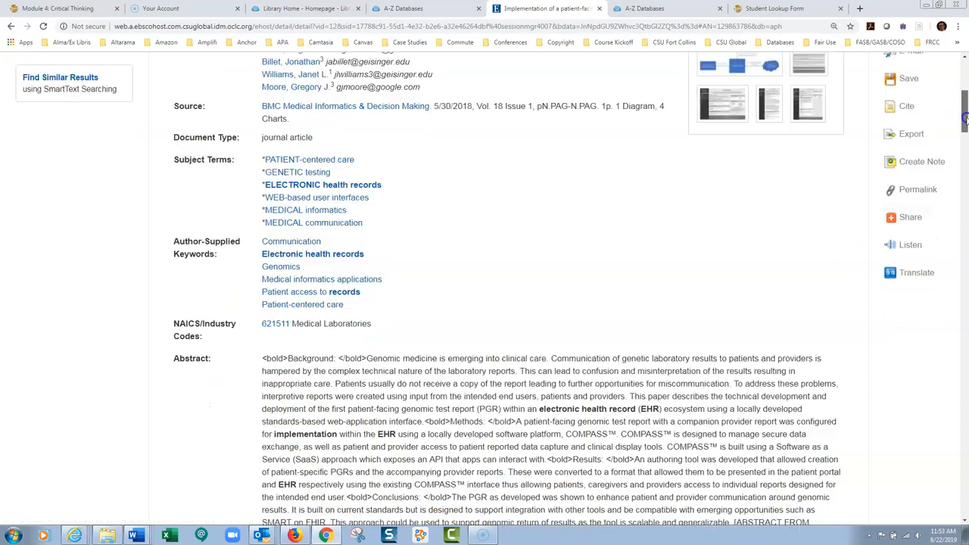
pyautogui.scroll(-3)
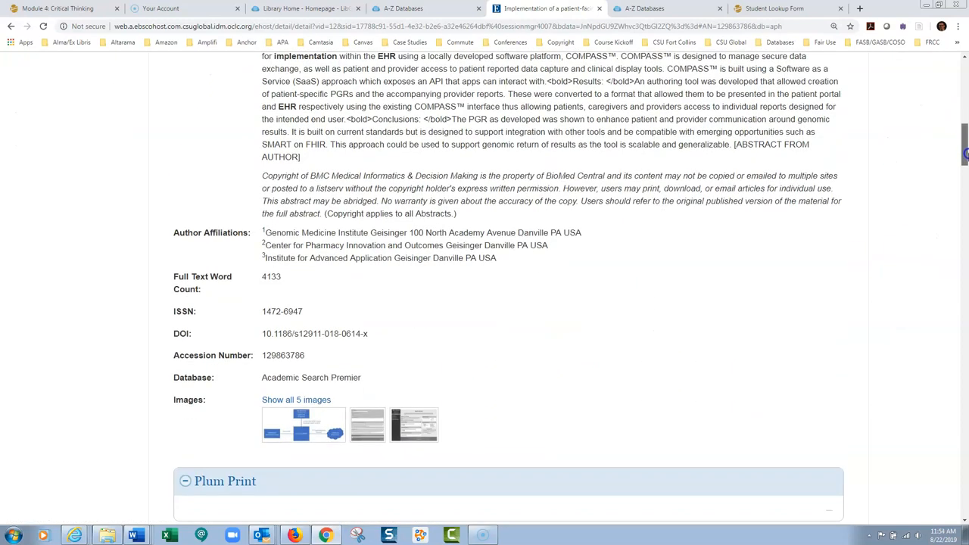
pyautogui.scroll(-3)
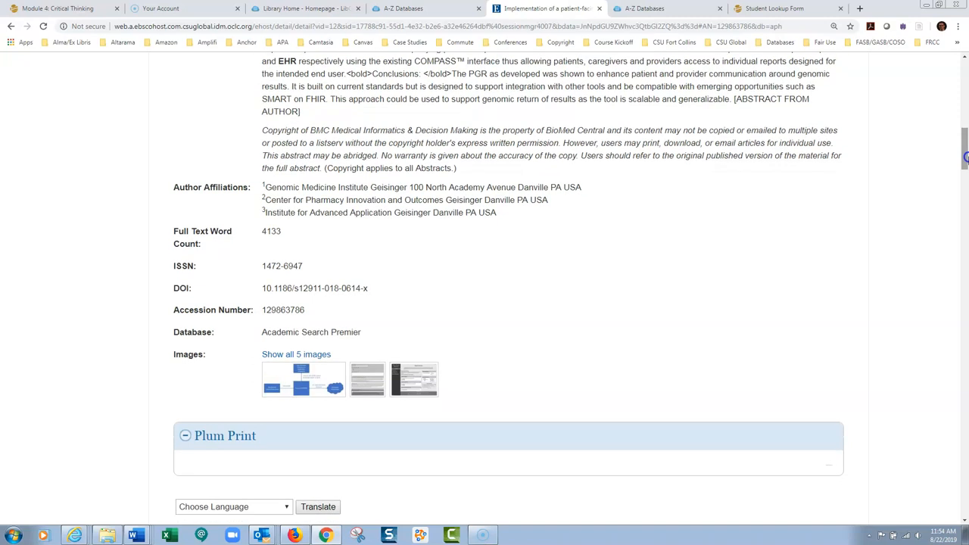
pyautogui.moveTo(336, 200)
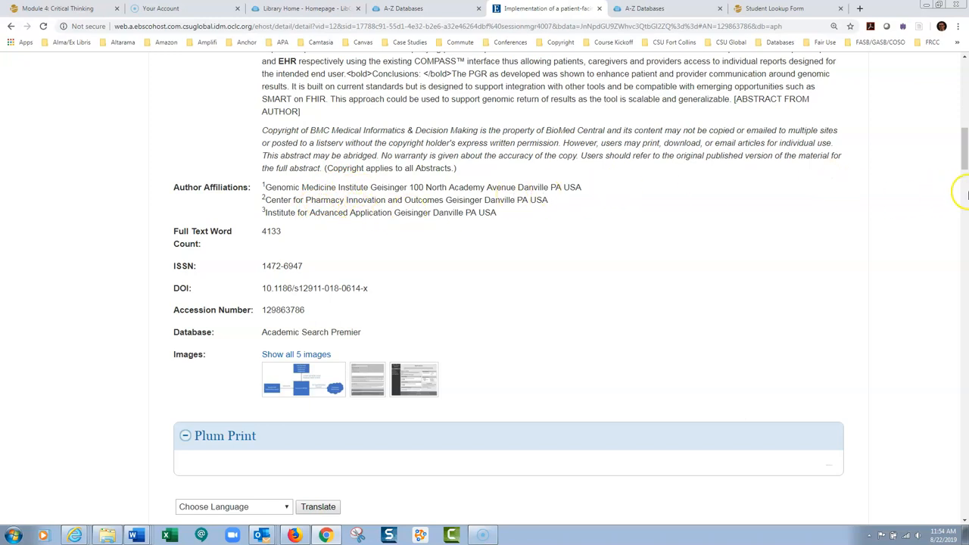
pyautogui.scroll(3)
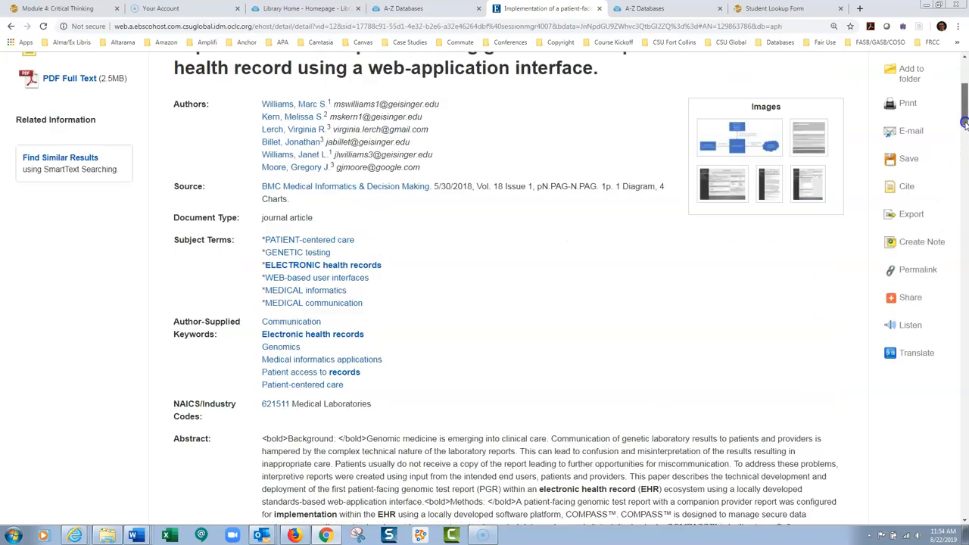
pyautogui.scroll(3)
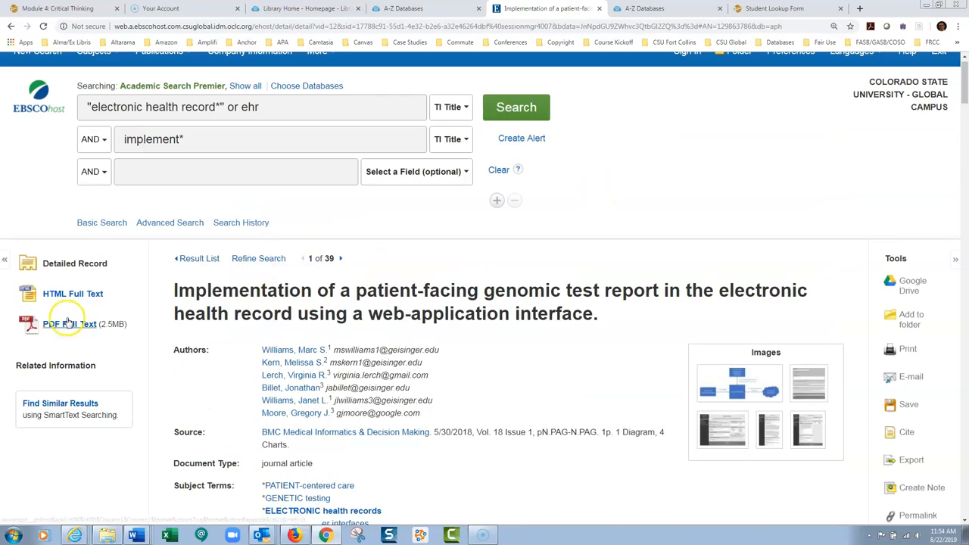
# Step: Open the PDF Full Text of the genomic test report article from the left panel
pyautogui.click(69, 324)
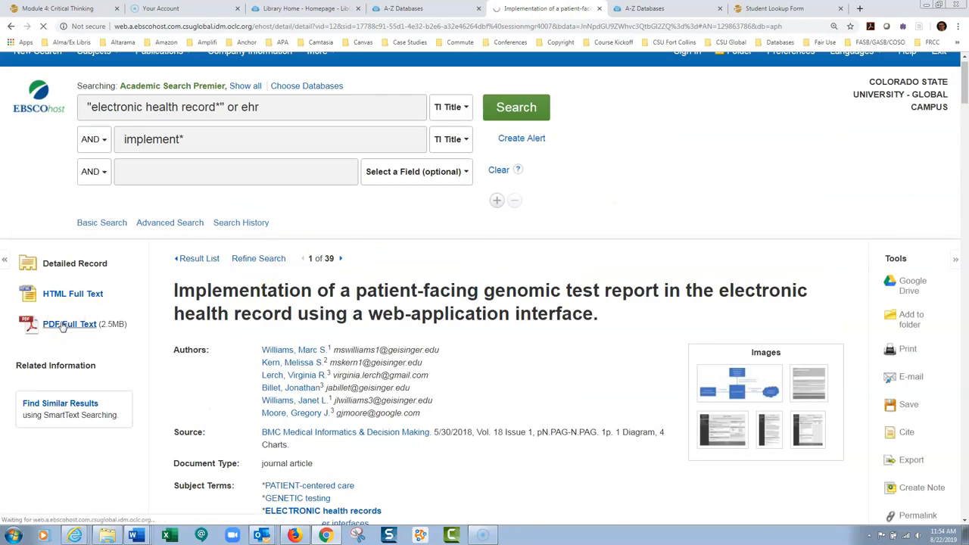
pyautogui.click(70, 324)
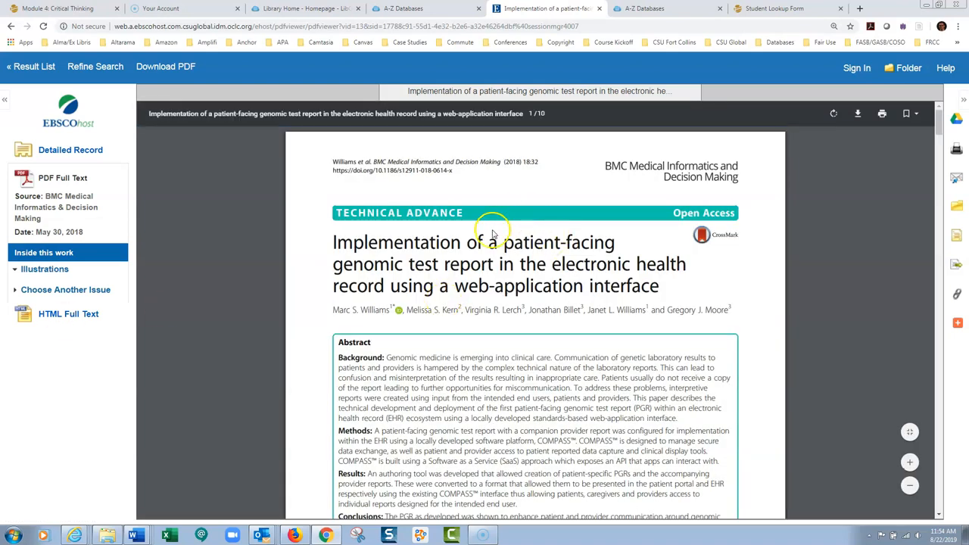
pyautogui.moveTo(489, 299)
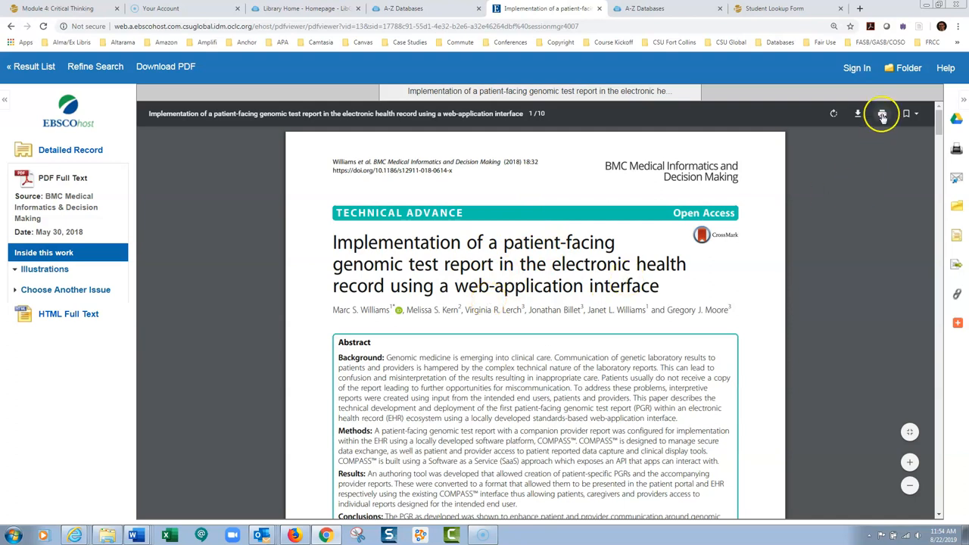
pyautogui.moveTo(858, 114)
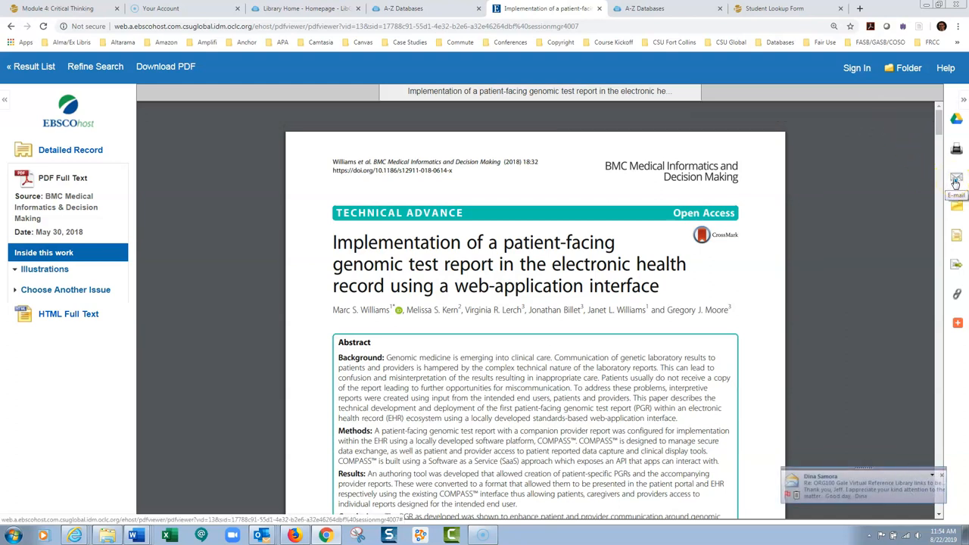
pyautogui.moveTo(955, 211)
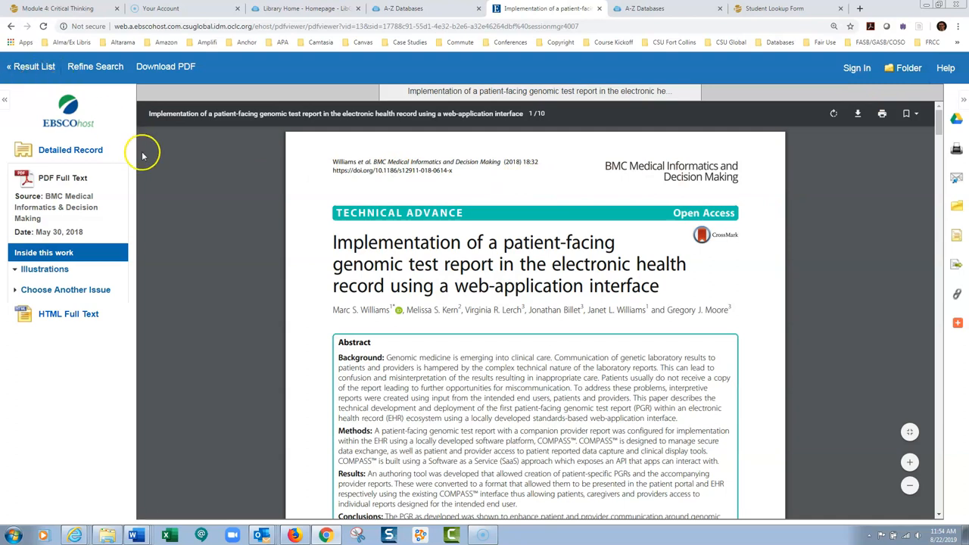
pyautogui.moveTo(67, 165)
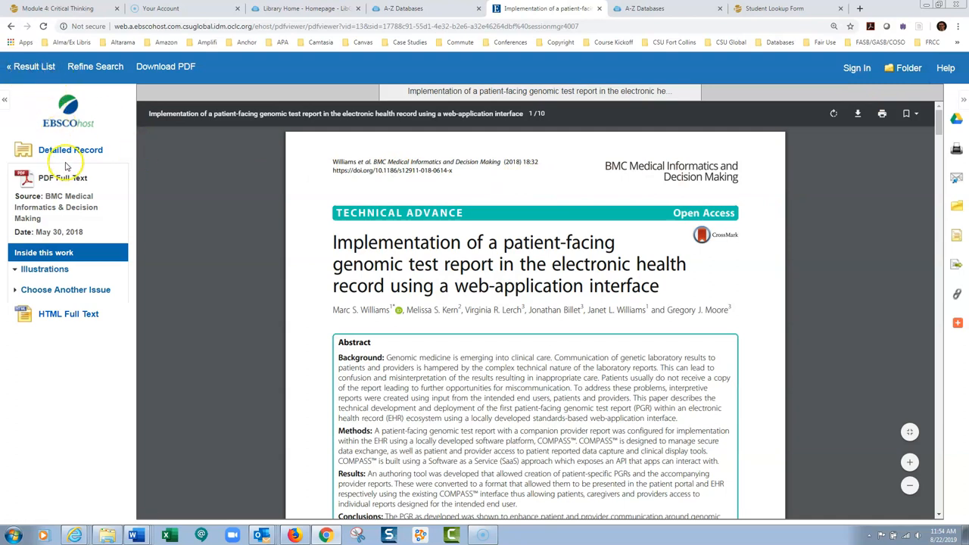
# Step: Return from the PDF to the article's Detailed Record
pyautogui.click(70, 150)
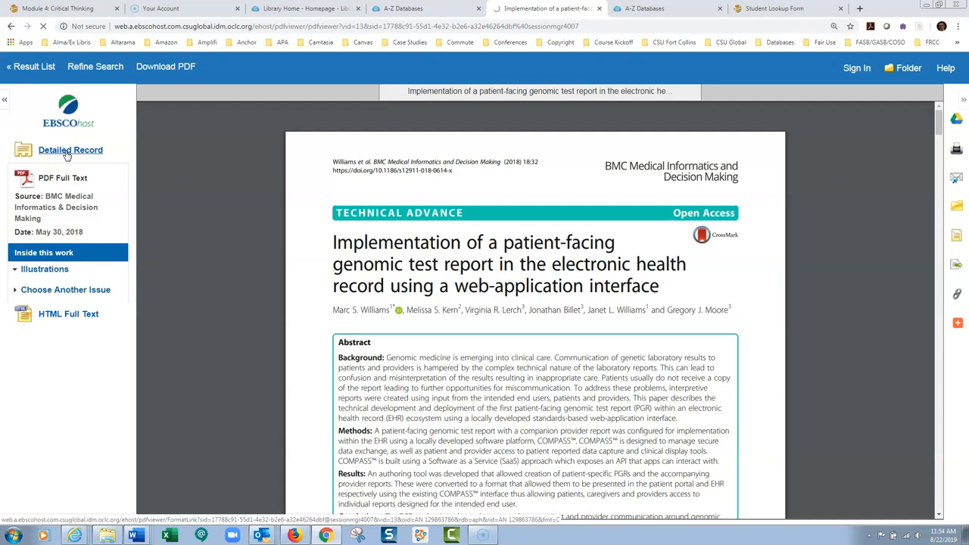
pyautogui.click(70, 150)
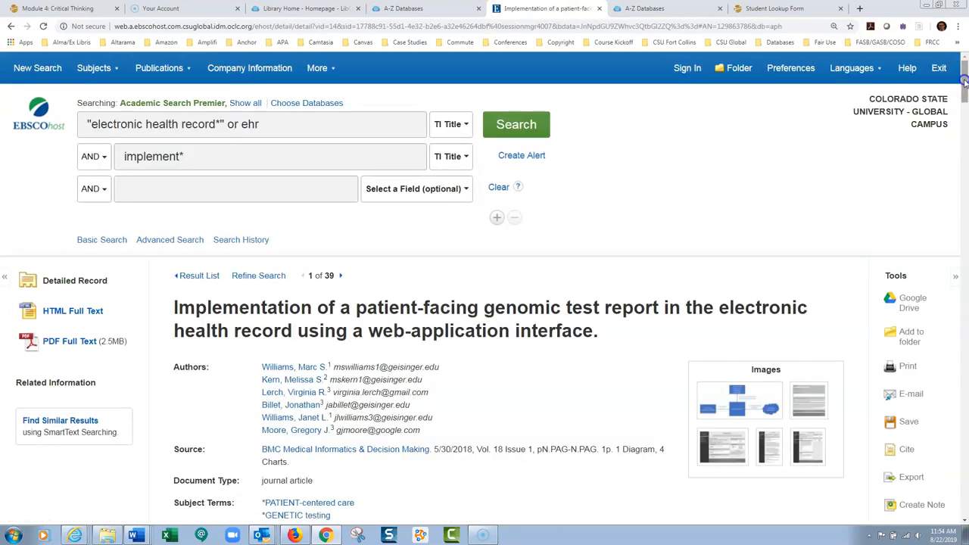
pyautogui.scroll(-3)
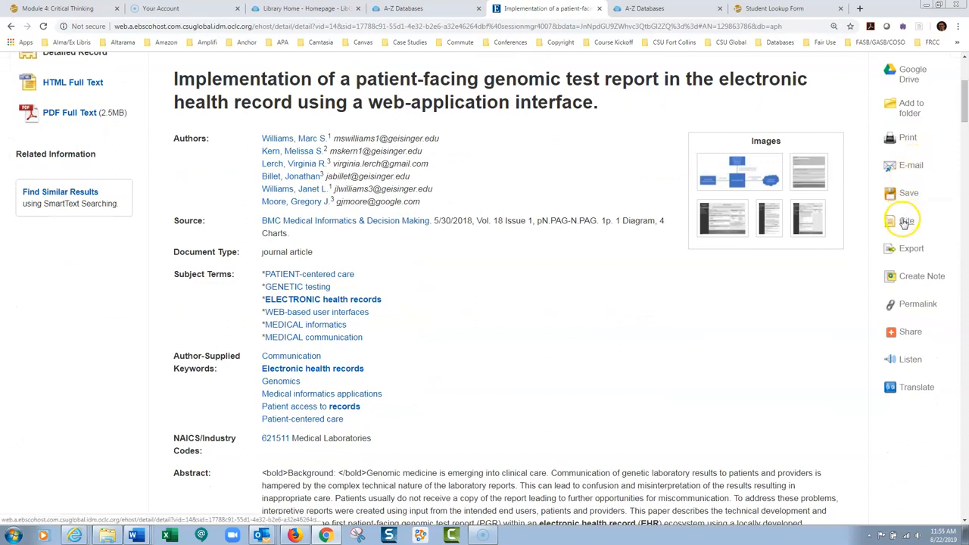
# Step: Use Cite in the Tools panel to show the citation formats and locate the APA reference
pyautogui.click(906, 221)
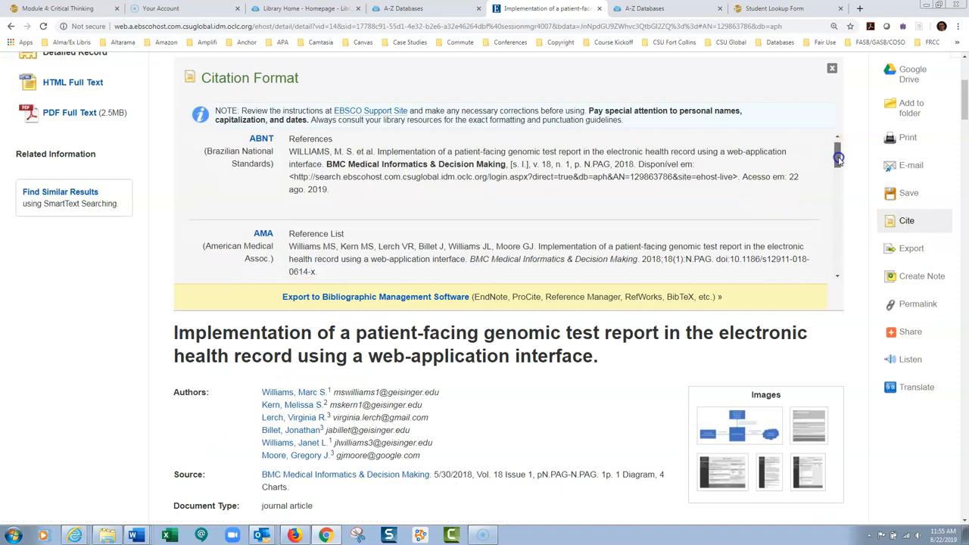
pyautogui.scroll(-3)
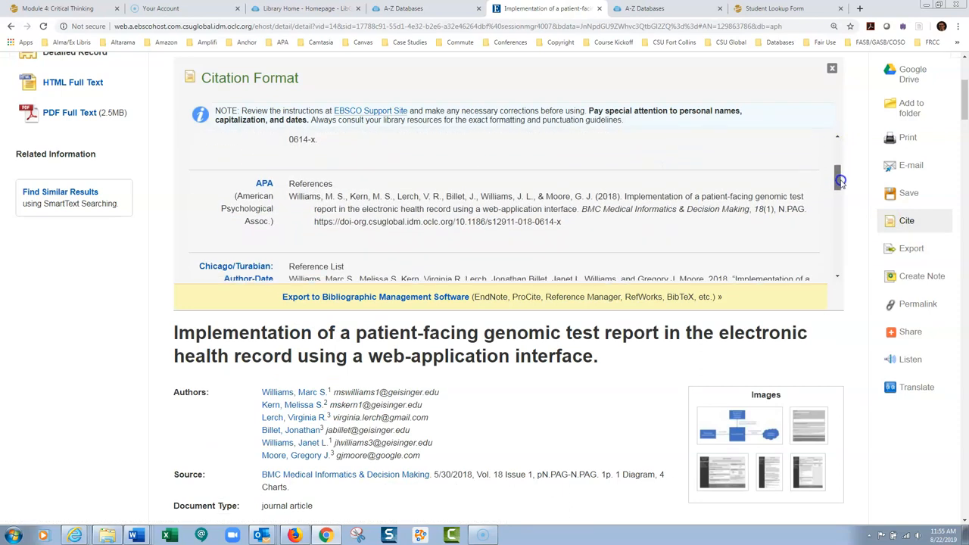
pyautogui.scroll(3)
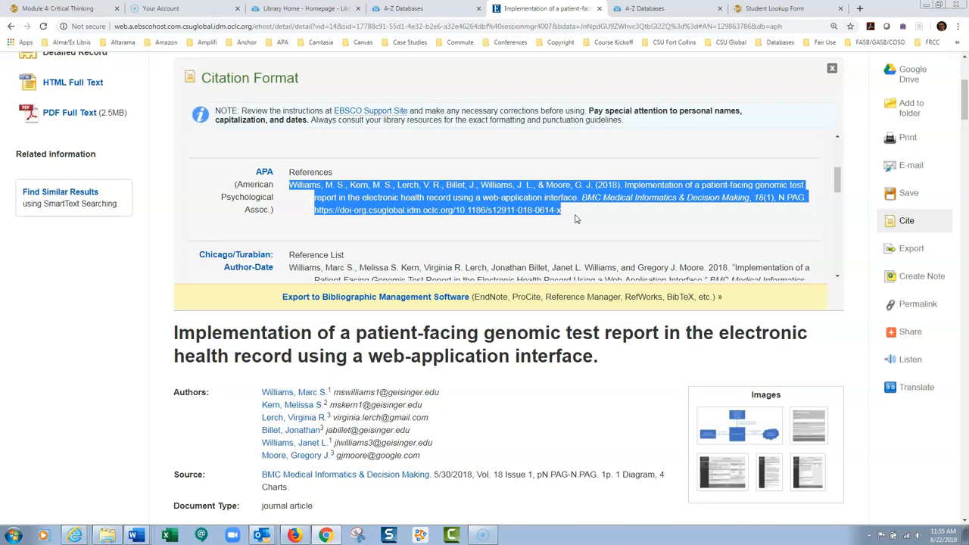
pyautogui.moveTo(137, 536)
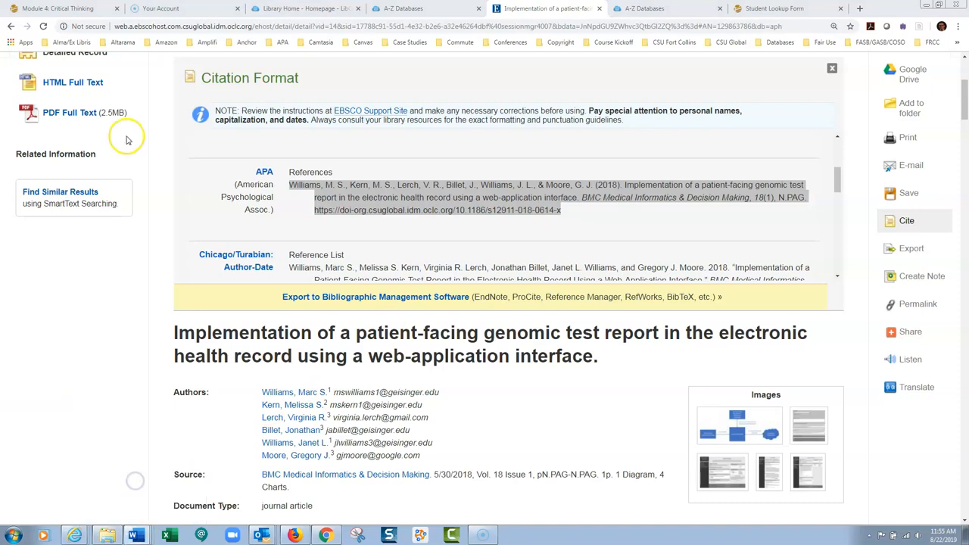
# Step: Switch to Word and start a new blank document with Ctrl+N
pyautogui.click(135, 536)
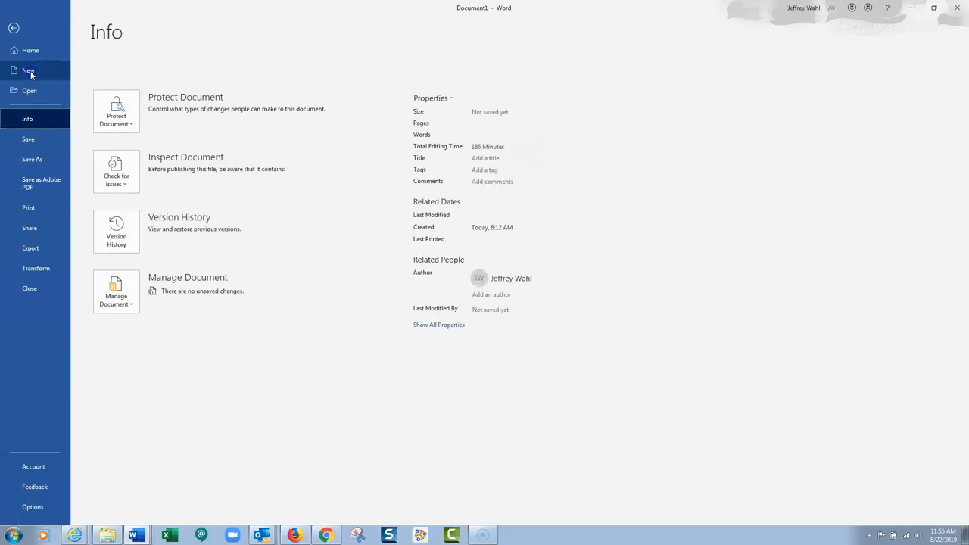
pyautogui.click(13, 27)
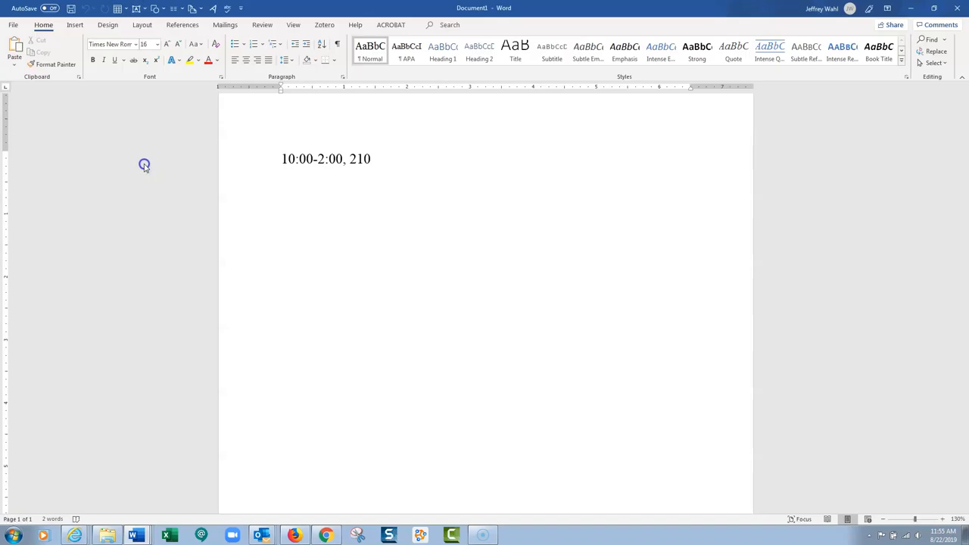
pyautogui.press('ctrl+n')
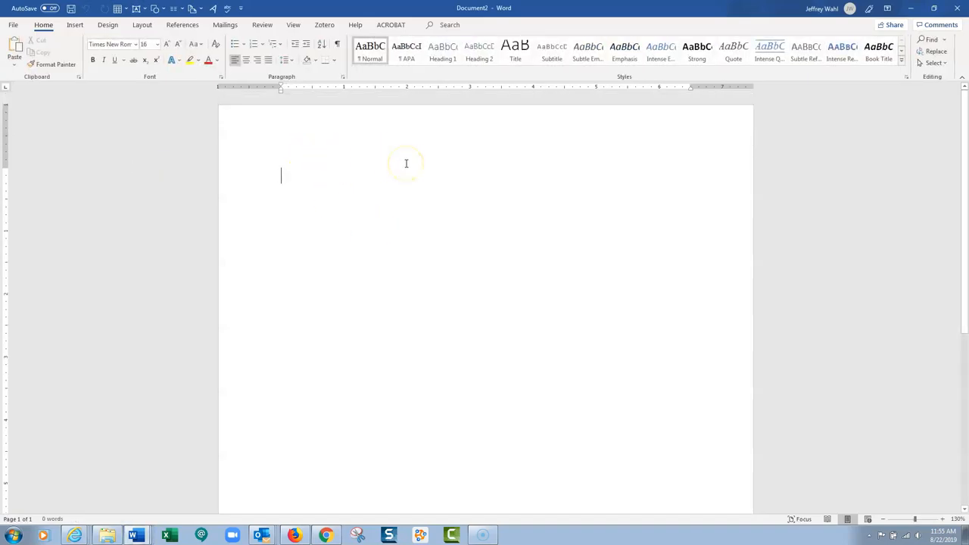
# Step: Add a 'References' heading and apply the centred APA heading style to it
pyautogui.write('Ref')
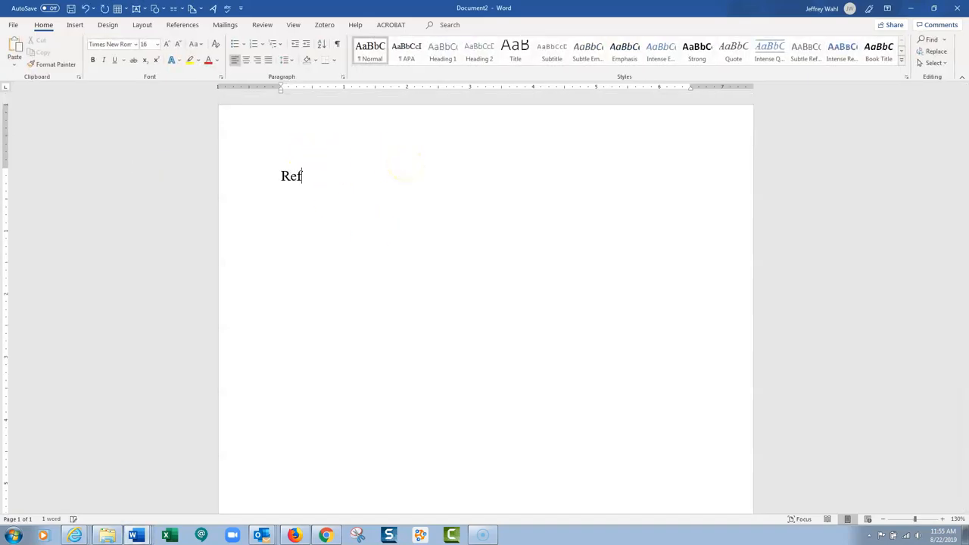
pyautogui.write('erences')
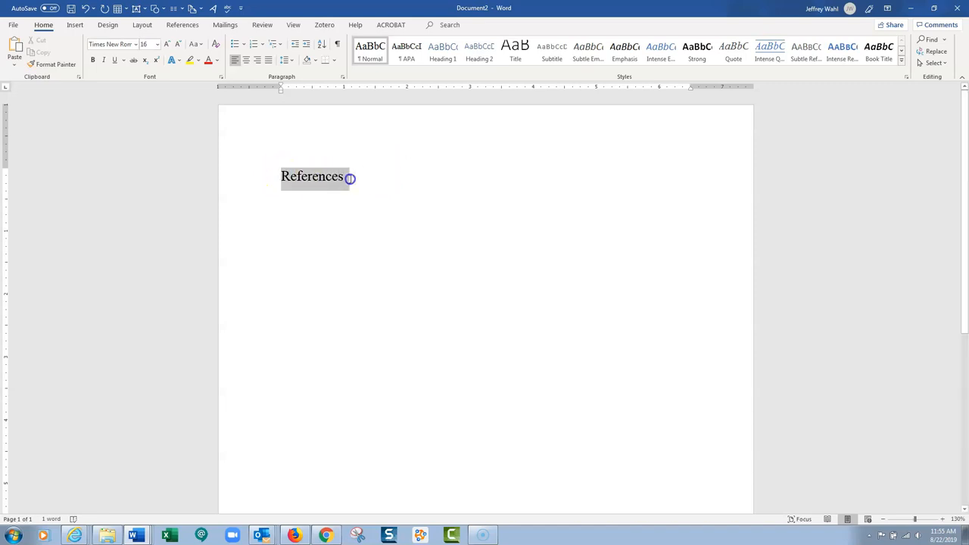
pyautogui.click(406, 51)
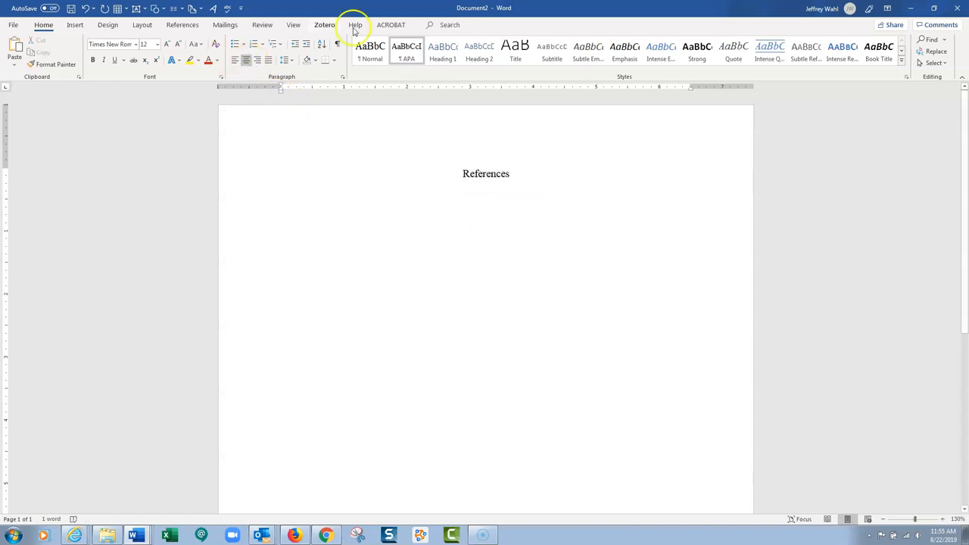
pyautogui.moveTo(236, 61)
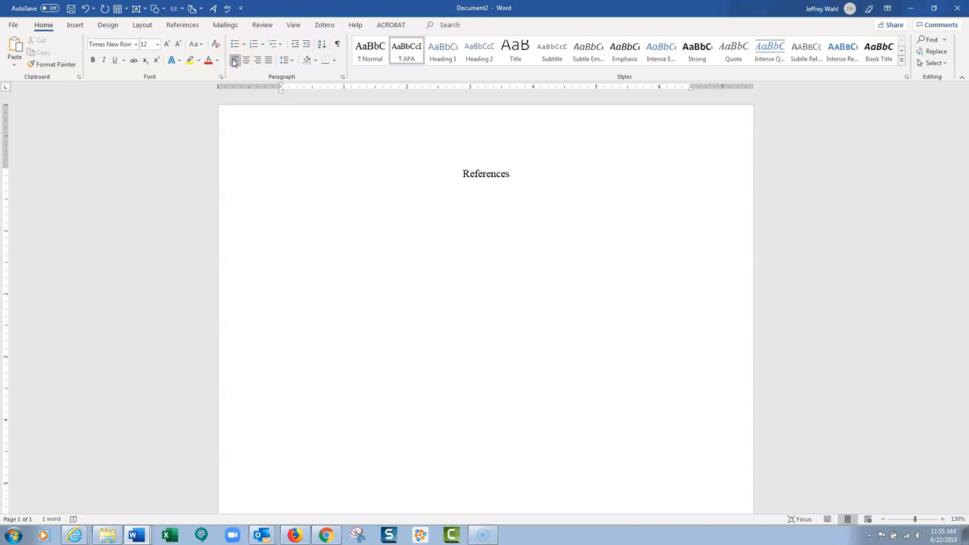
# Step: Paste the APA citation under the heading as Keep Text Only in the document font
pyautogui.press('ctrl+v')
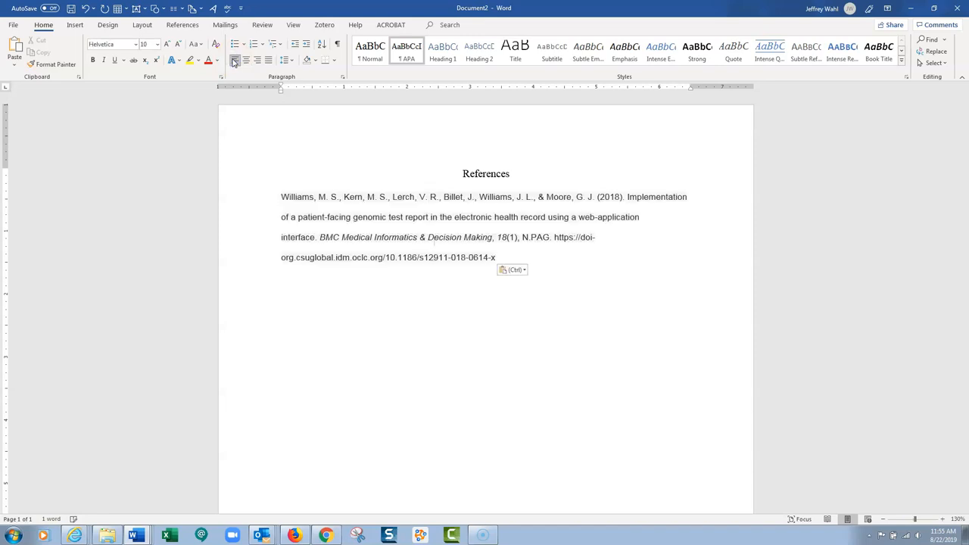
pyautogui.click(303, 197)
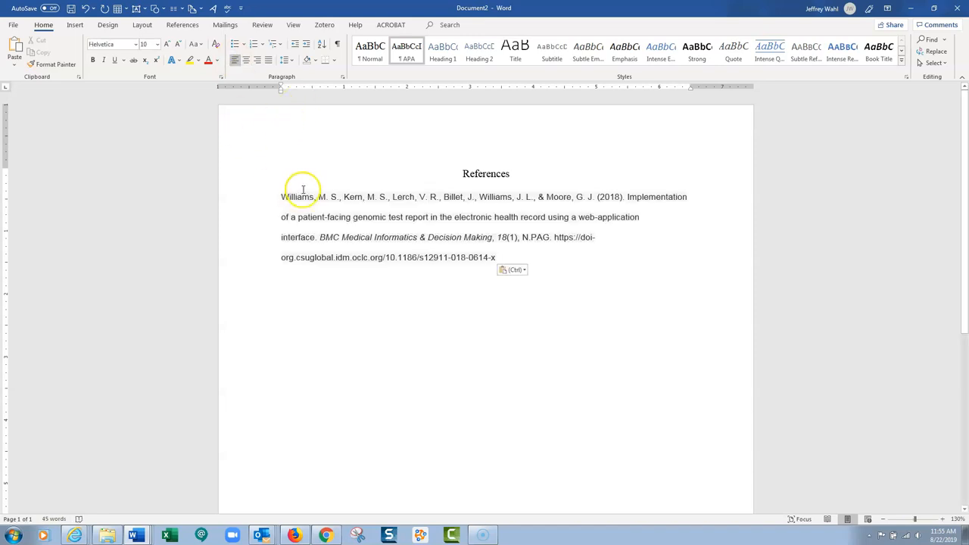
pyautogui.moveTo(537, 273)
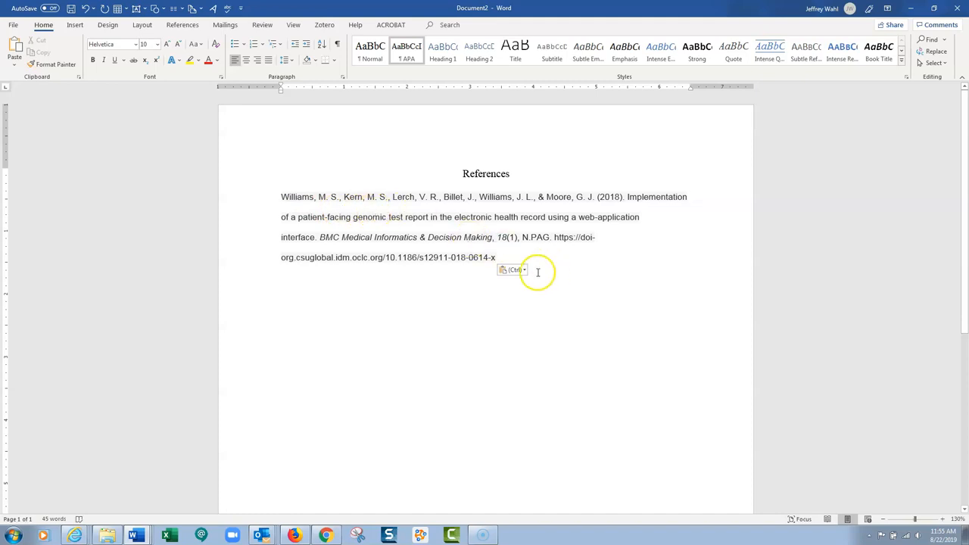
pyautogui.click(515, 270)
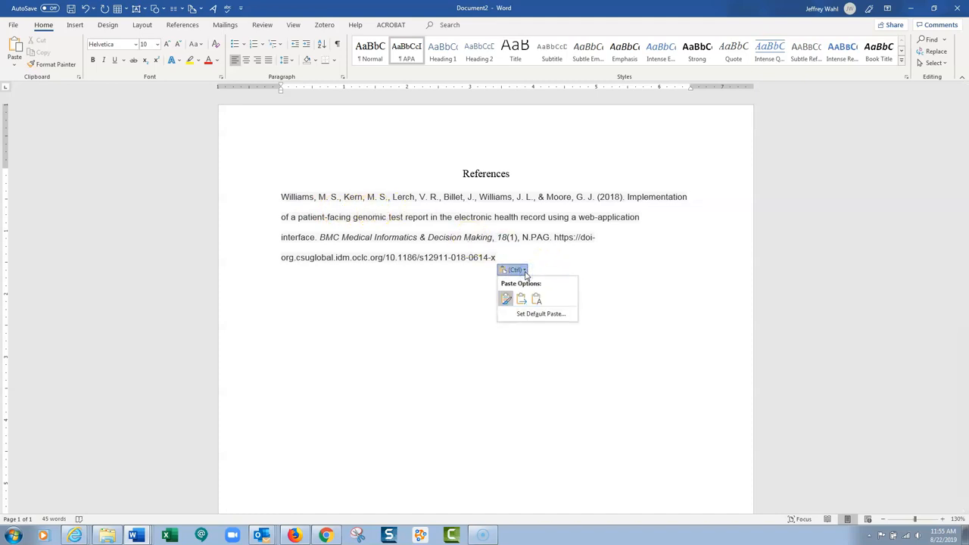
pyautogui.click(521, 297)
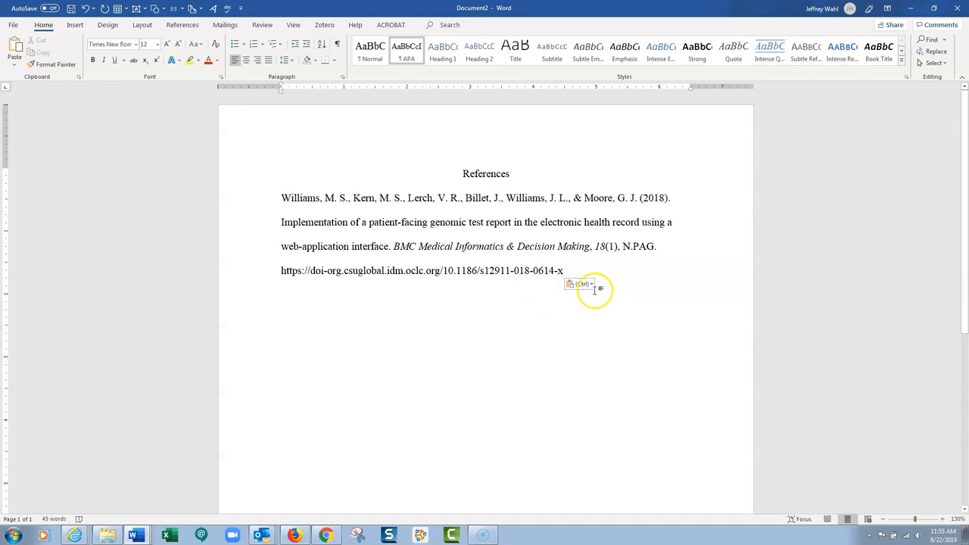
pyautogui.click(582, 284)
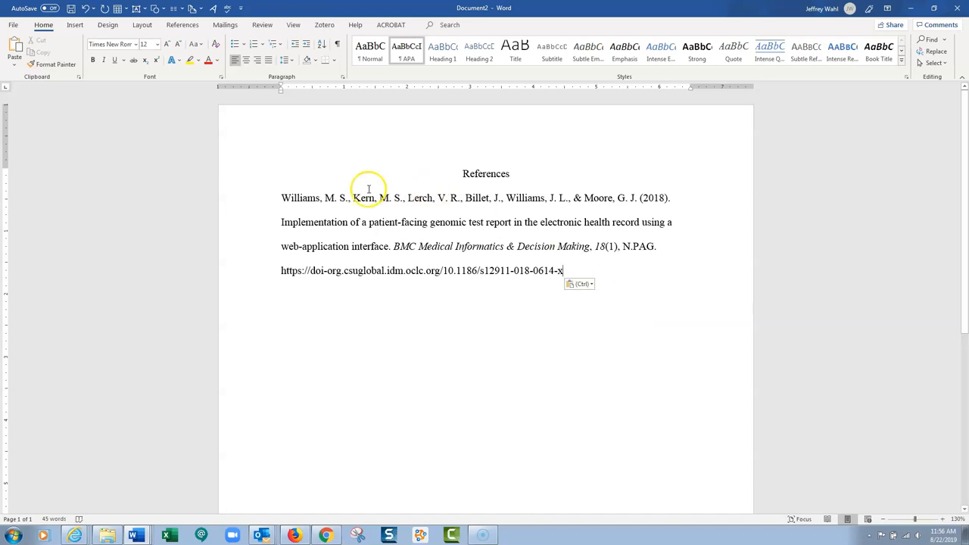
pyautogui.moveTo(285, 197)
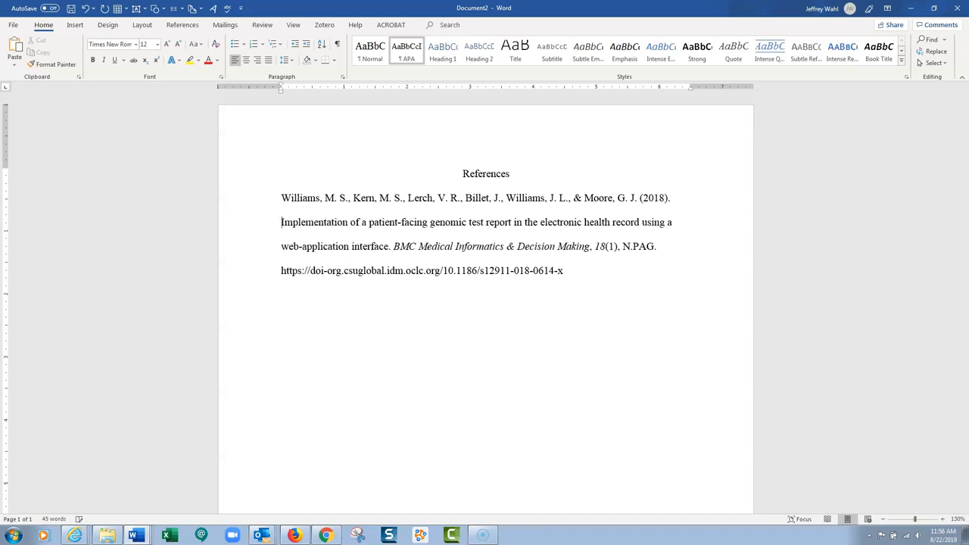
pyautogui.moveTo(186, 182)
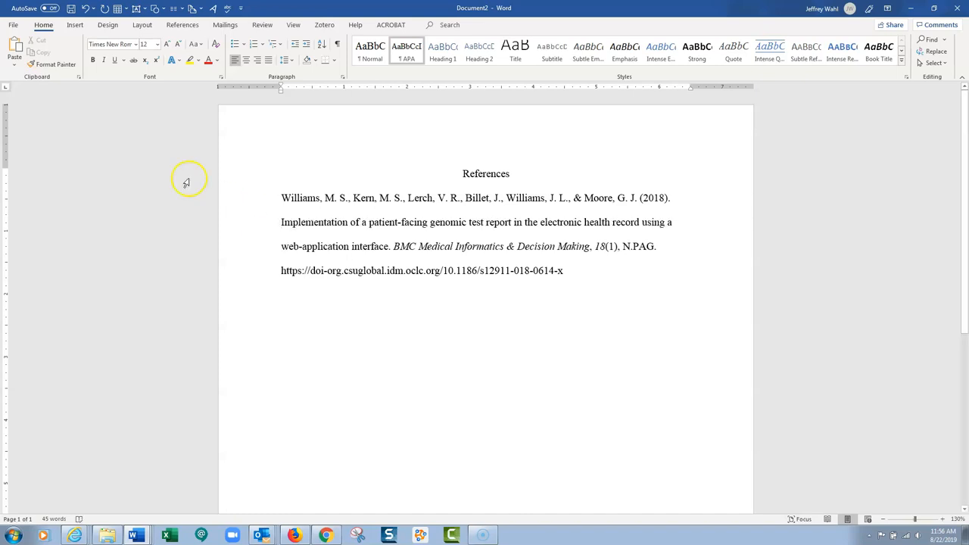
# Step: Select the whole citation and bring up the Paragraph indentation settings
pyautogui.moveTo(282, 197); pyautogui.dragTo(507, 245)
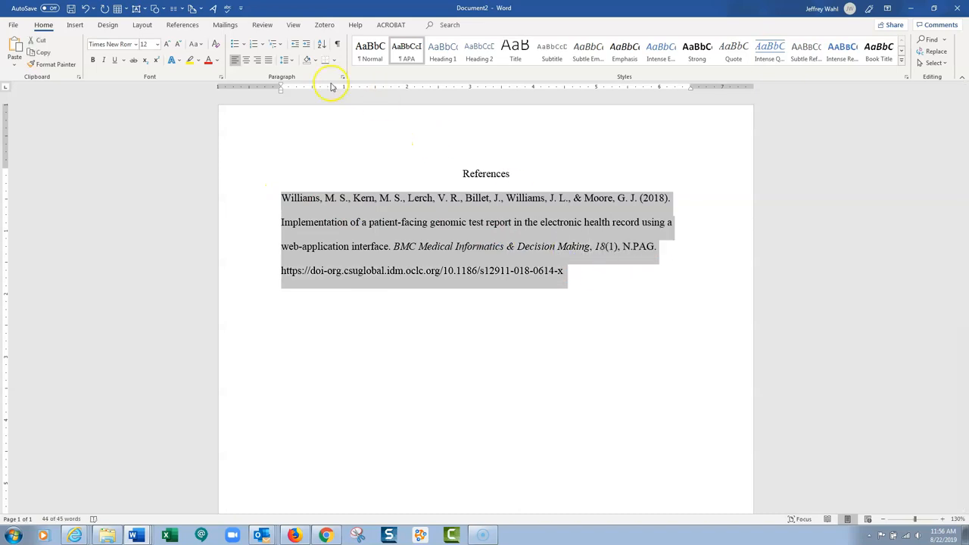
pyautogui.click(342, 76)
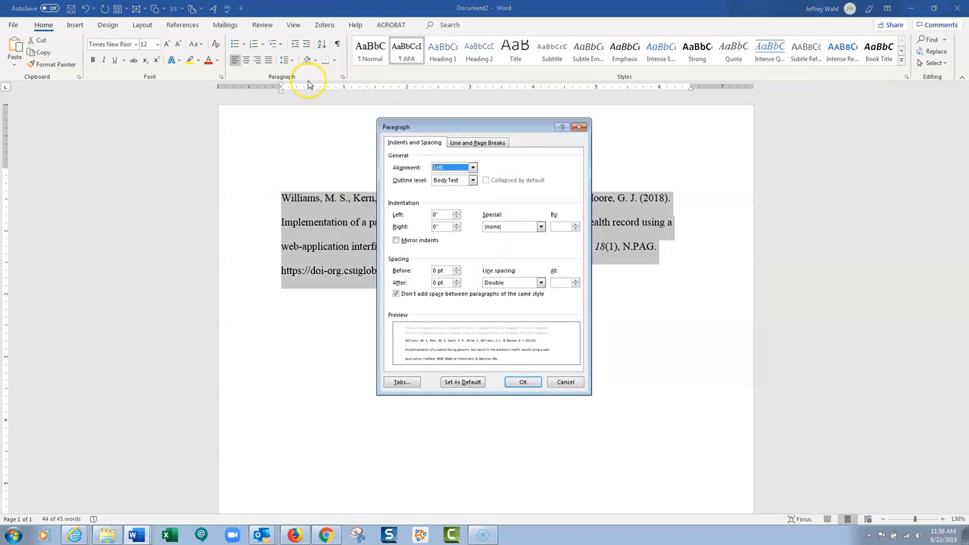
pyautogui.click(522, 382)
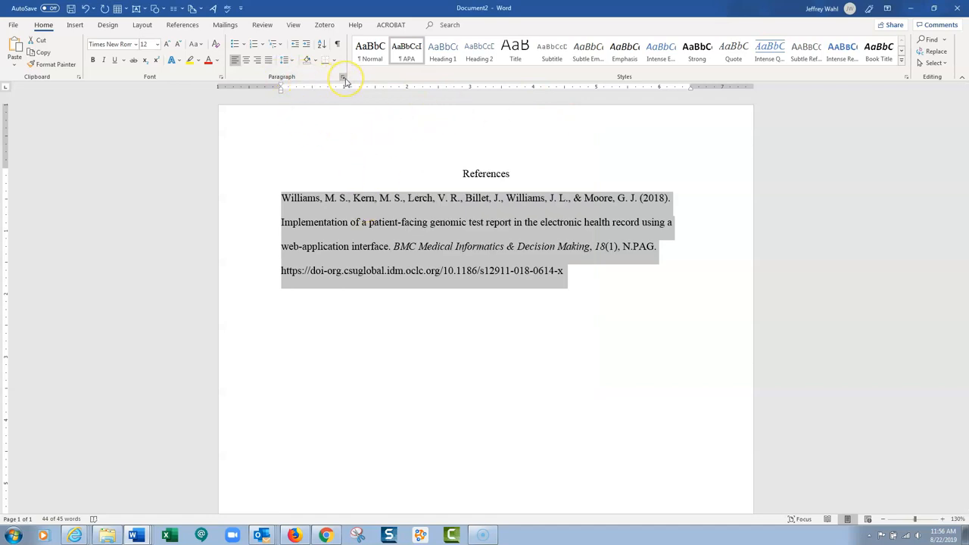
pyautogui.click(342, 76)
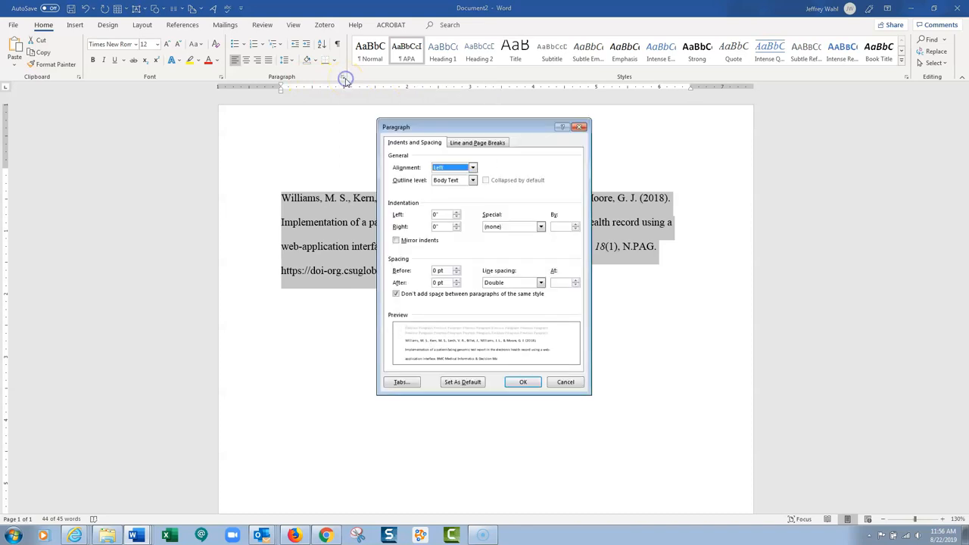
pyautogui.moveTo(470, 215)
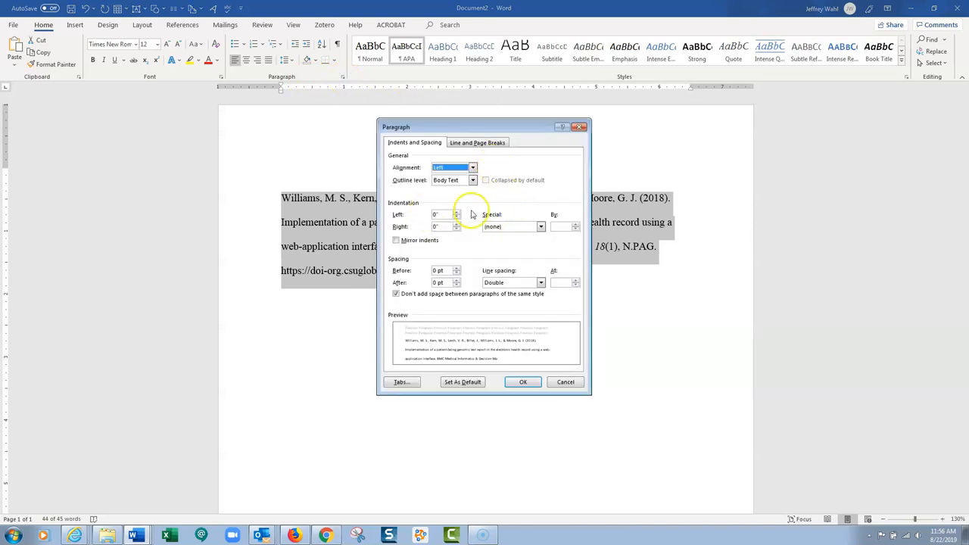
# Step: Set Special indent to Hanging (0.5") and confirm, then deselect the citation
pyautogui.click(539, 227)
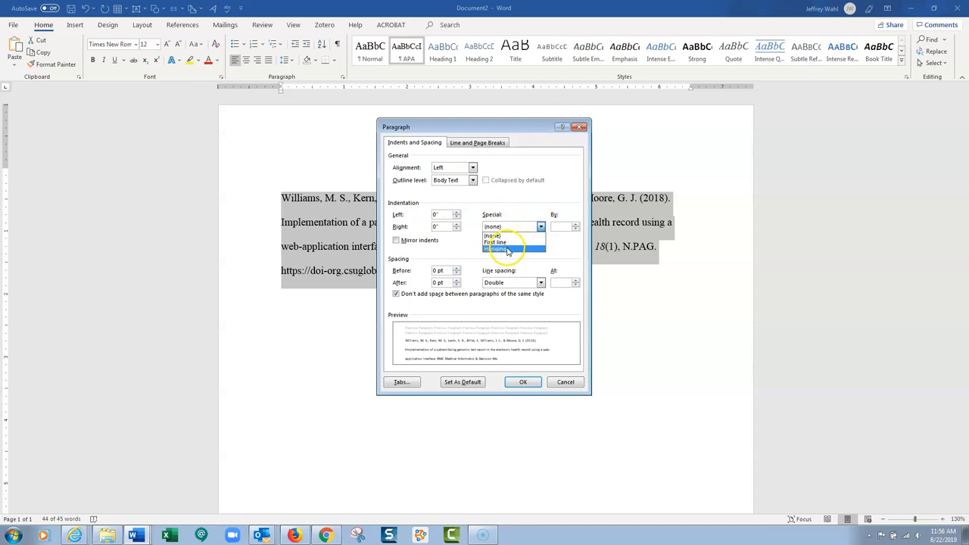
pyautogui.click(495, 248)
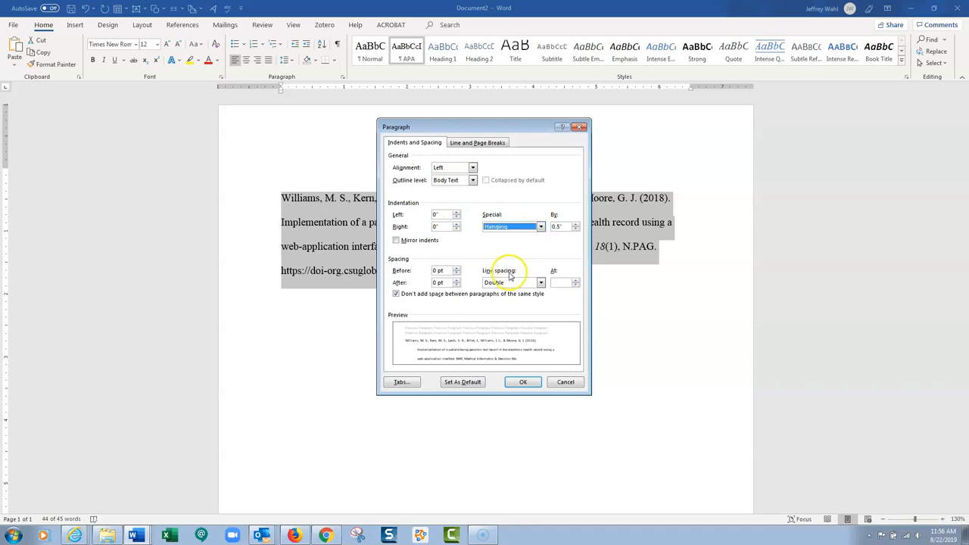
pyautogui.moveTo(509, 316)
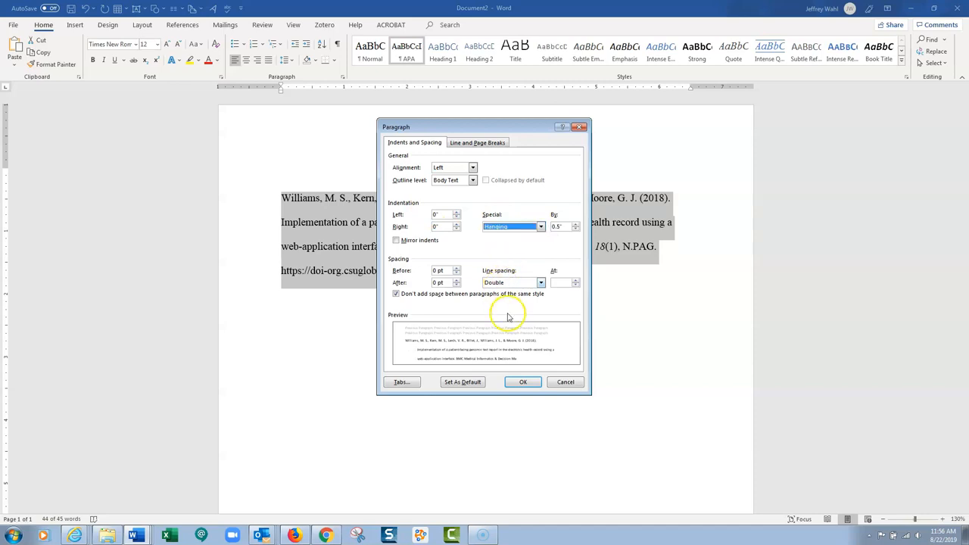
pyautogui.moveTo(515, 406)
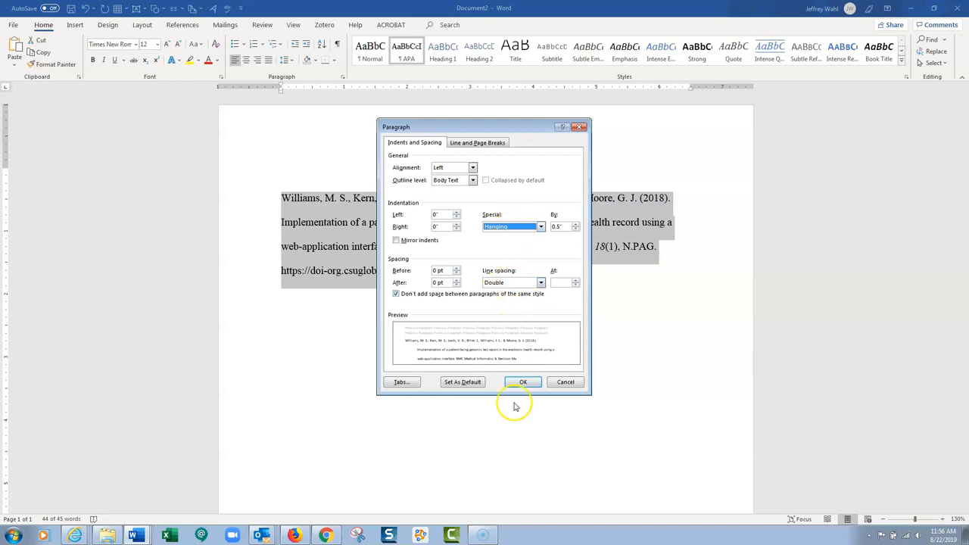
pyautogui.click(524, 382)
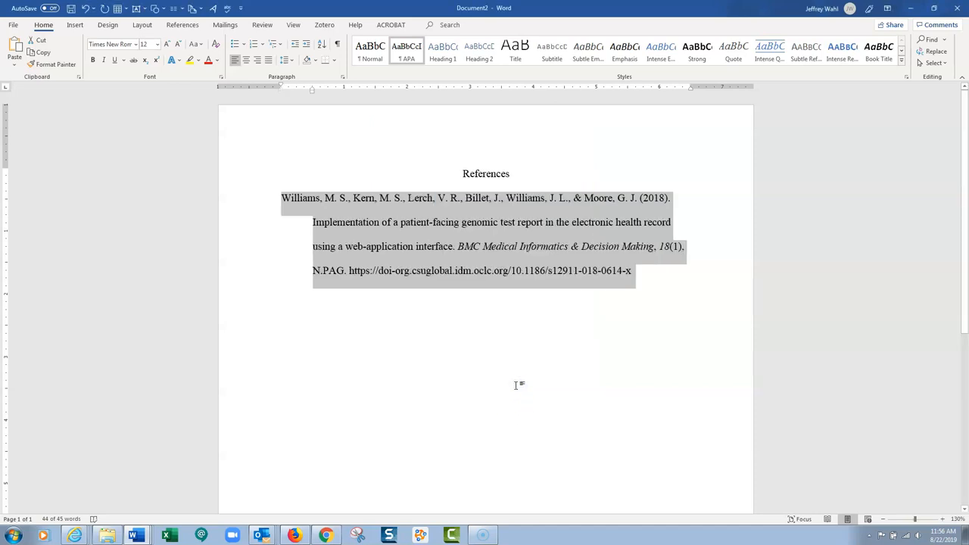
pyautogui.click(581, 197)
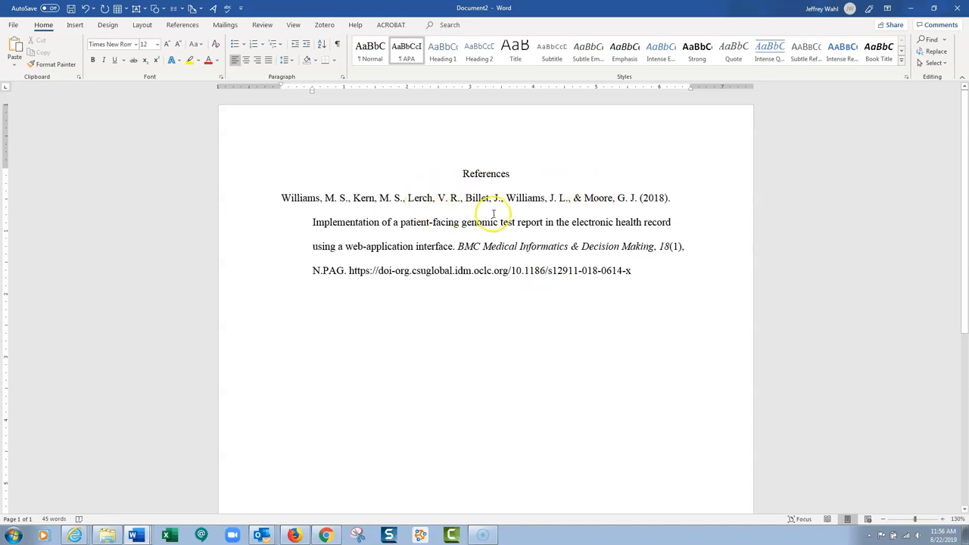
pyautogui.moveTo(520, 271)
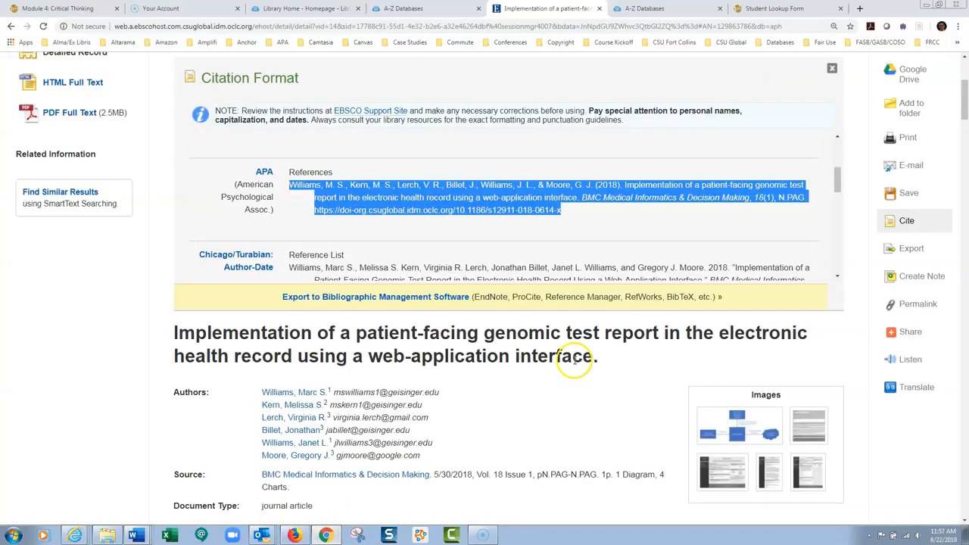
# Step: Close the Citation Format panel to return to the Detailed Record
pyautogui.click(831, 68)
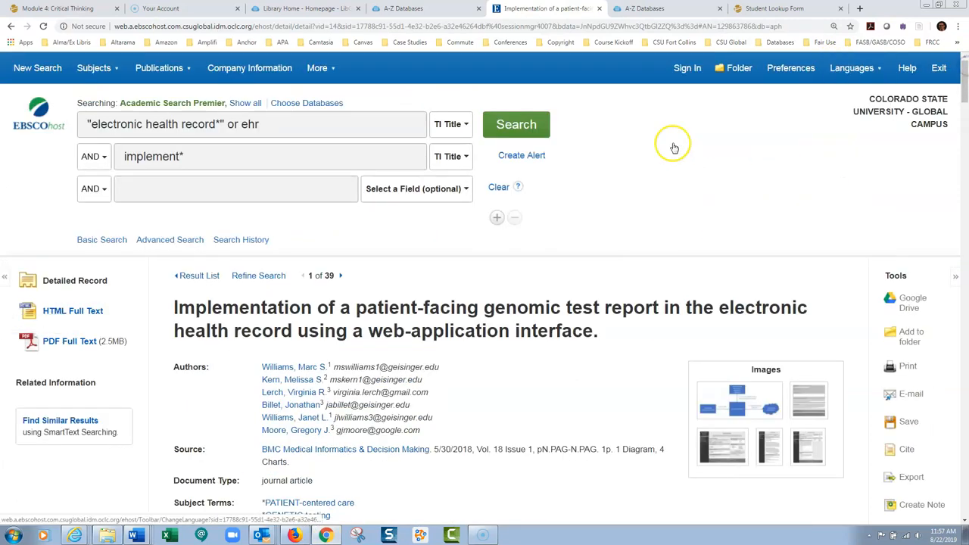
pyautogui.moveTo(551, 215)
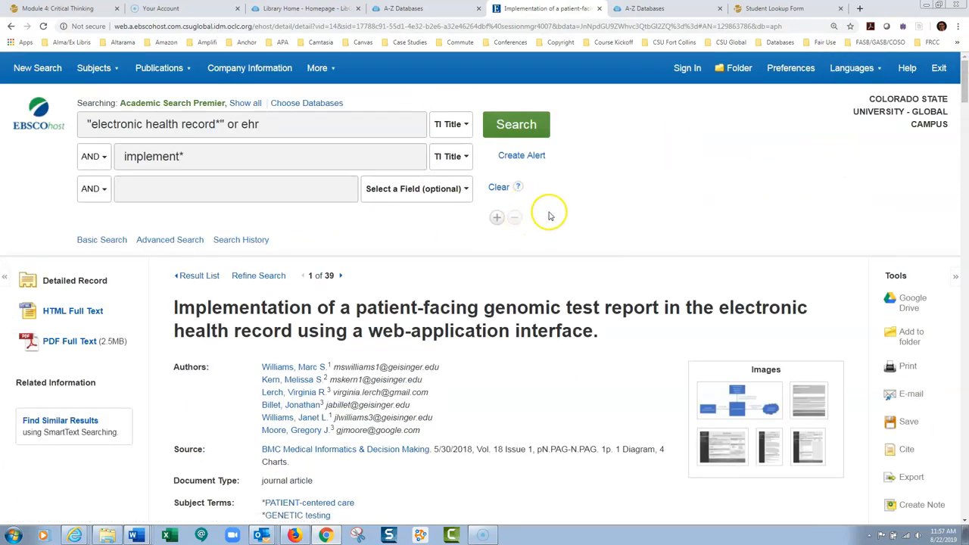